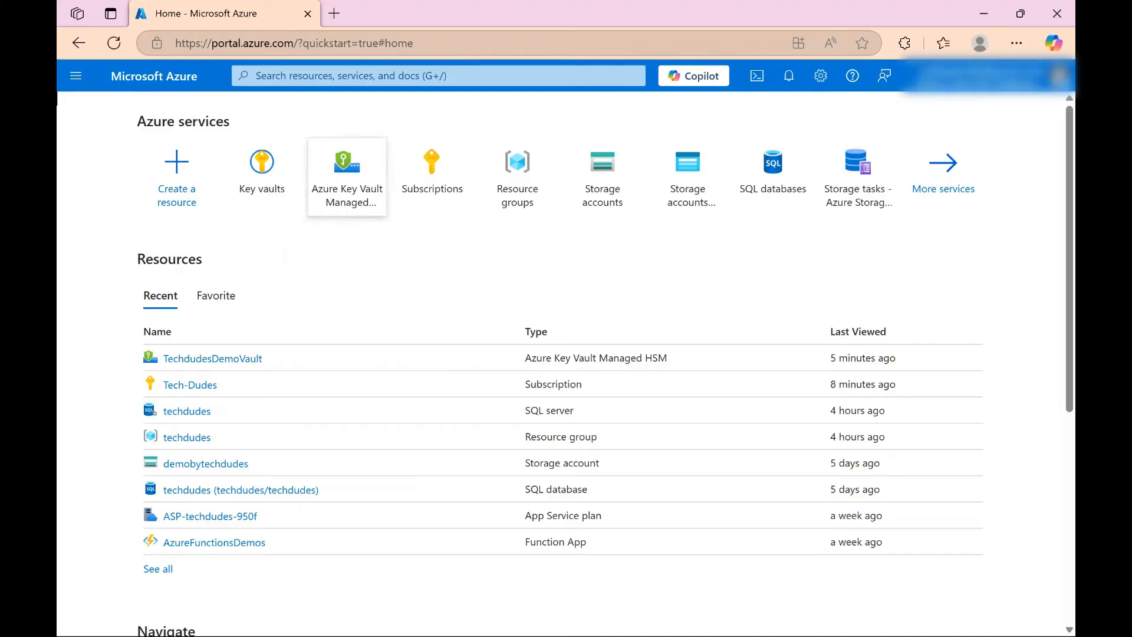
Search the portal for 'key' and go to the Key vaults service list
left_click(433, 76)
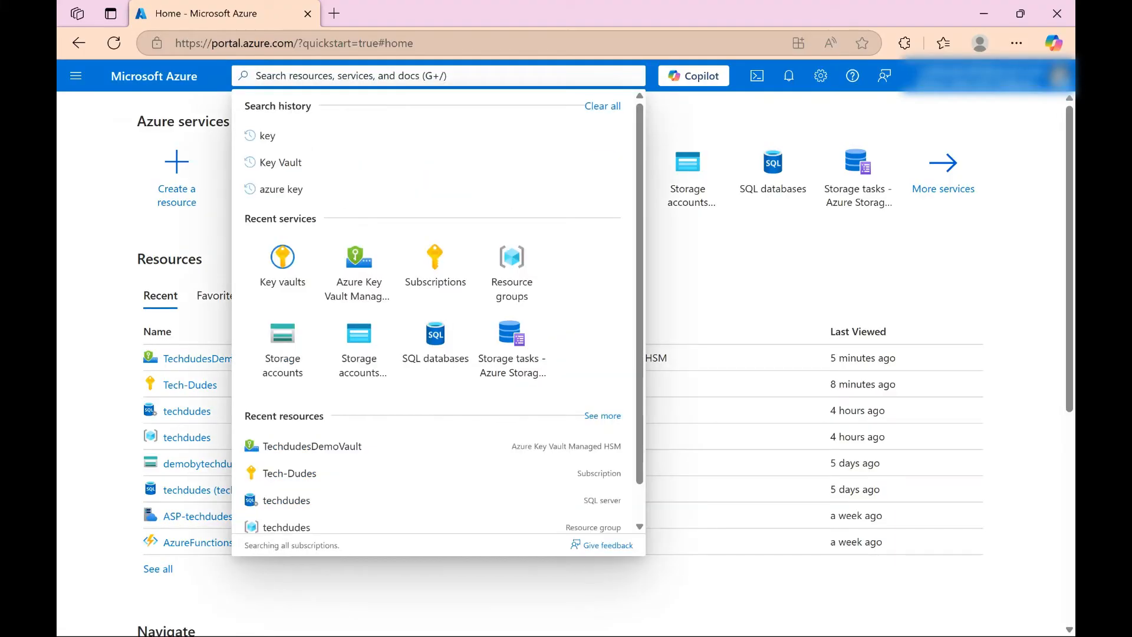
type("keyv")
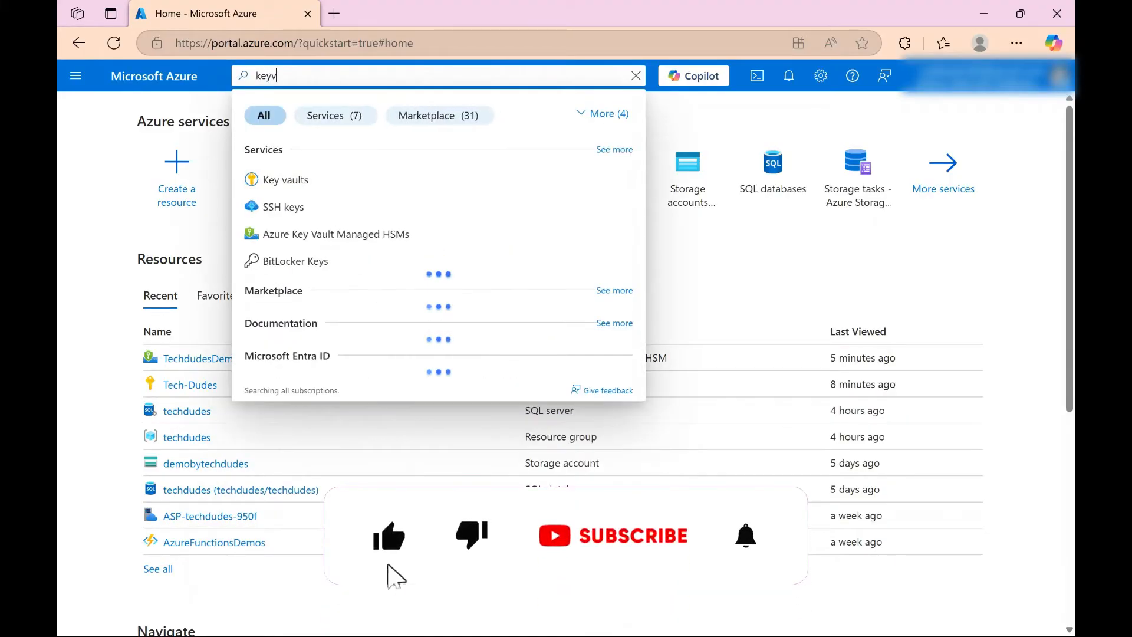
left_click(284, 180)
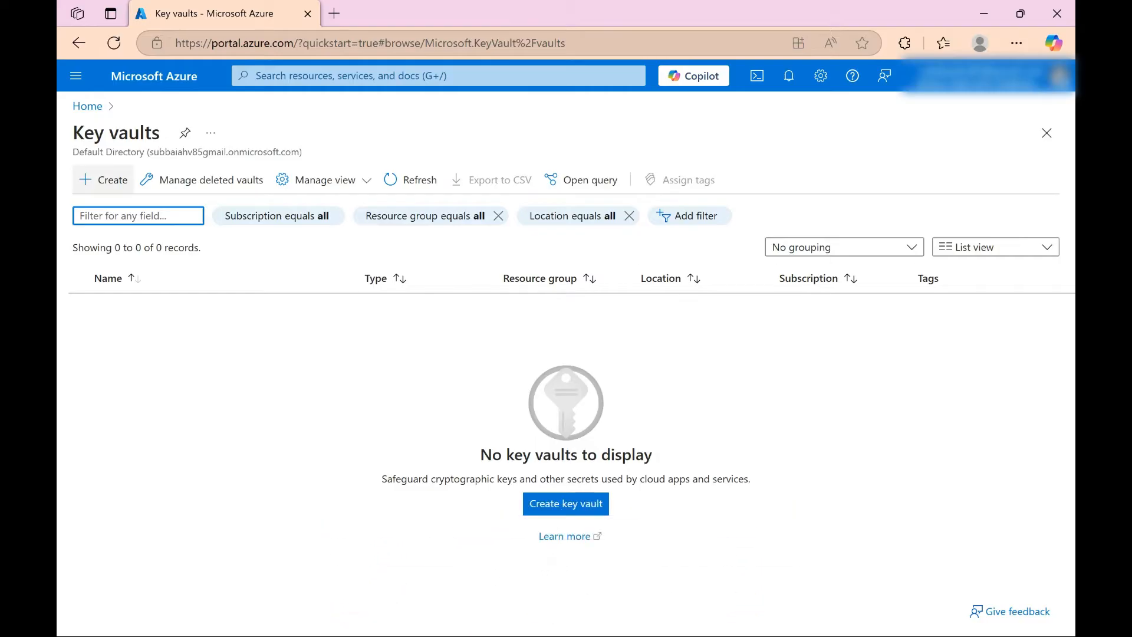
Start a new key vault in resource group techdudes named TechdudesDemoKeyVault
left_click(565, 504)
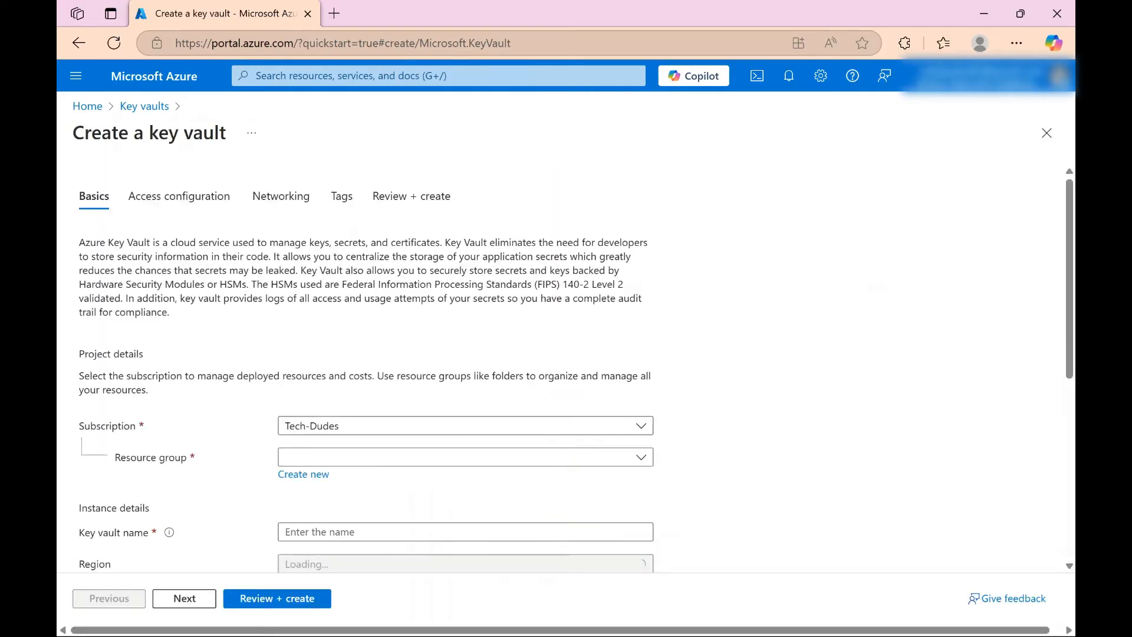
scroll("down", 3)
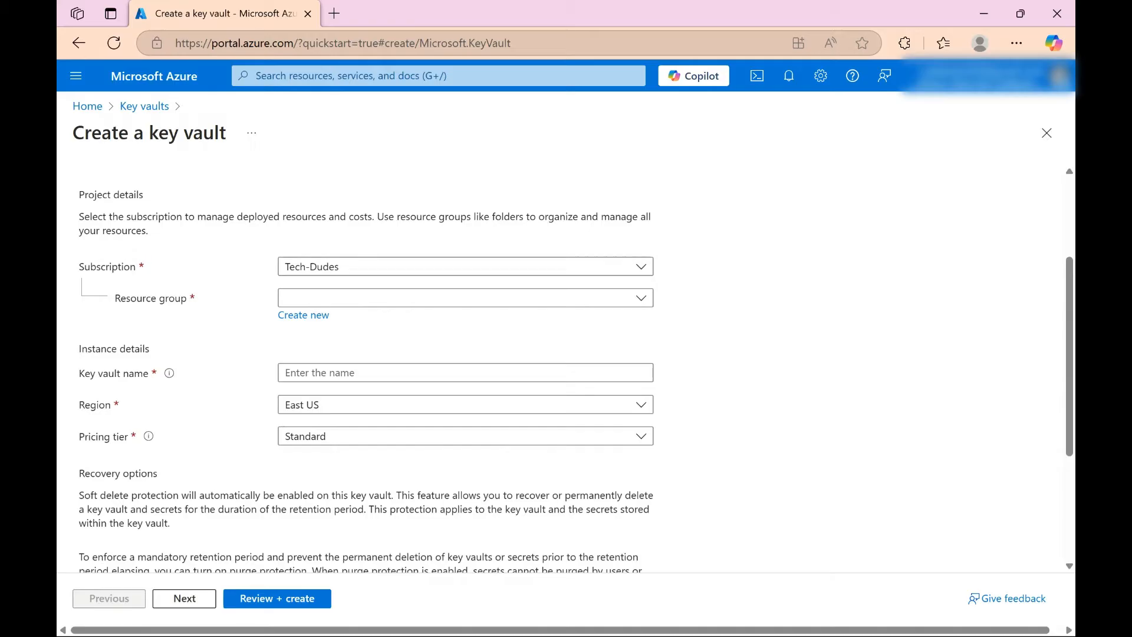
scroll("down", 3)
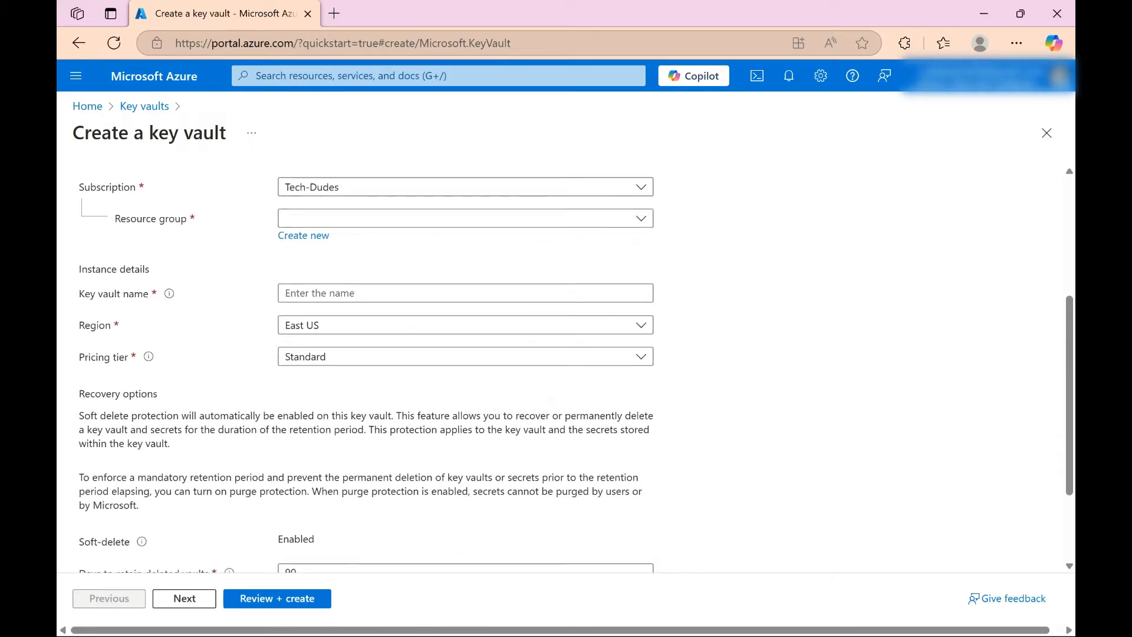
type("techdudes")
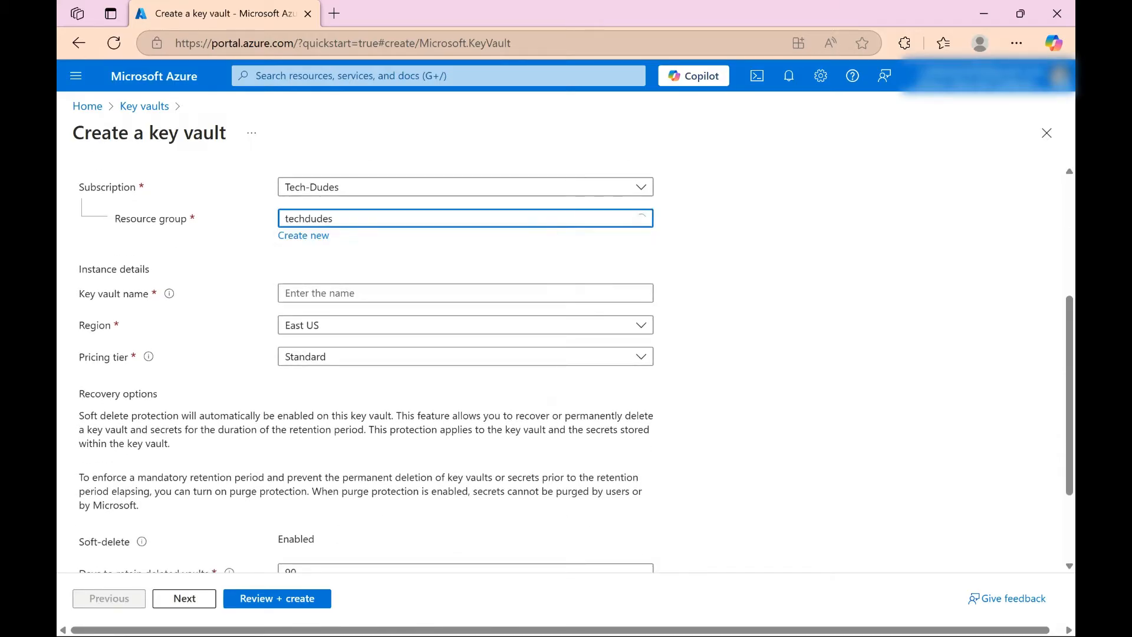
scroll("down", 3)
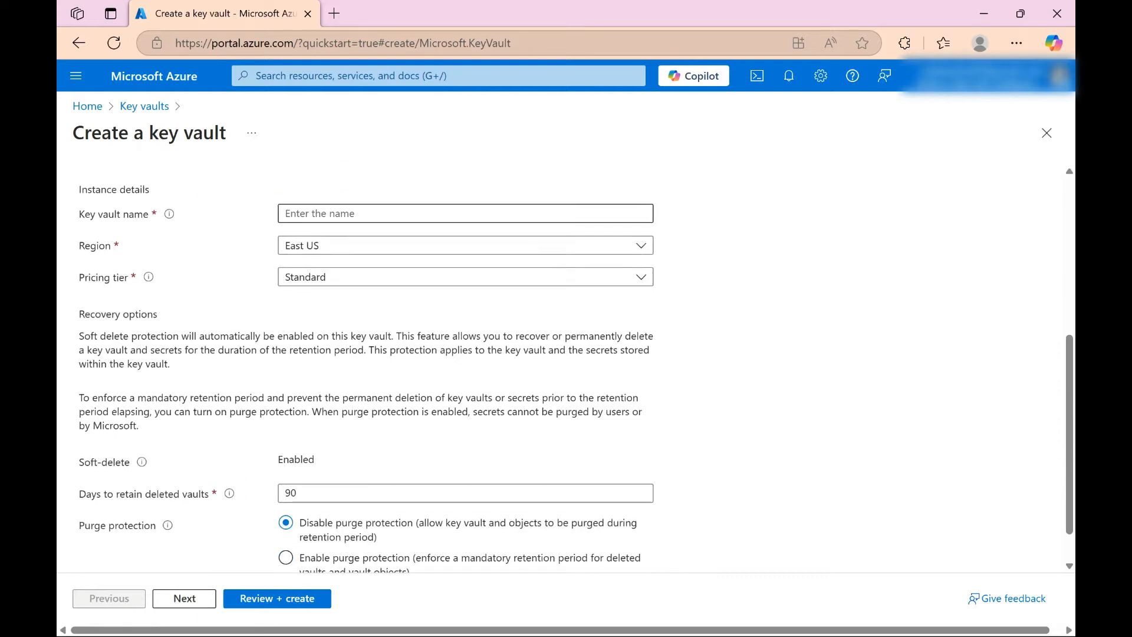
left_click(464, 213)
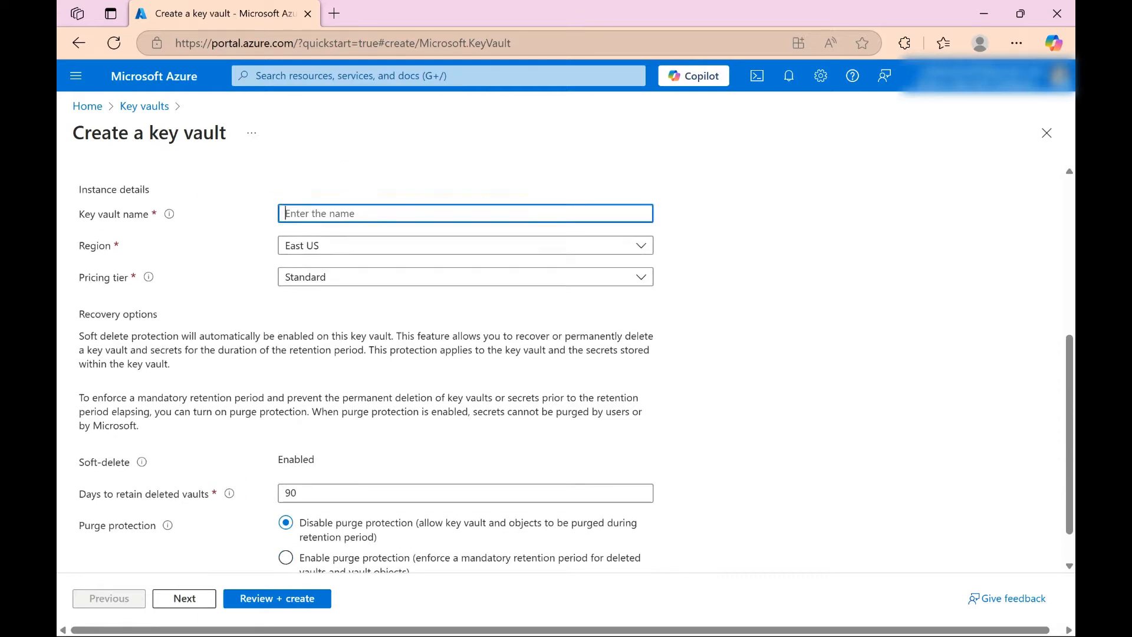
type("TechdudesDemoKe")
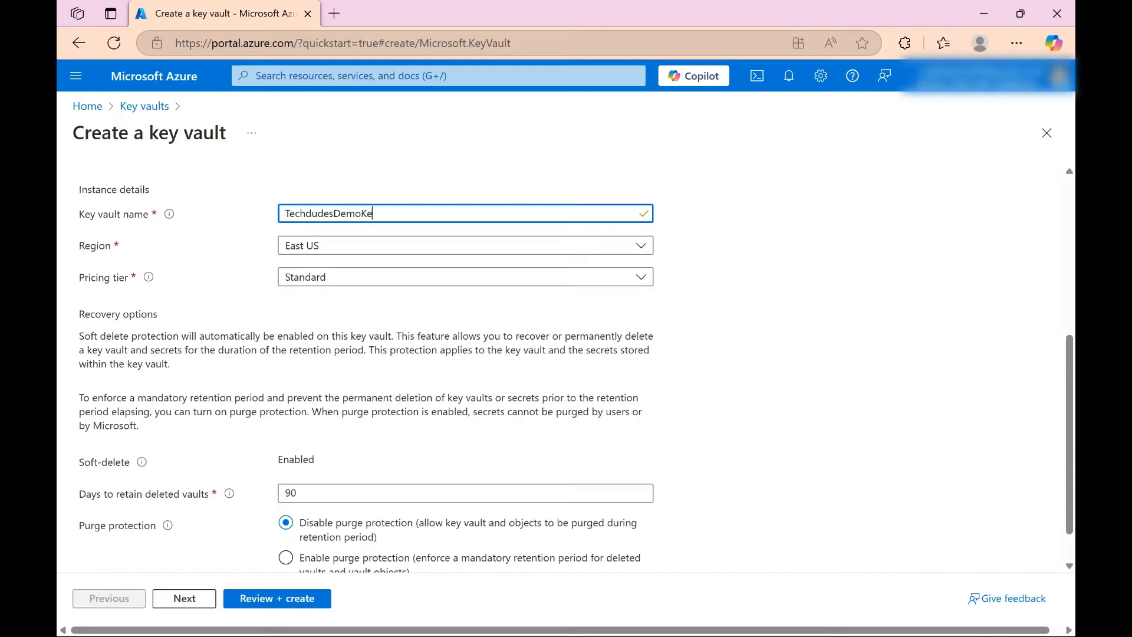
type("yVault")
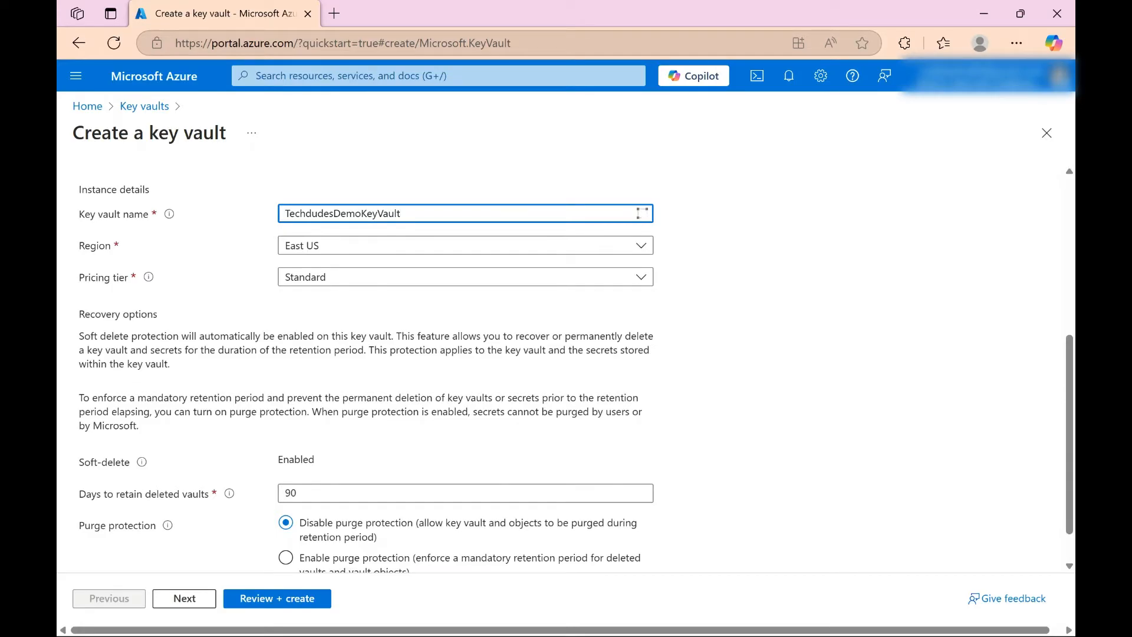
Set the region to South India and the soft-delete retention to 7 days
scroll("down", 3)
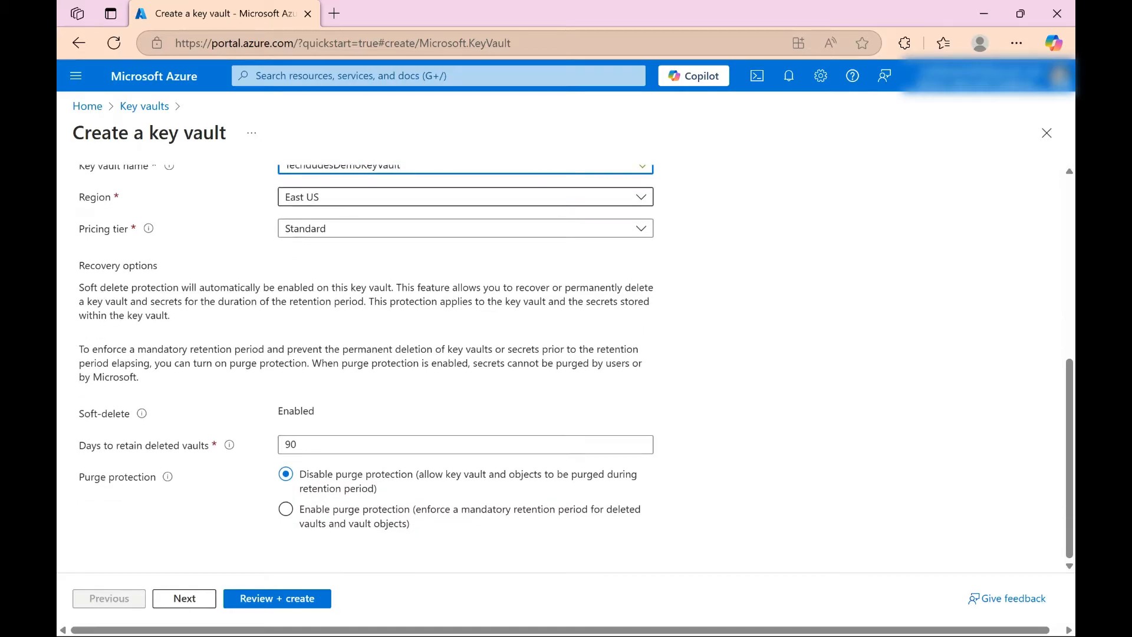
type("ind")
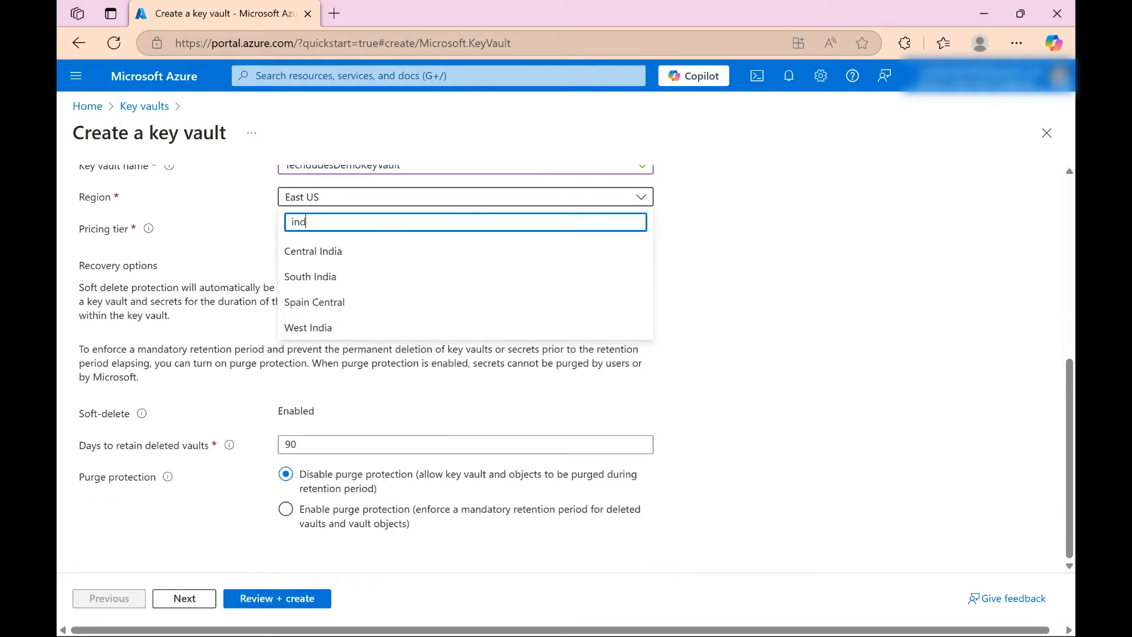
left_click(310, 275)
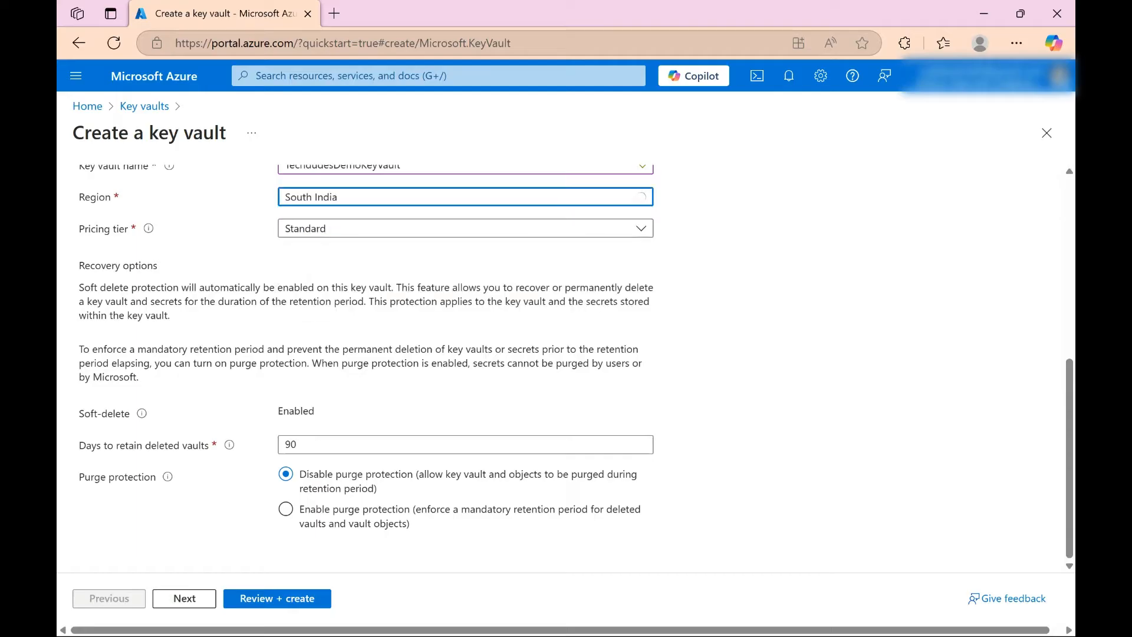
left_click(464, 227)
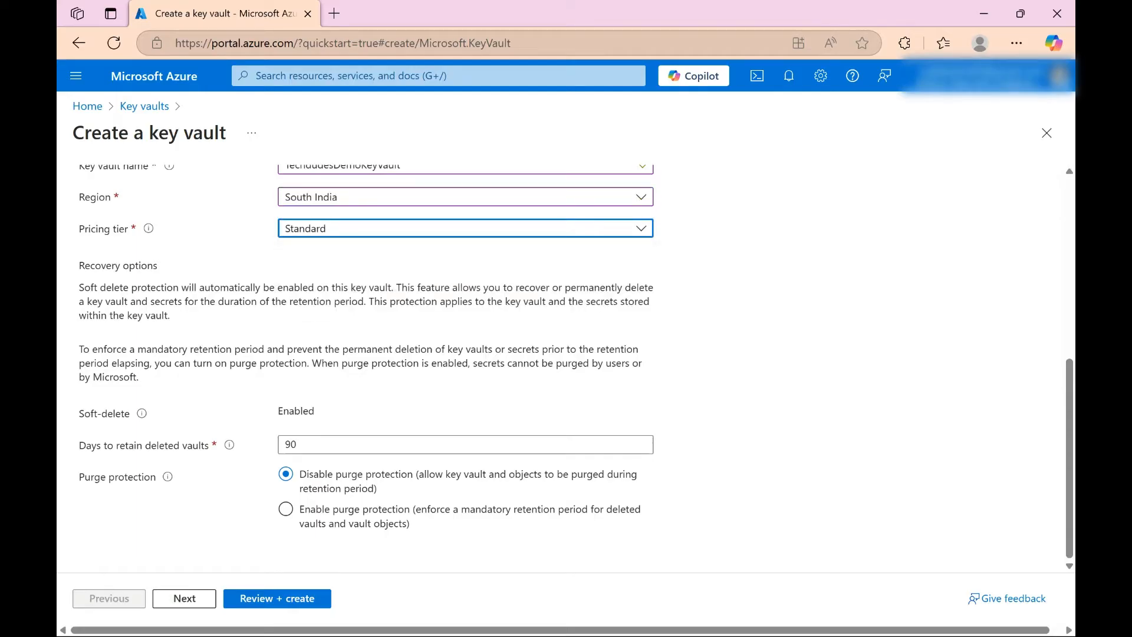
left_click(465, 445)
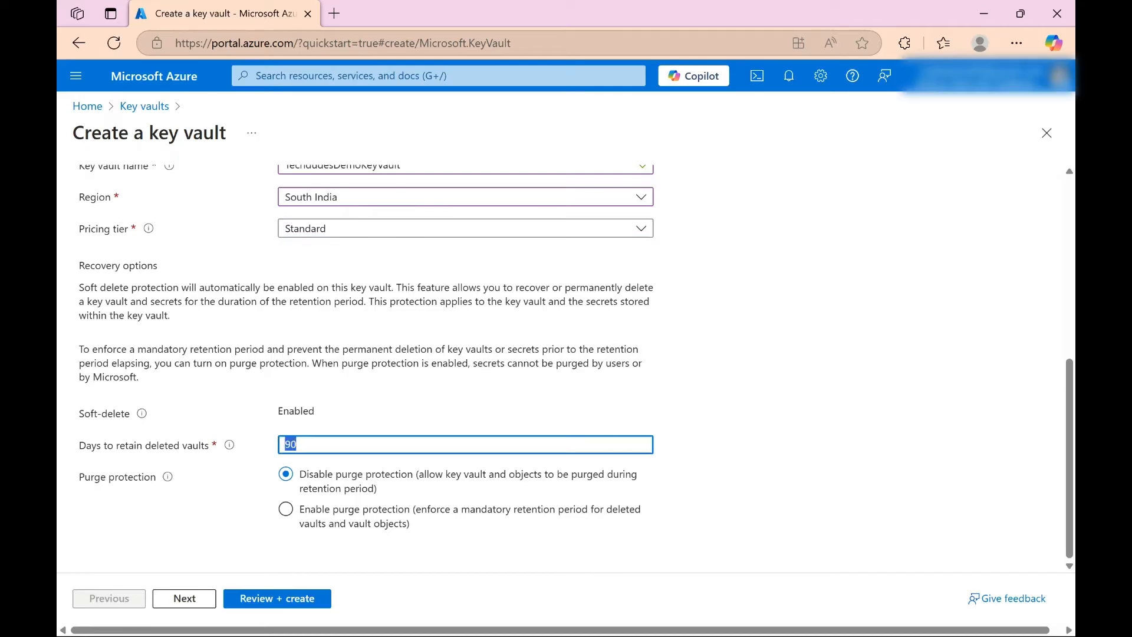
type("1")
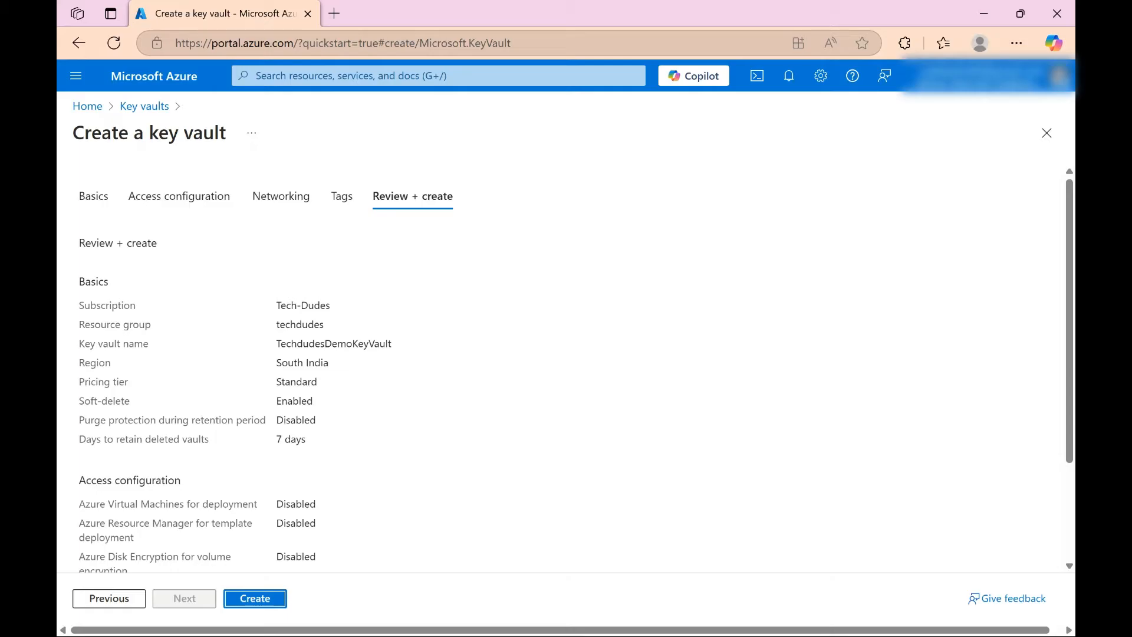
Create the key vault and go to the deployed TechdudesDemoKeyVault resource
left_click(255, 598)
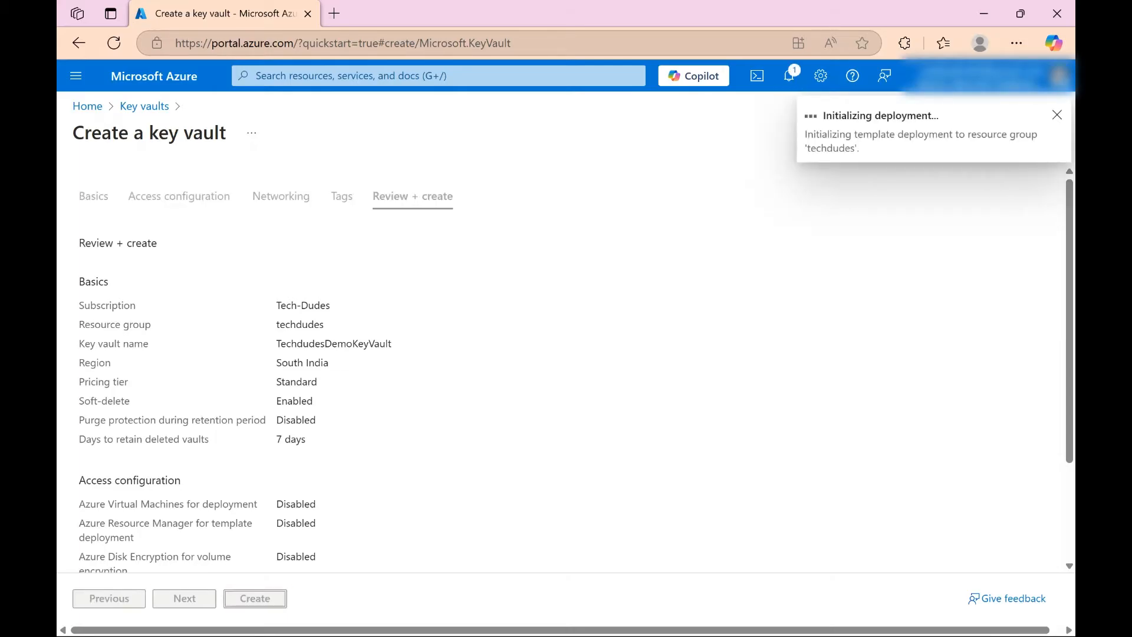
left_click(255, 597)
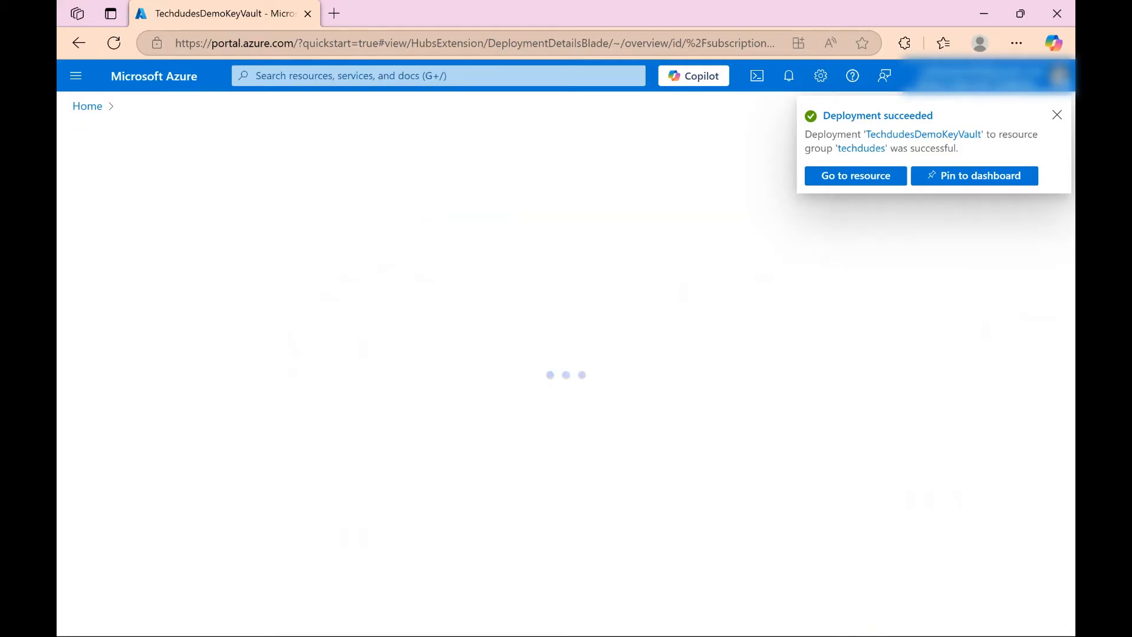
left_click(855, 176)
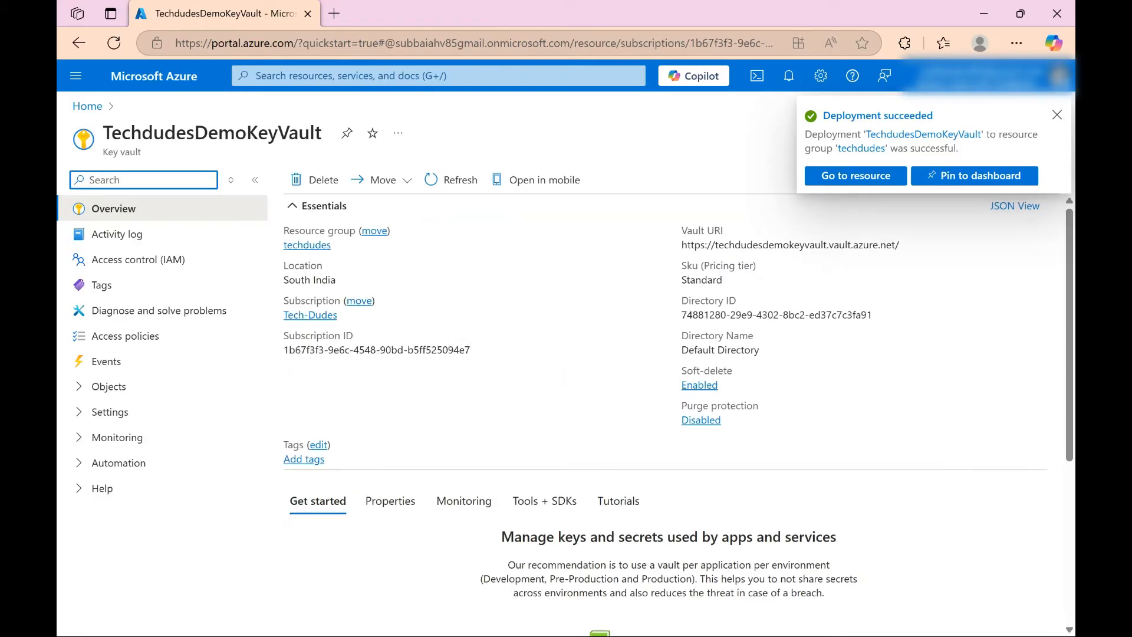
Dismiss the notification and show the vault's Secrets list under Objects
left_click(1056, 115)
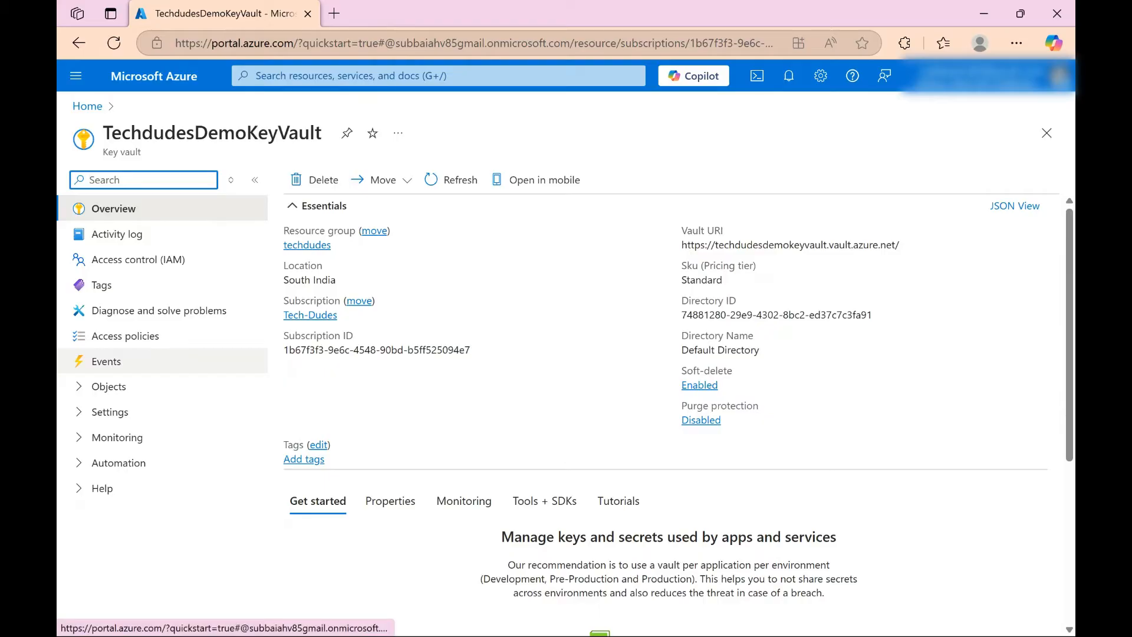
left_click(109, 386)
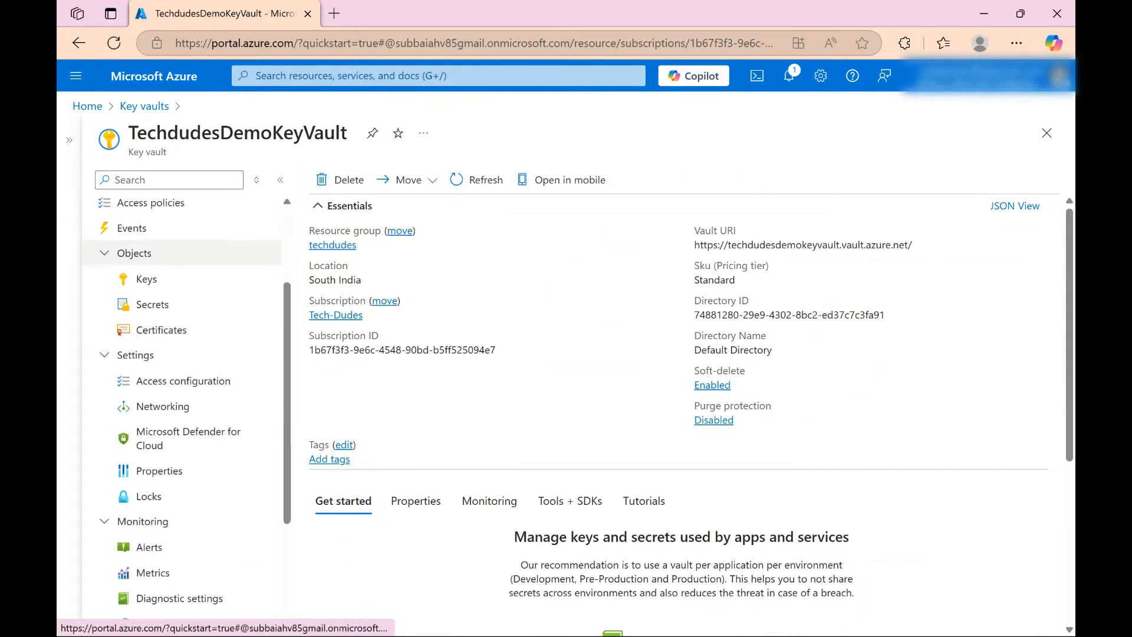
left_click(152, 304)
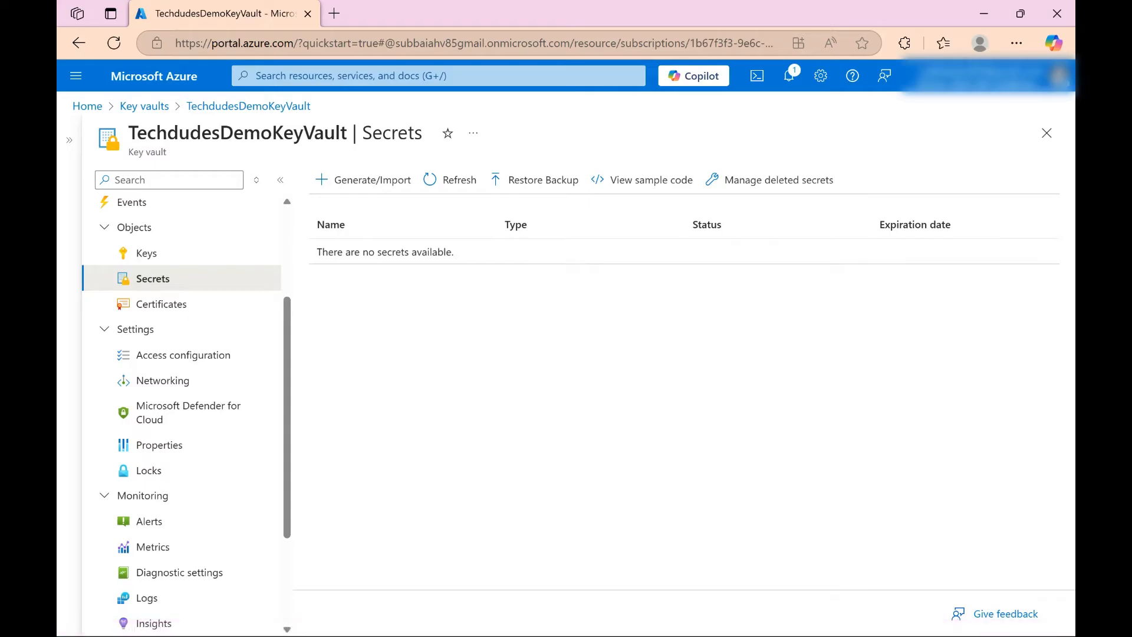
mouse_move(363, 179)
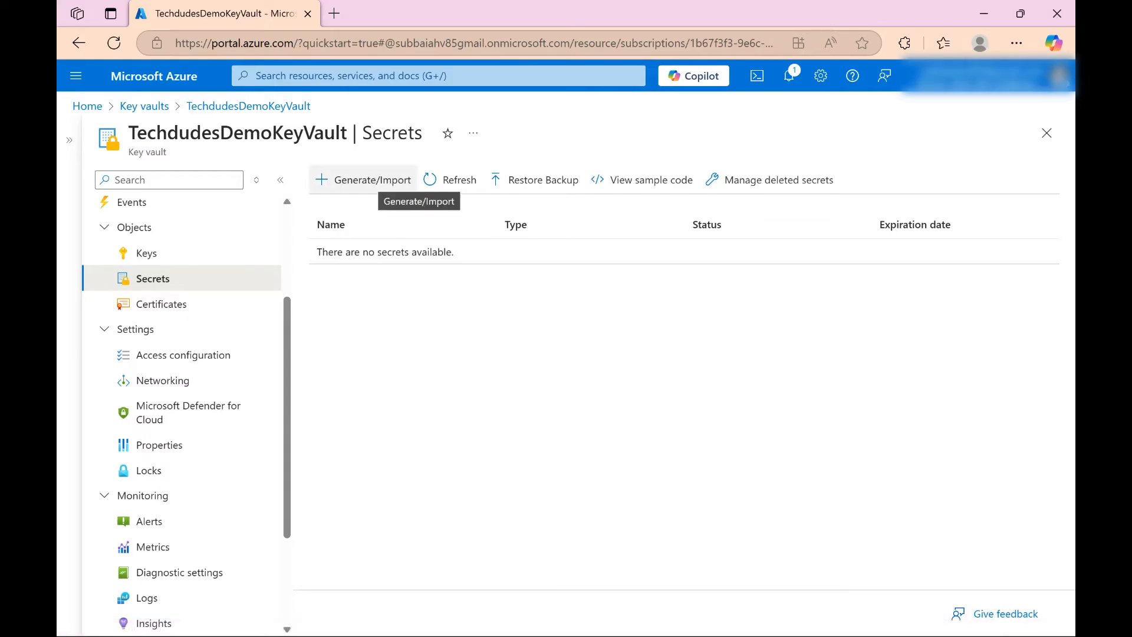
Start a new secret named DbConnectionString and enter the connection string as its value
left_click(371, 179)
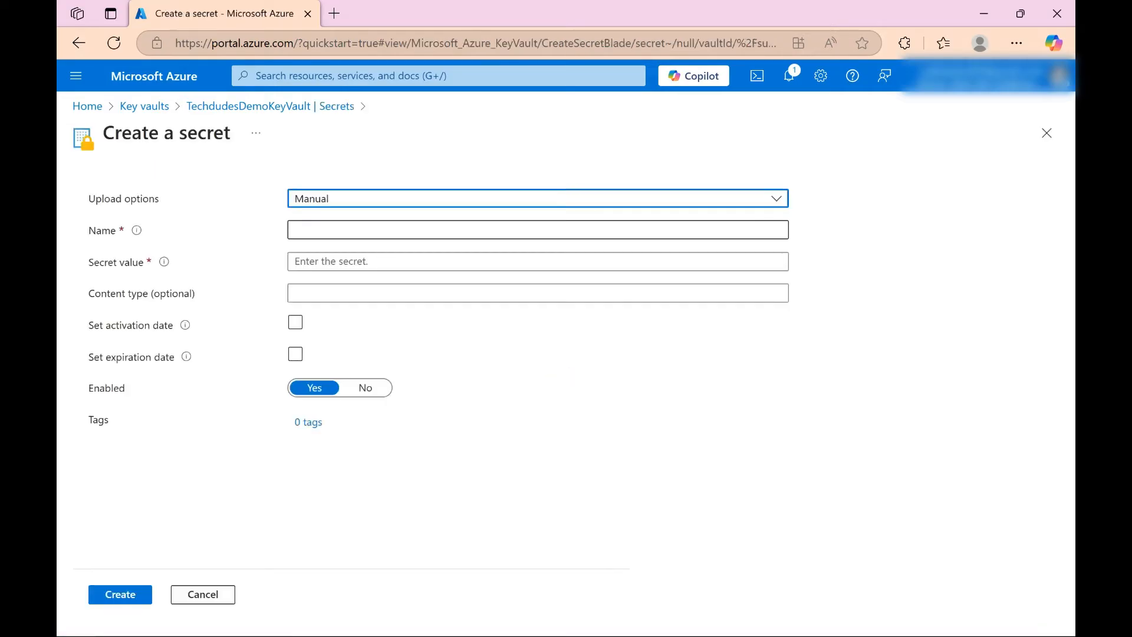
left_click(538, 230)
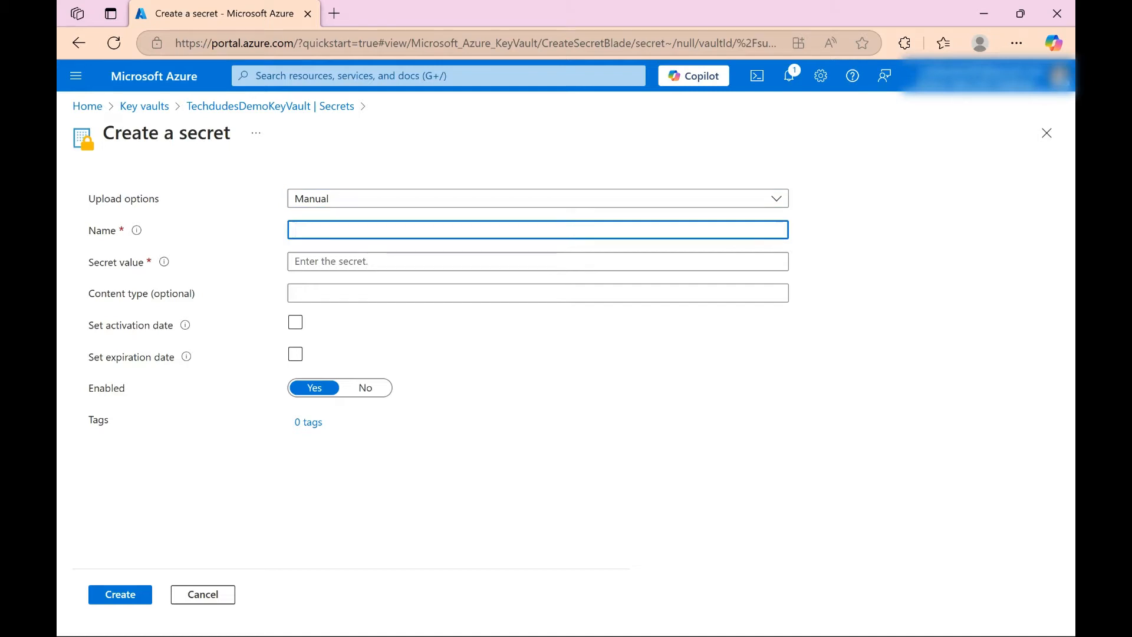
type("DbConnectionString")
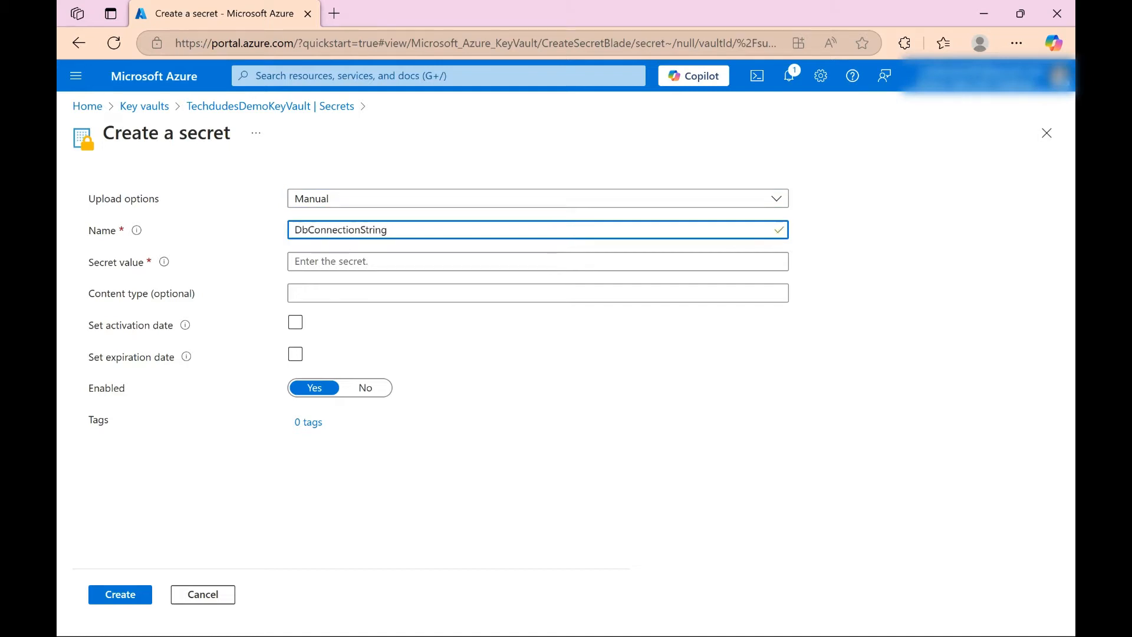
left_click(538, 261)
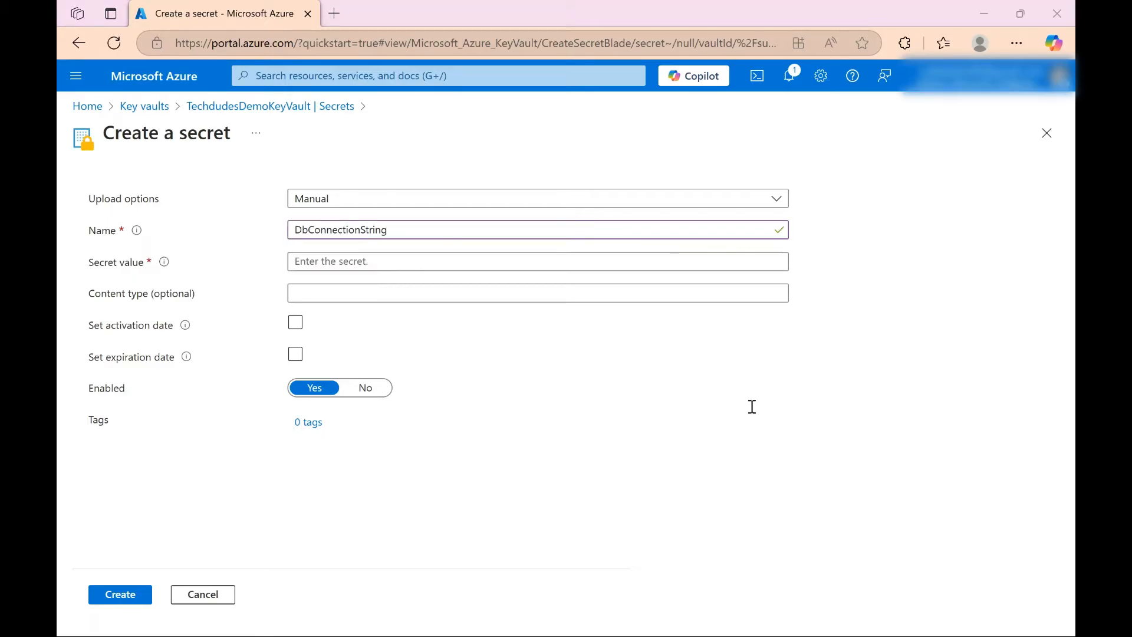
mouse_move(895, 440)
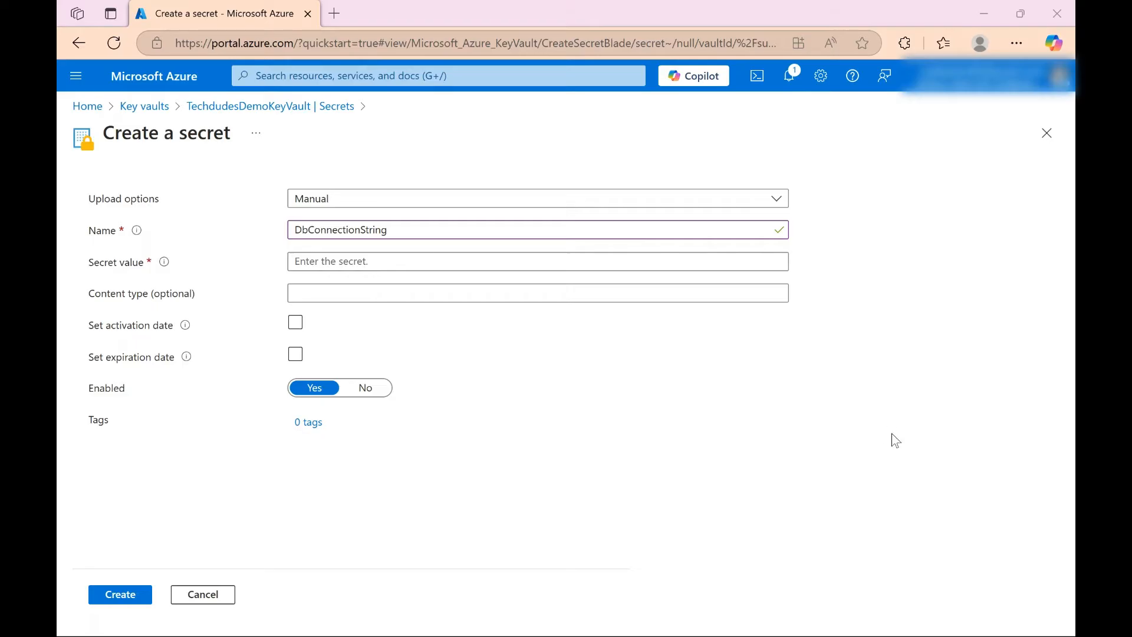
mouse_move(946, 407)
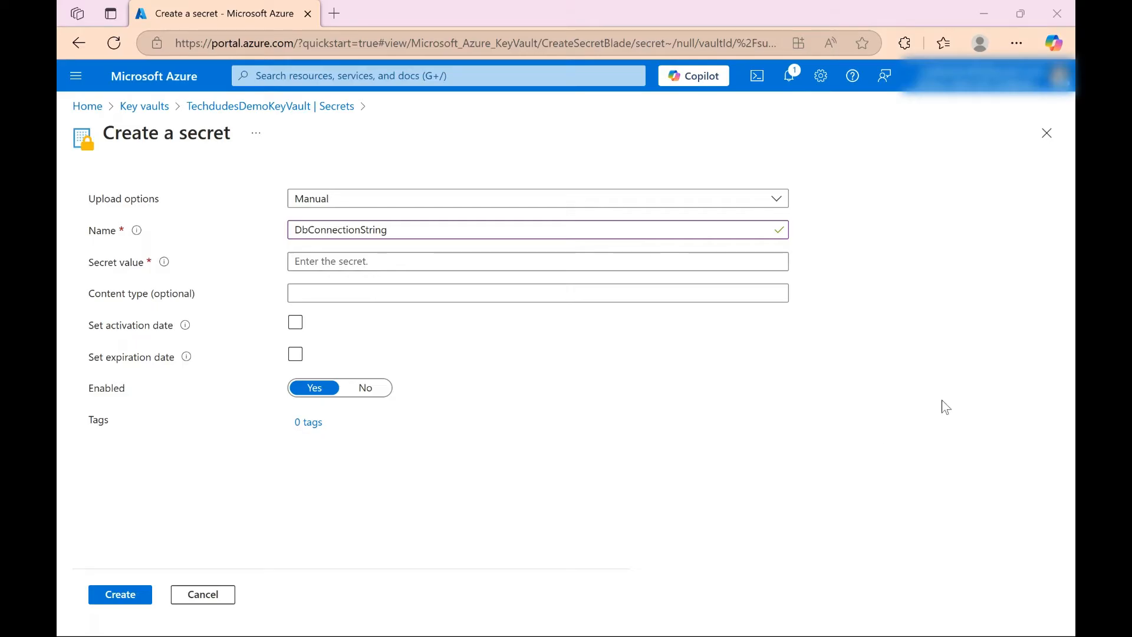
left_click(536, 260)
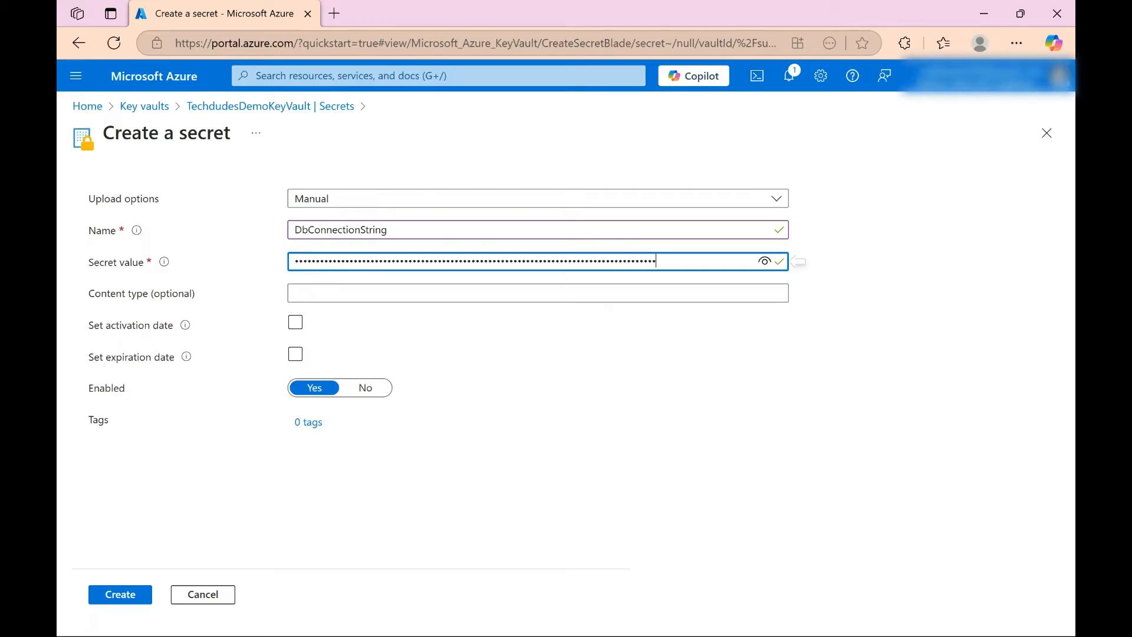
Check the secret value, leave the activation date unset, and create the secret
left_click(764, 261)
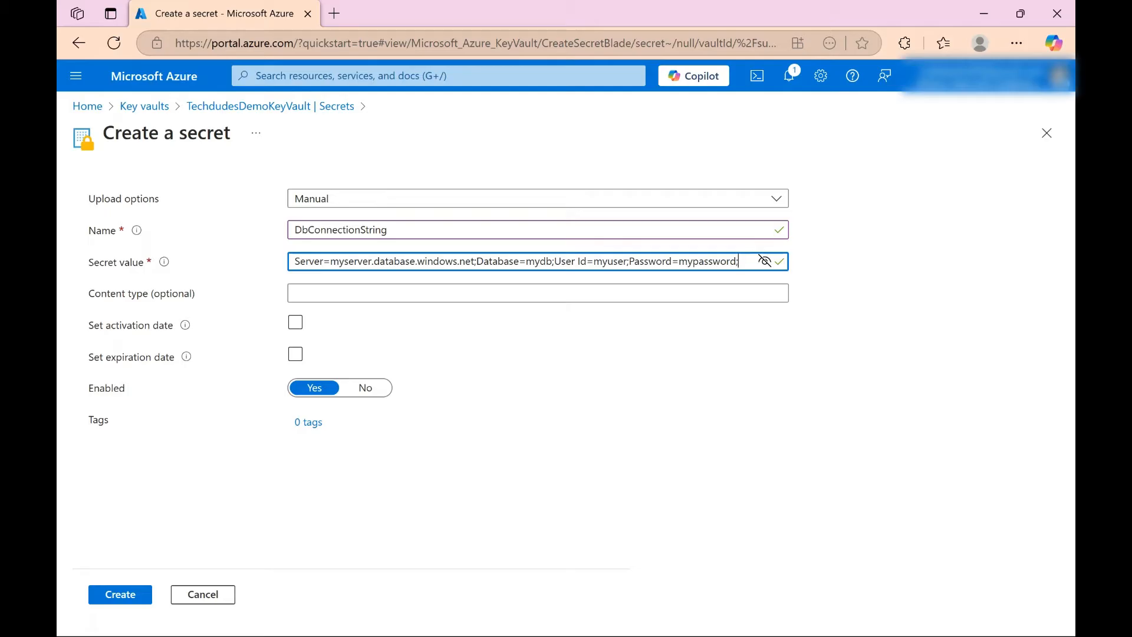
left_click(295, 322)
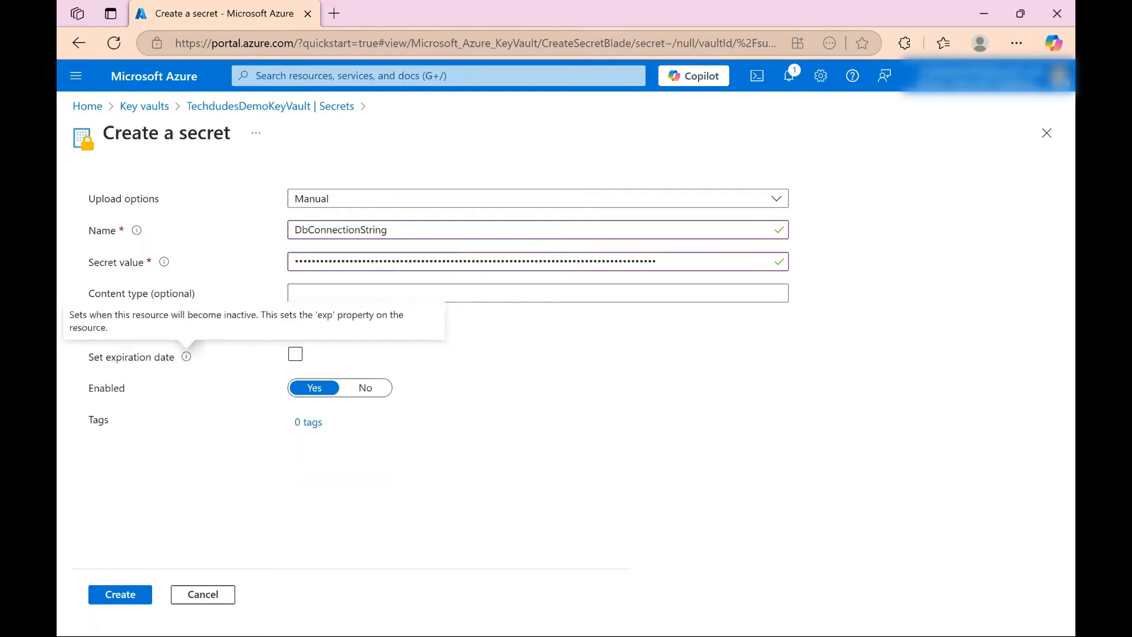
left_click(295, 322)
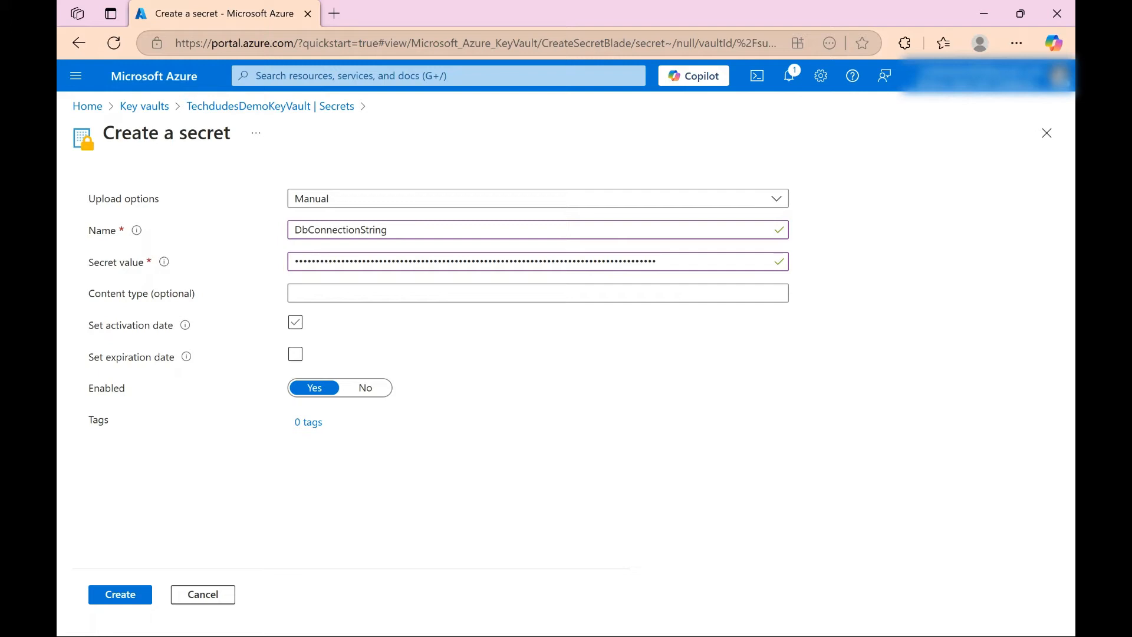
left_click(295, 322)
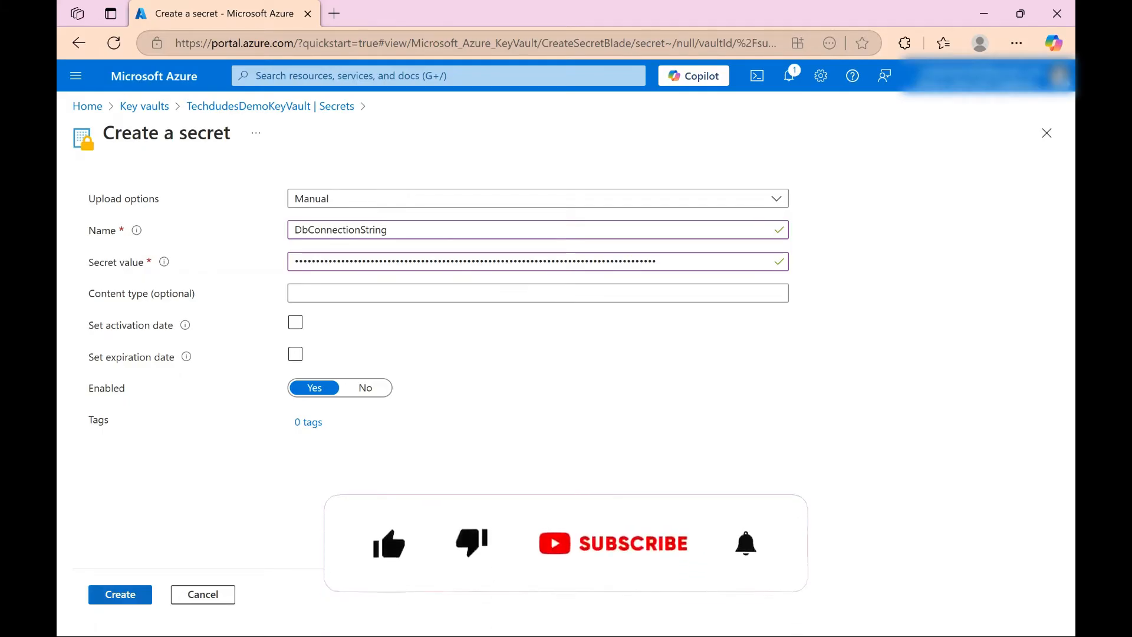
left_click(120, 594)
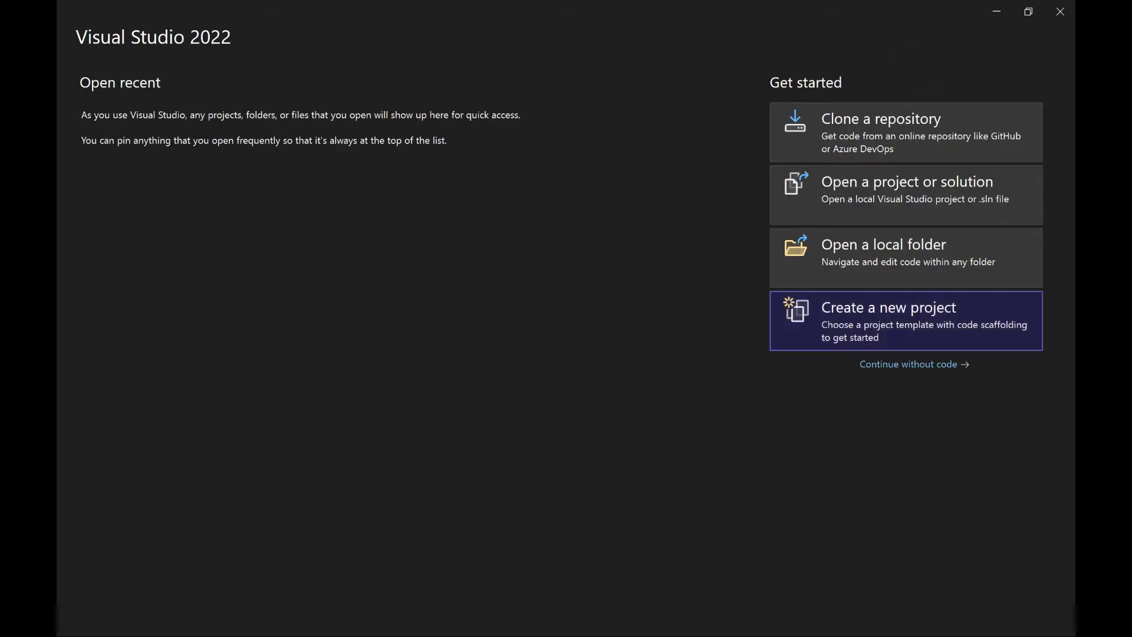
Create an ASP.NET Core Web API project AzureVaultTraining in D:\Azure targeting .NET 8.0
left_click(904, 321)
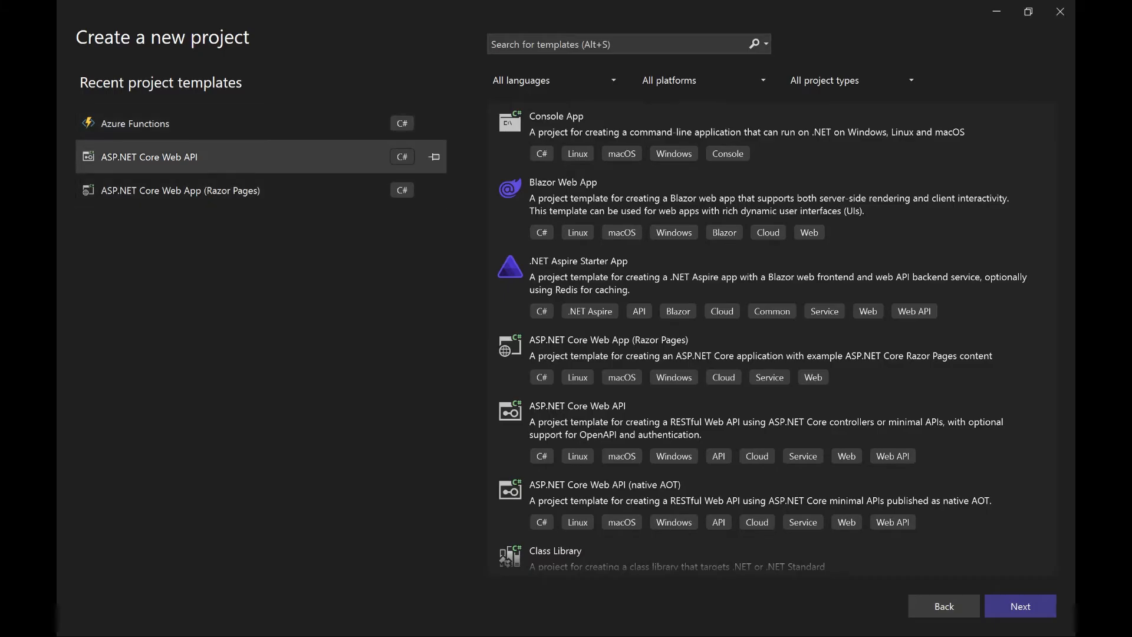
left_click(1018, 606)
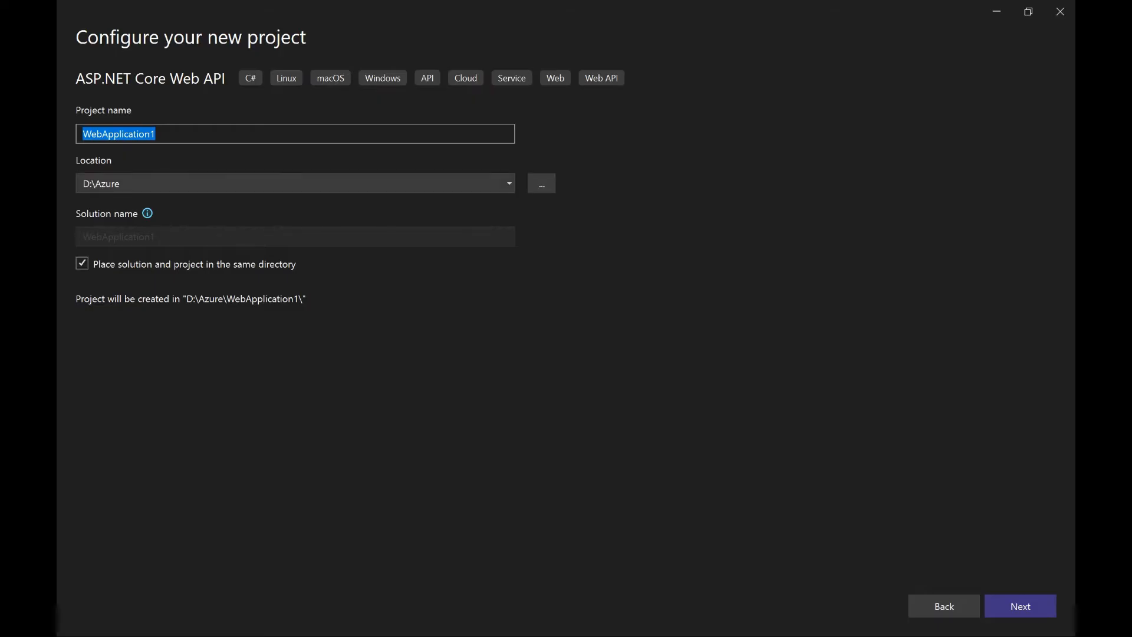
type("AzureV")
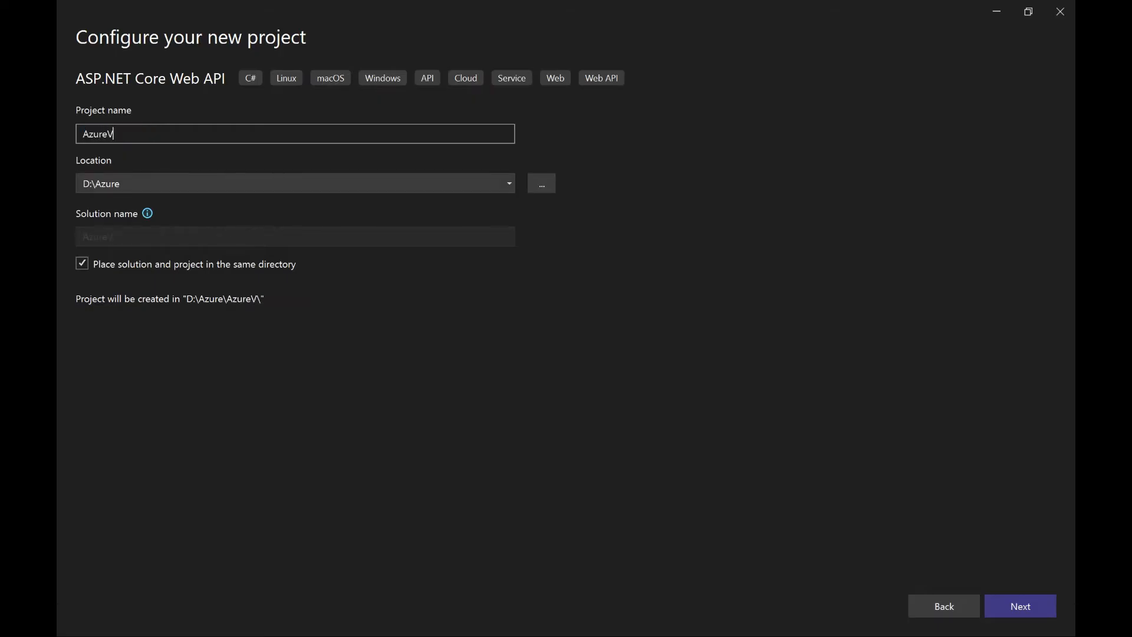
type("ault")
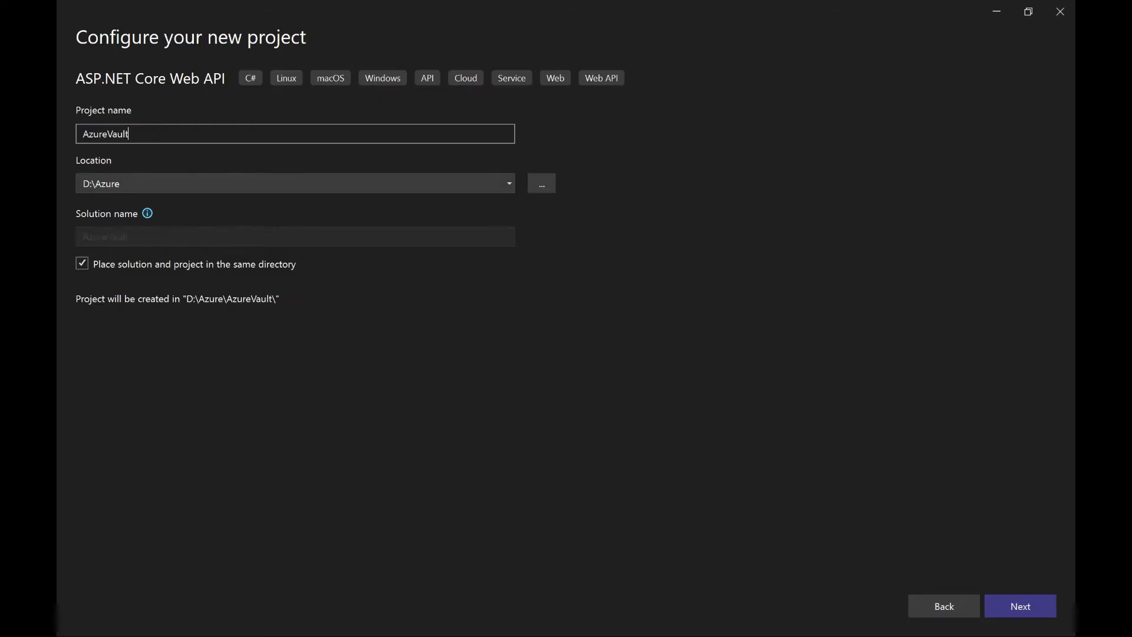
type("Trainin")
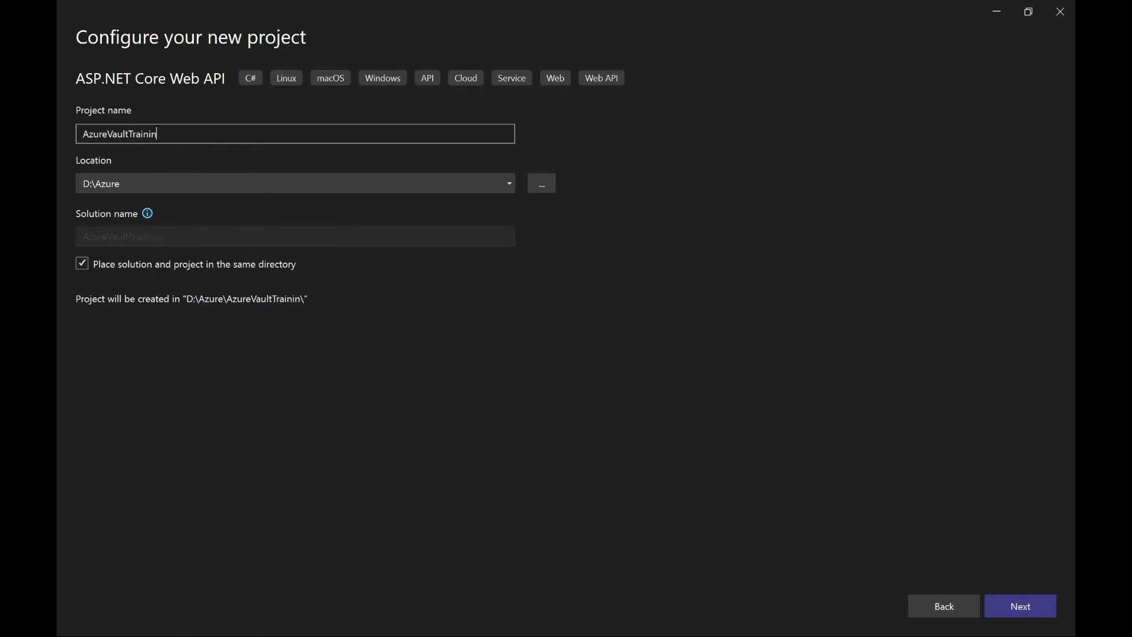
type("g")
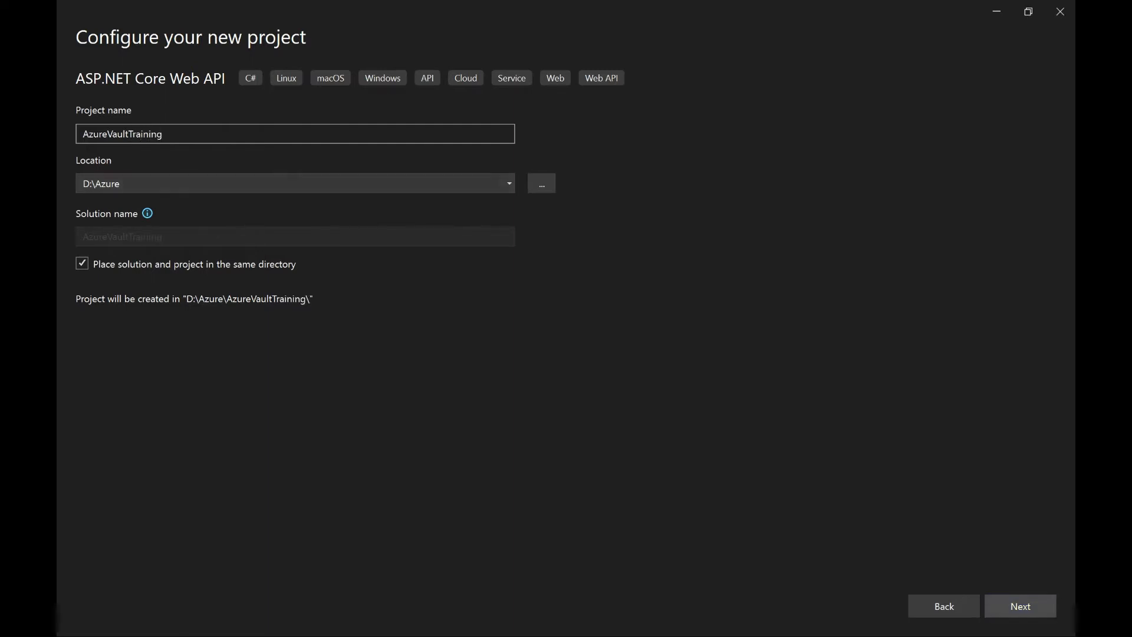
left_click(1018, 605)
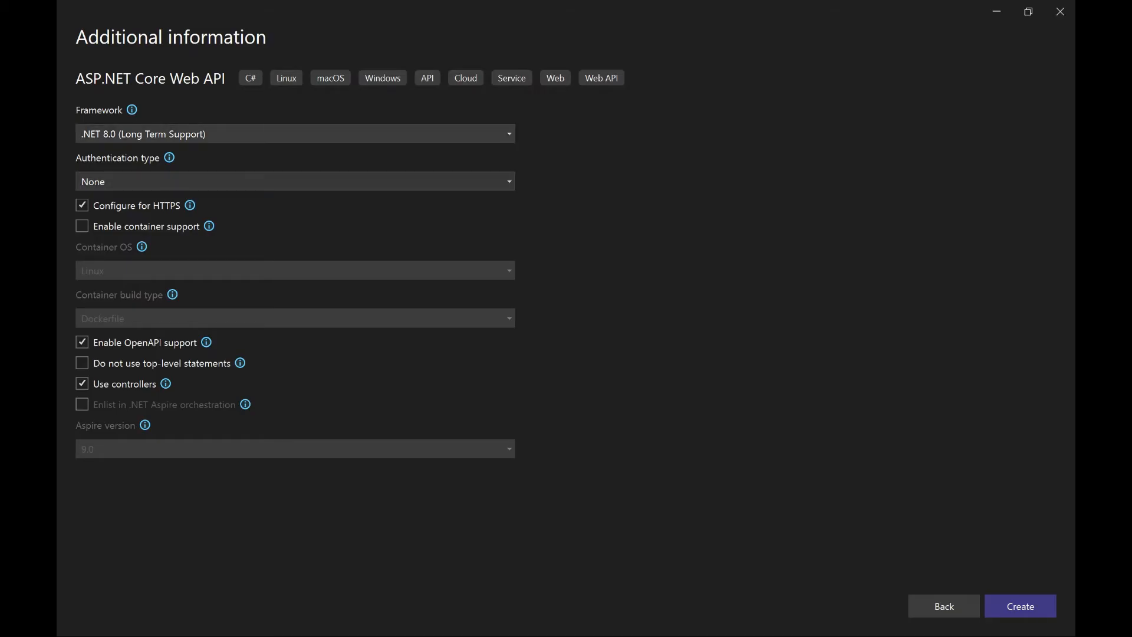
left_click(1018, 606)
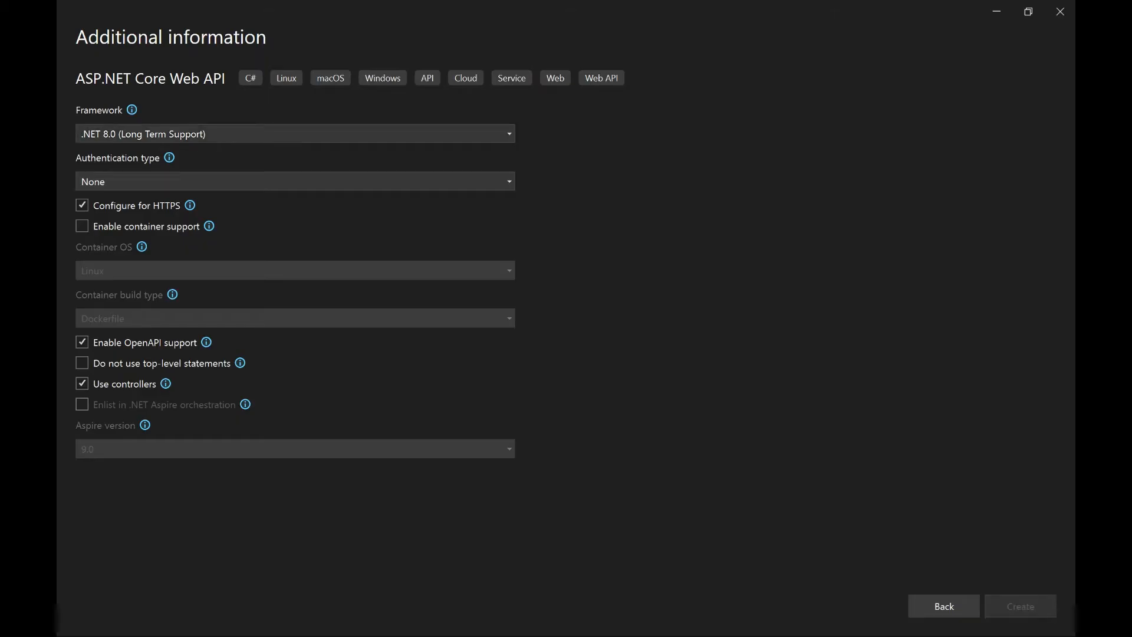
left_click(1018, 606)
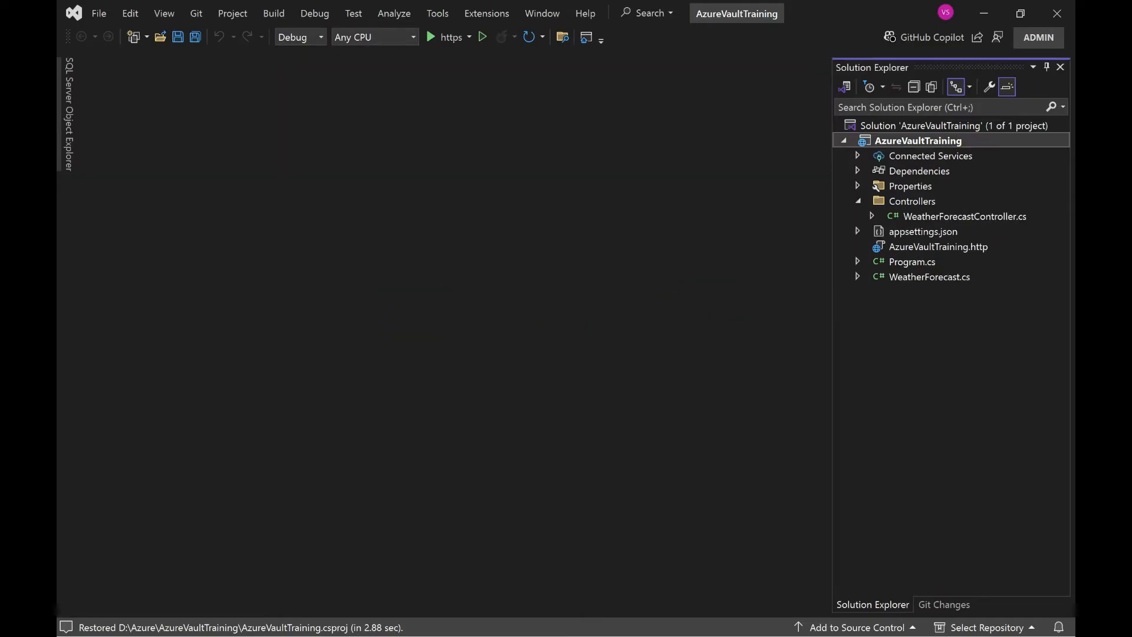
Add a new item to the Controllers folder using the API Controller - Empty template
left_click(911, 201)
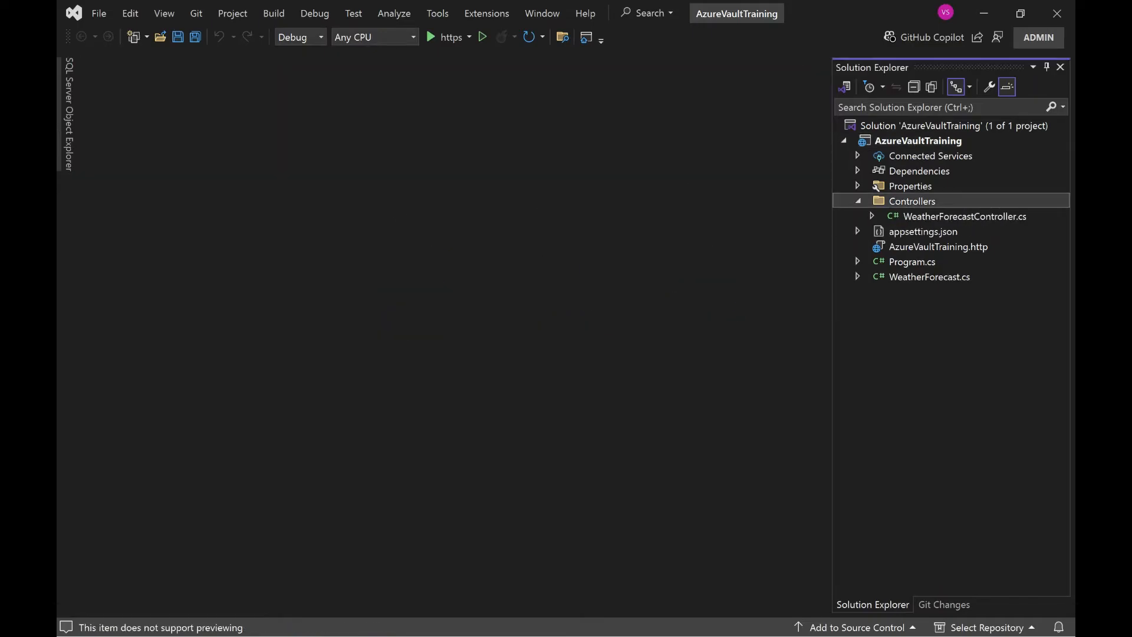
right_click(911, 200)
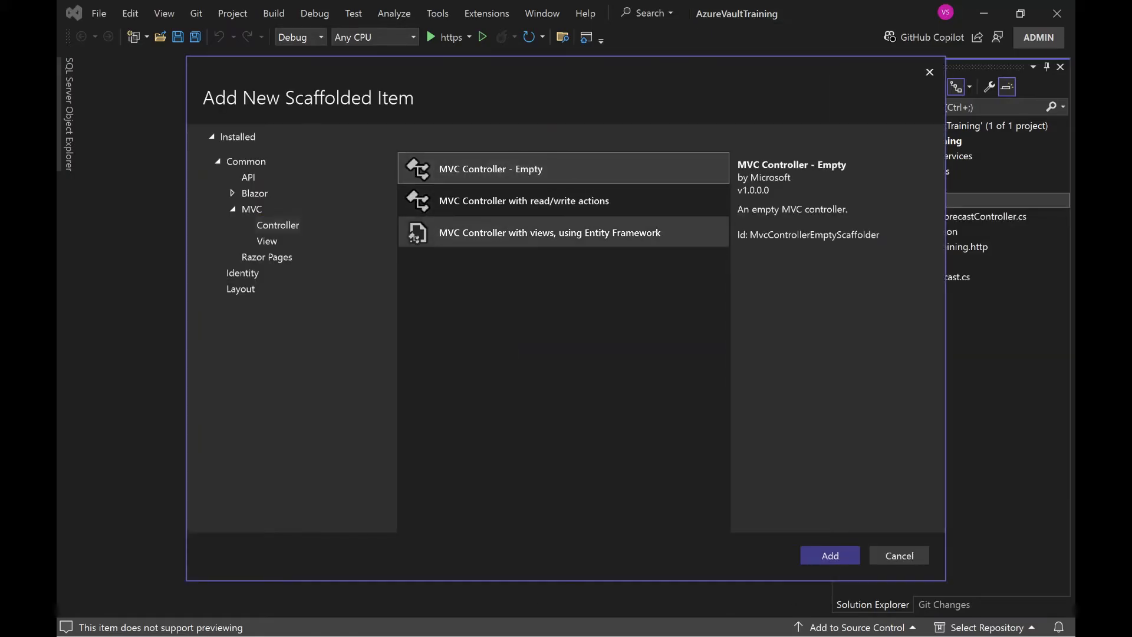
left_click(248, 177)
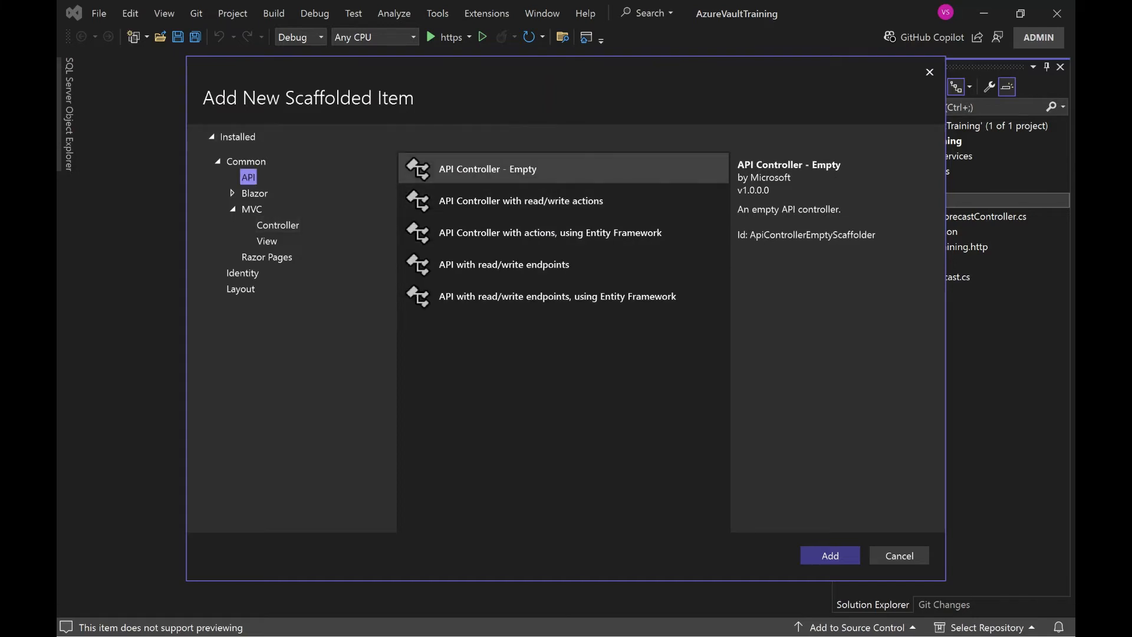
left_click(898, 556)
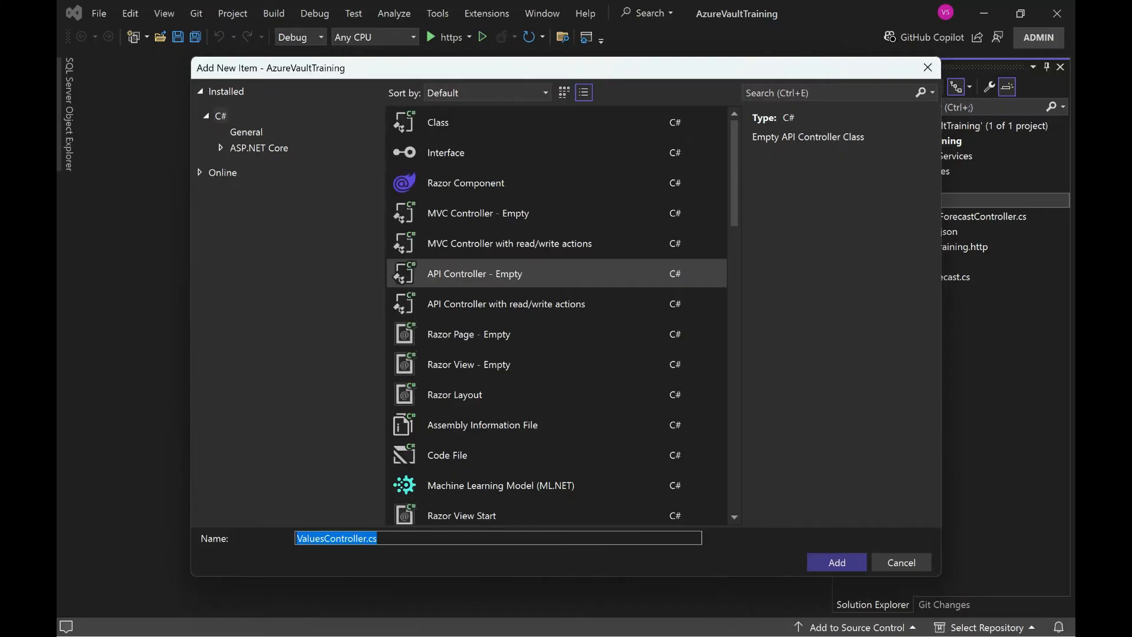
Name the controller DatabaseController and add it to the project
type("D")
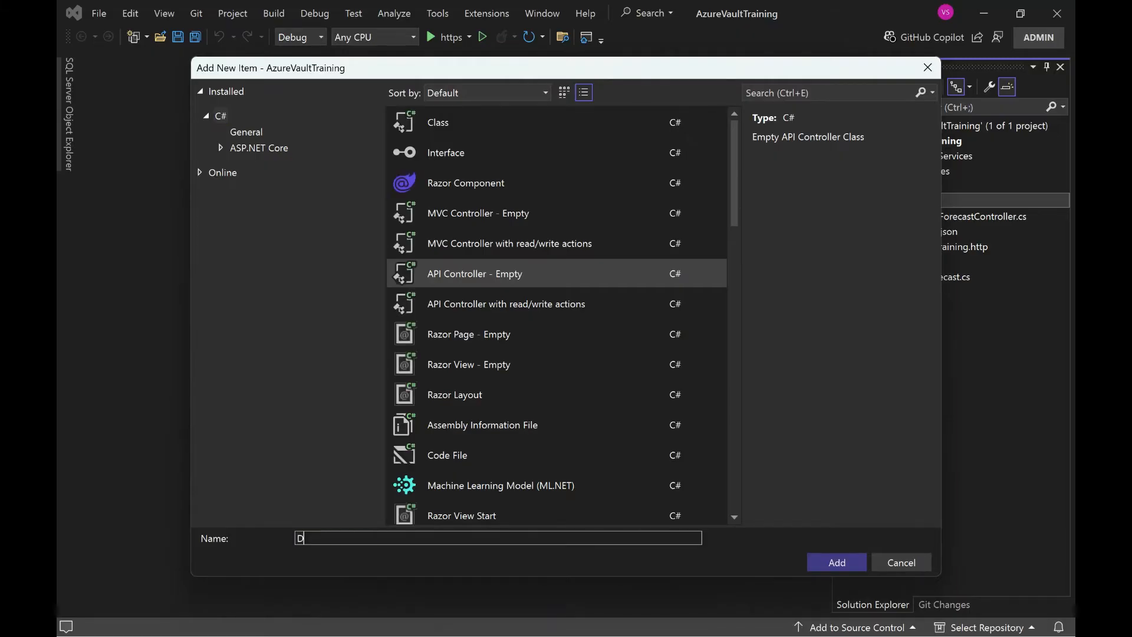
type("atabaseContr")
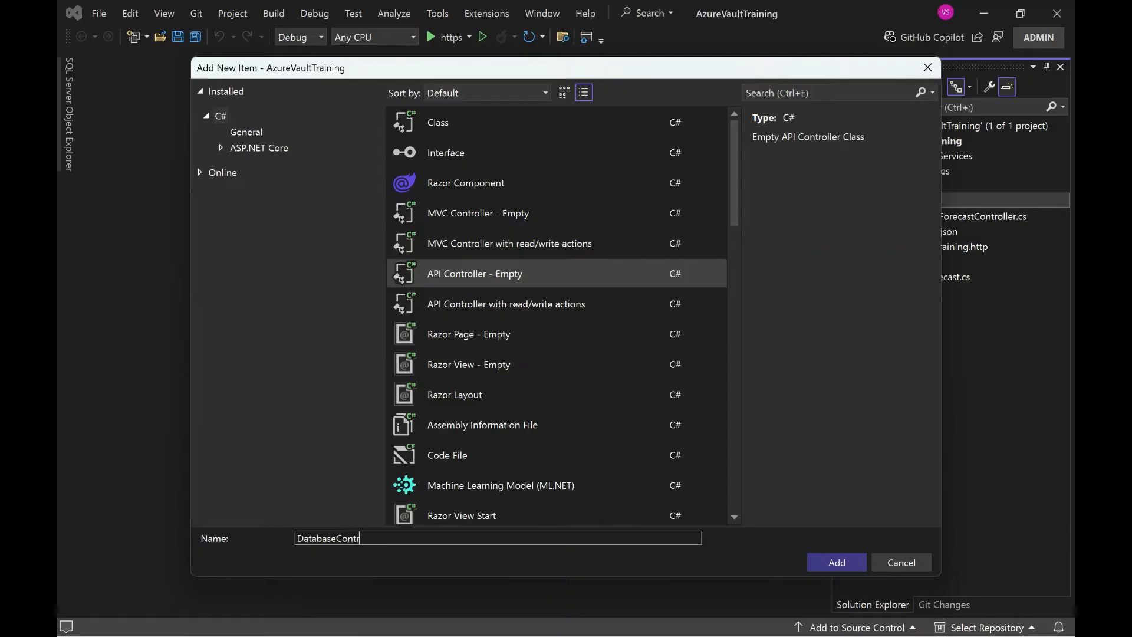
type("oller")
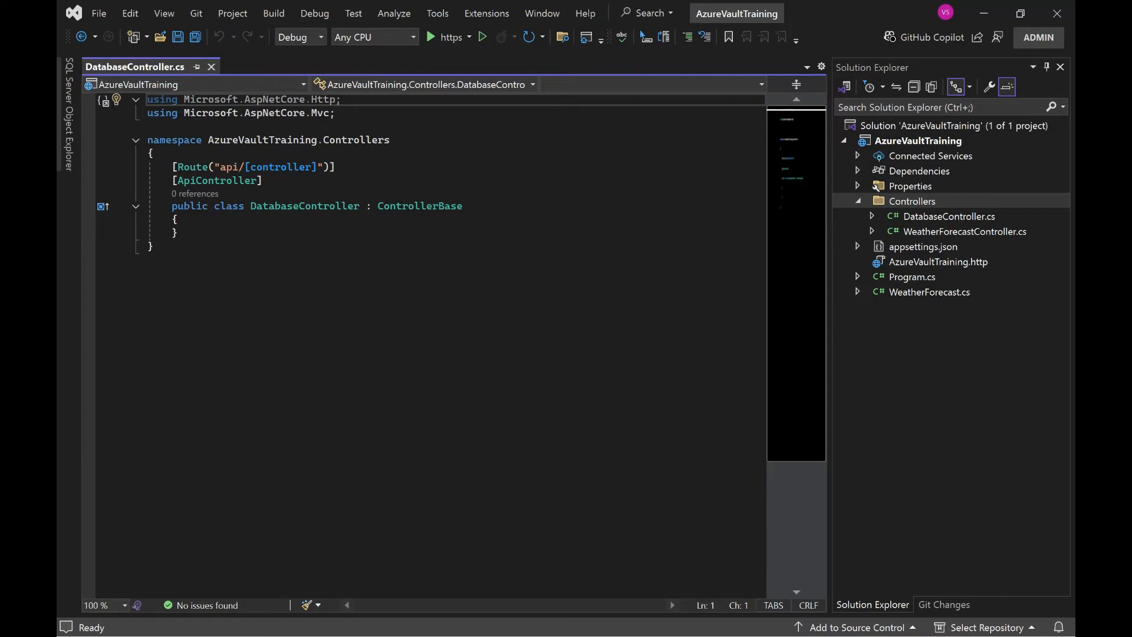
left_click(436, 13)
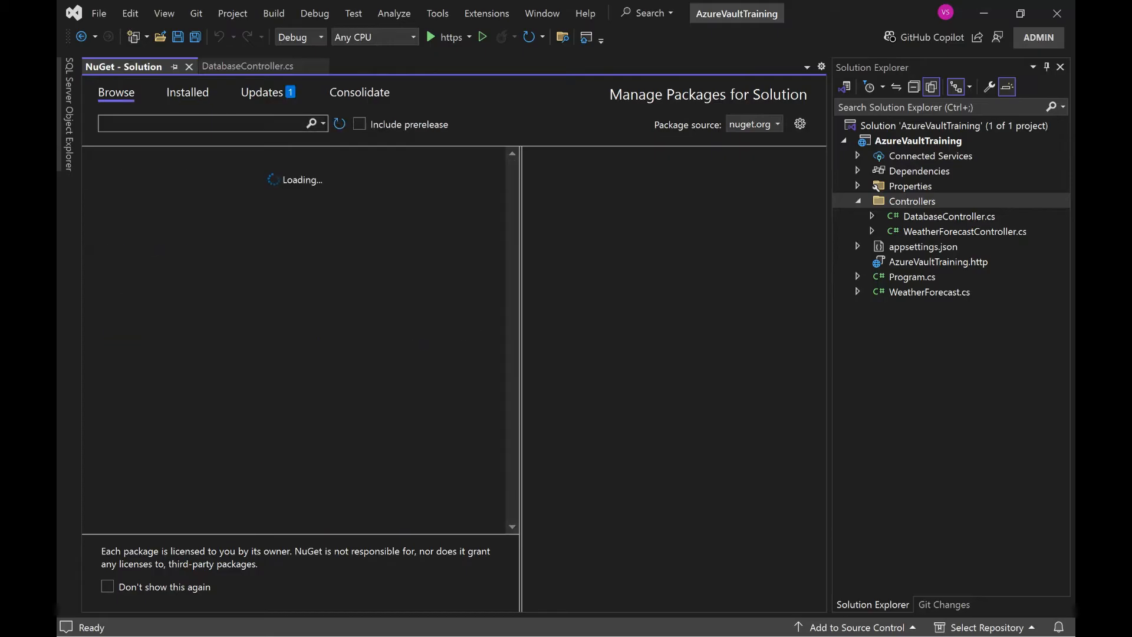
Search NuGet for 'Azure.' and install Azure.Identity, accepting the changes and license
type("Az")
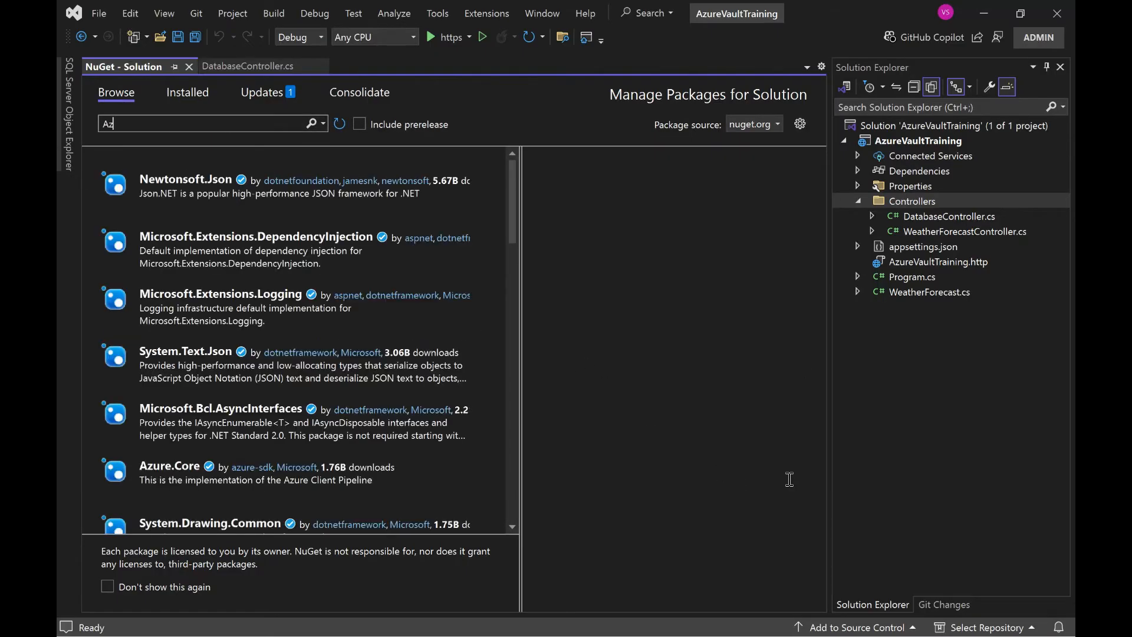
type("Azure.Ident")
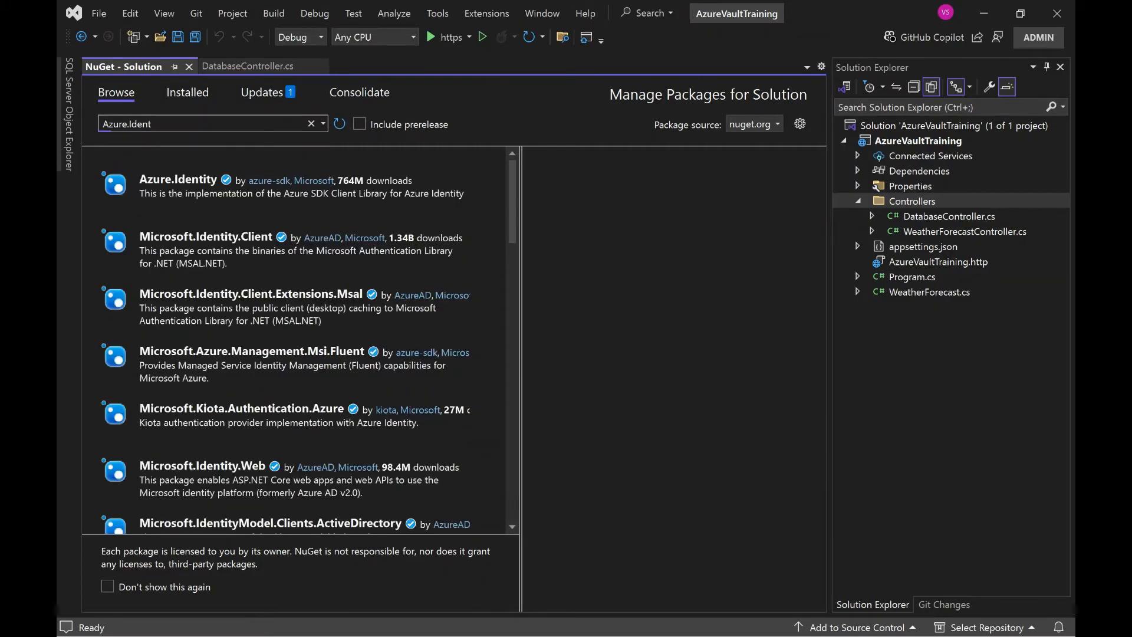
left_click(178, 179)
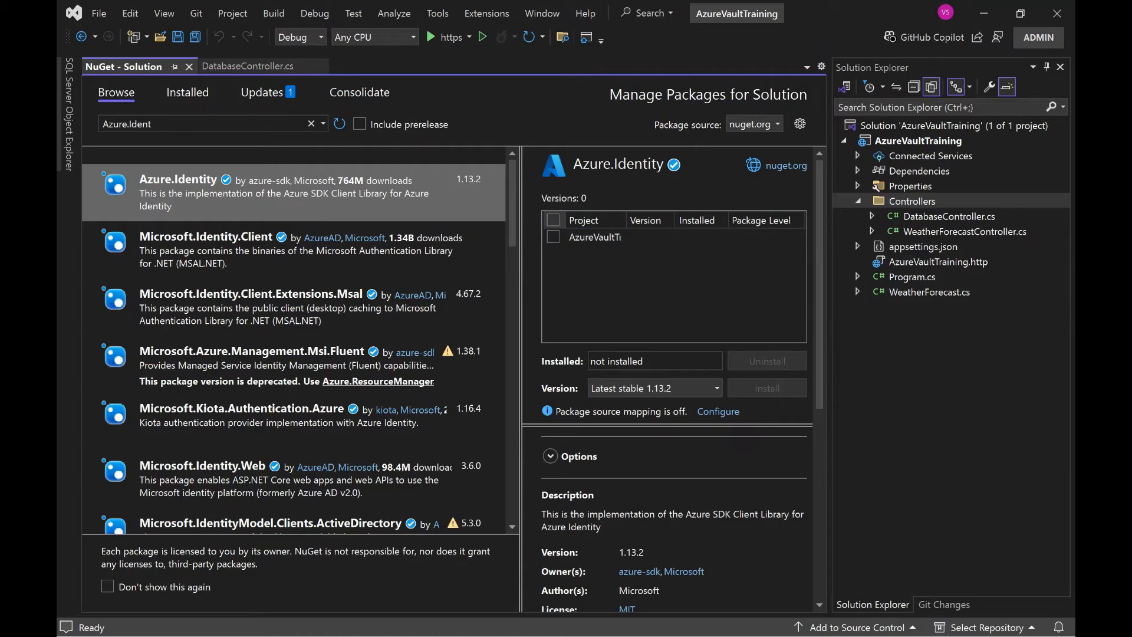
left_click(553, 221)
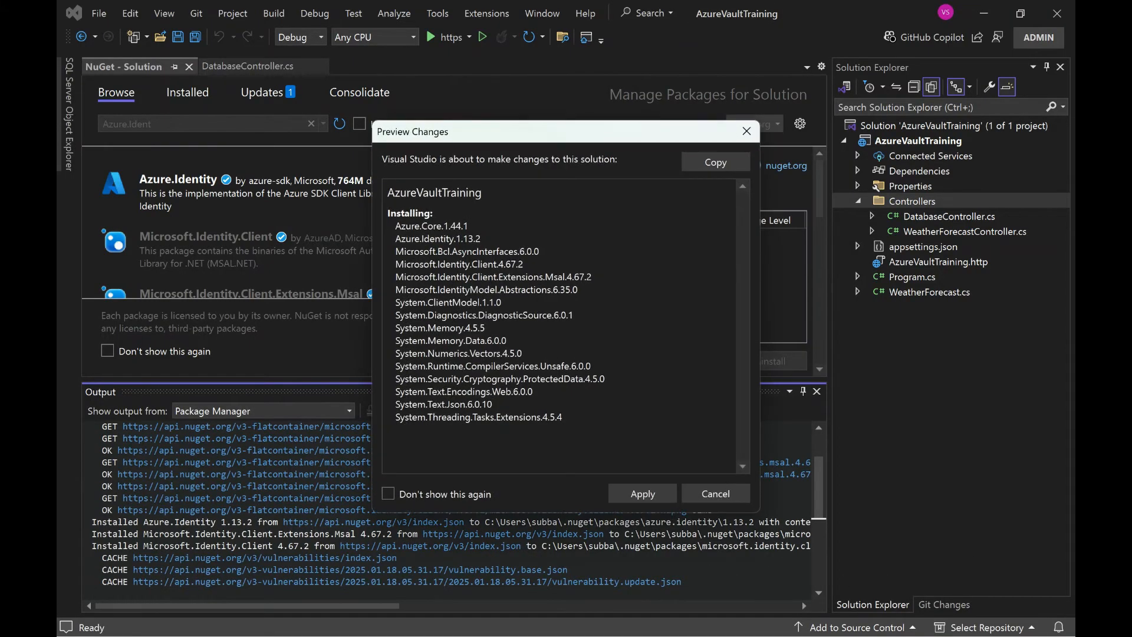
left_click(641, 493)
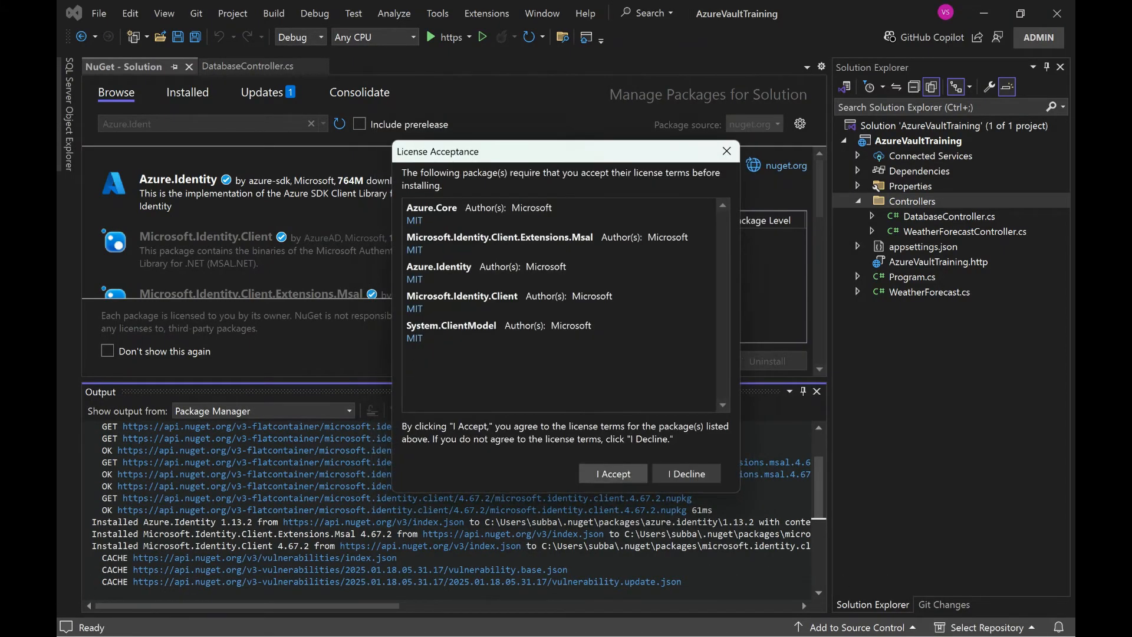
left_click(612, 474)
type("secur")
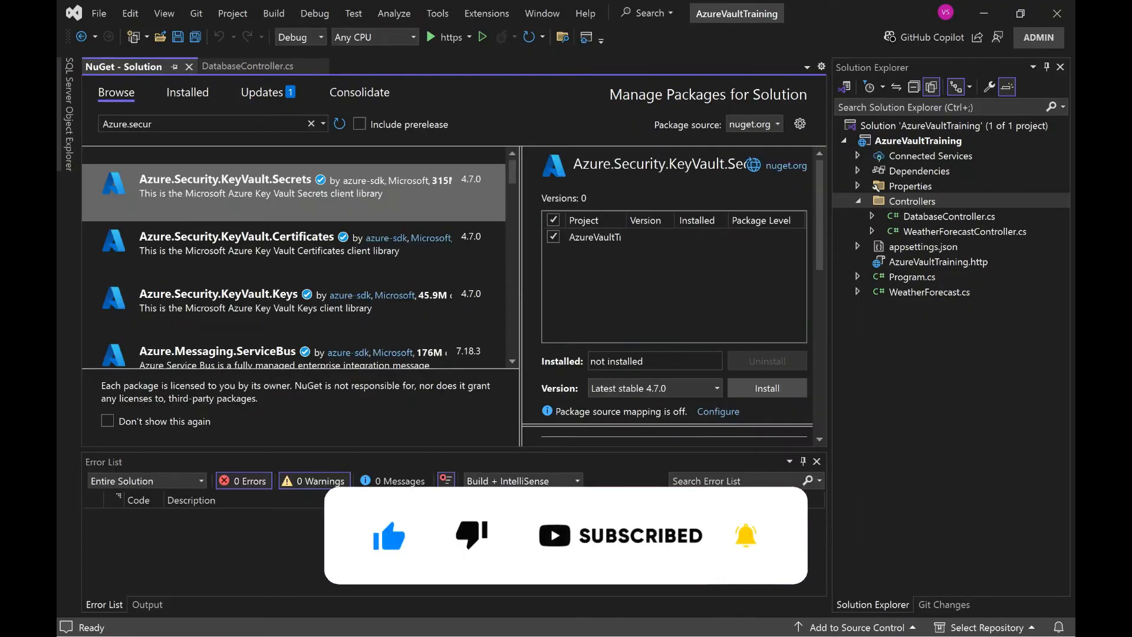
Install Azure.Security.KeyVault.Secrets, accepting the changes and license
left_click(766, 388)
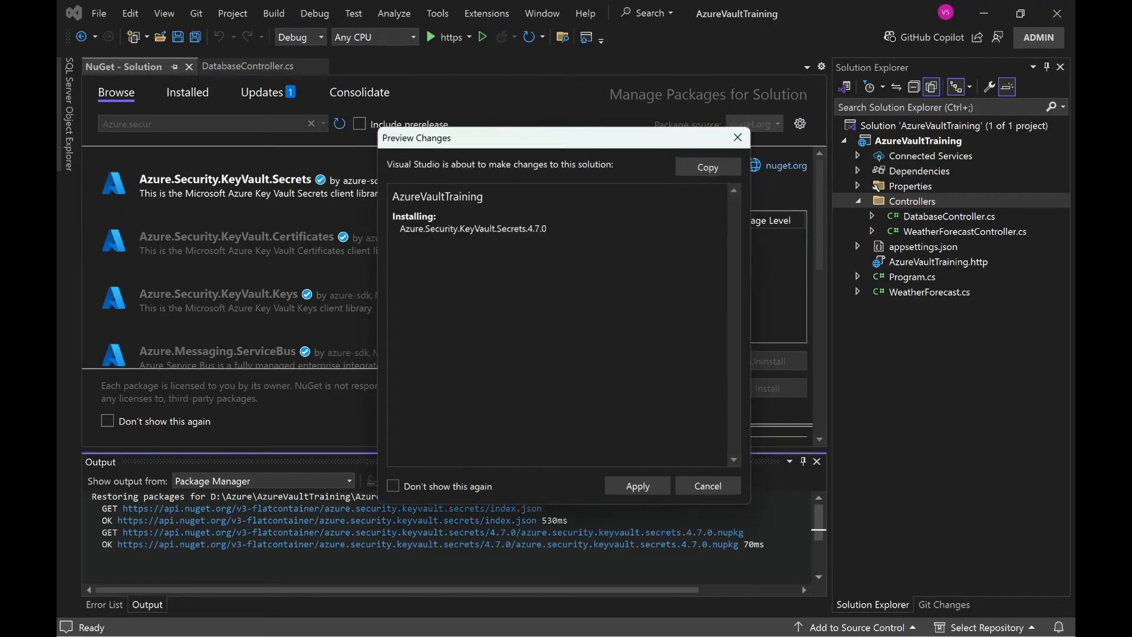
left_click(636, 484)
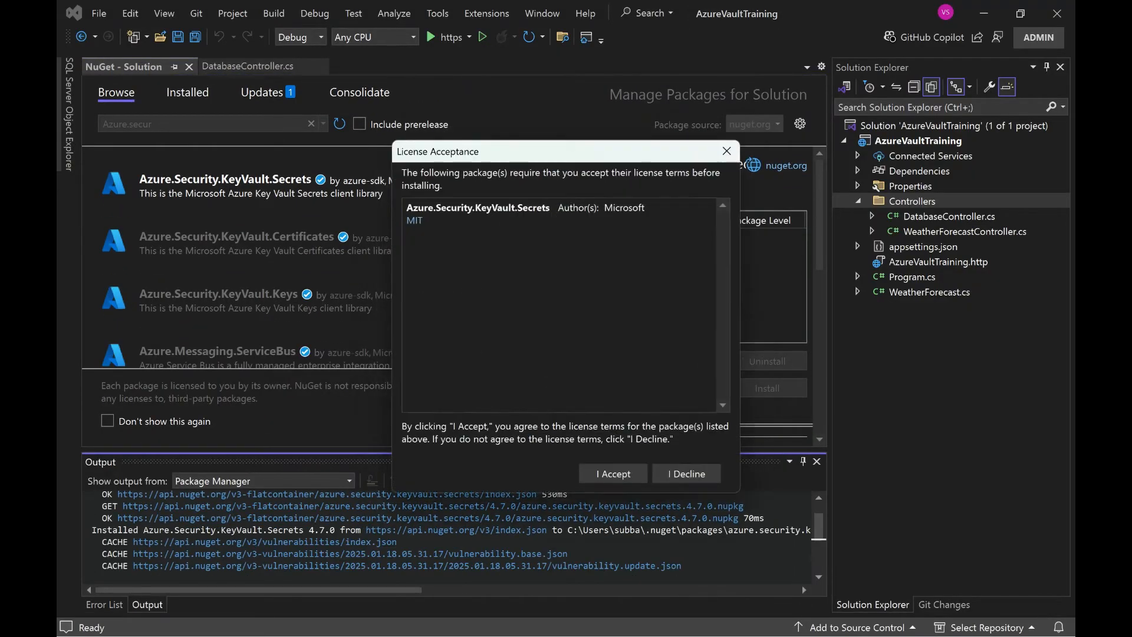
left_click(612, 474)
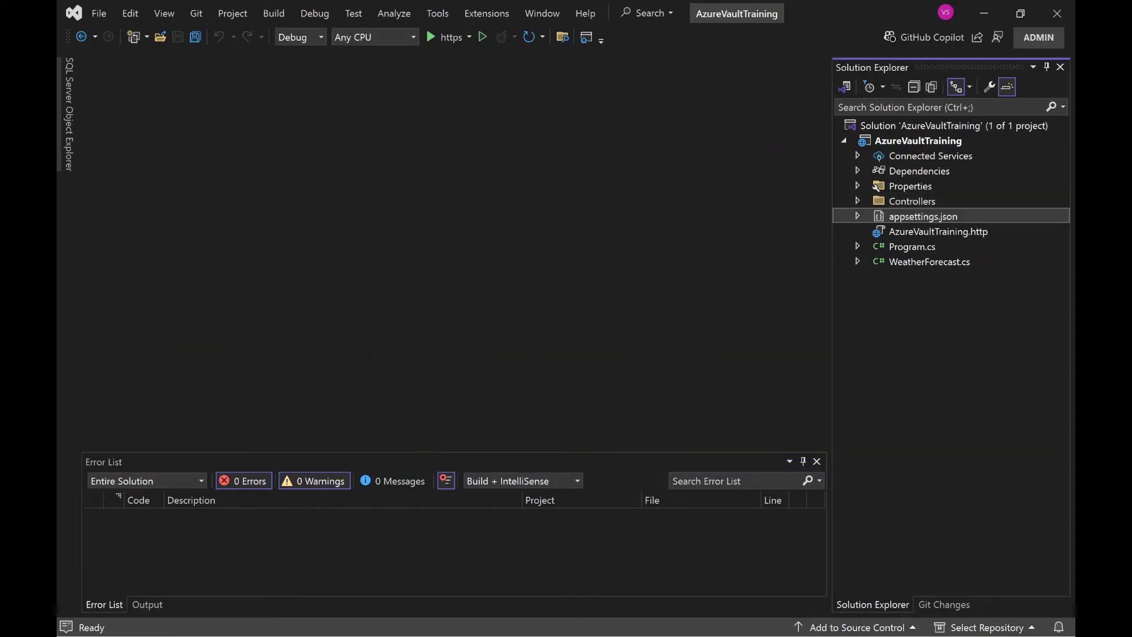
double_click(922, 216)
type("\"VaultUri\": \"https://techdudesdemokeyvault.vault.azure.net/\"")
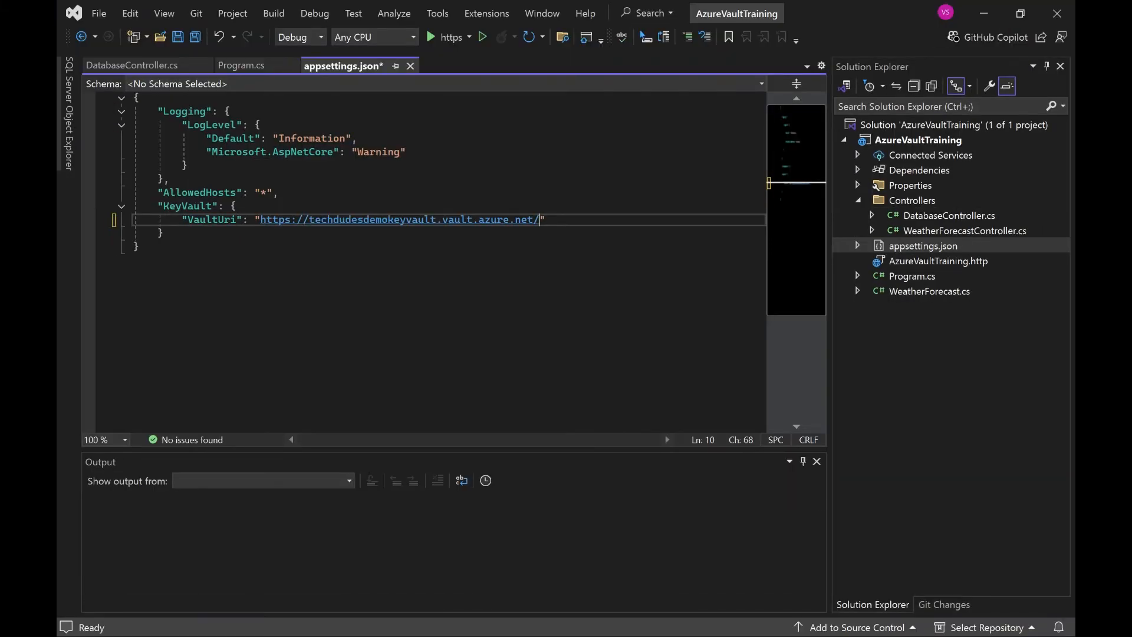
key("ctrl+s")
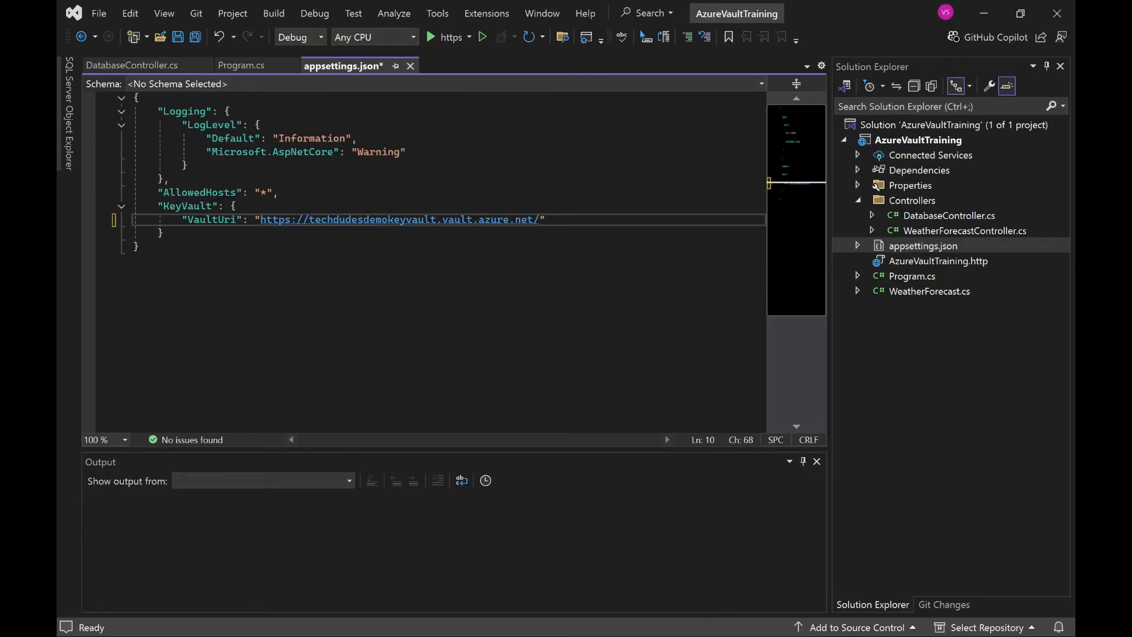
key("ctrl+s")
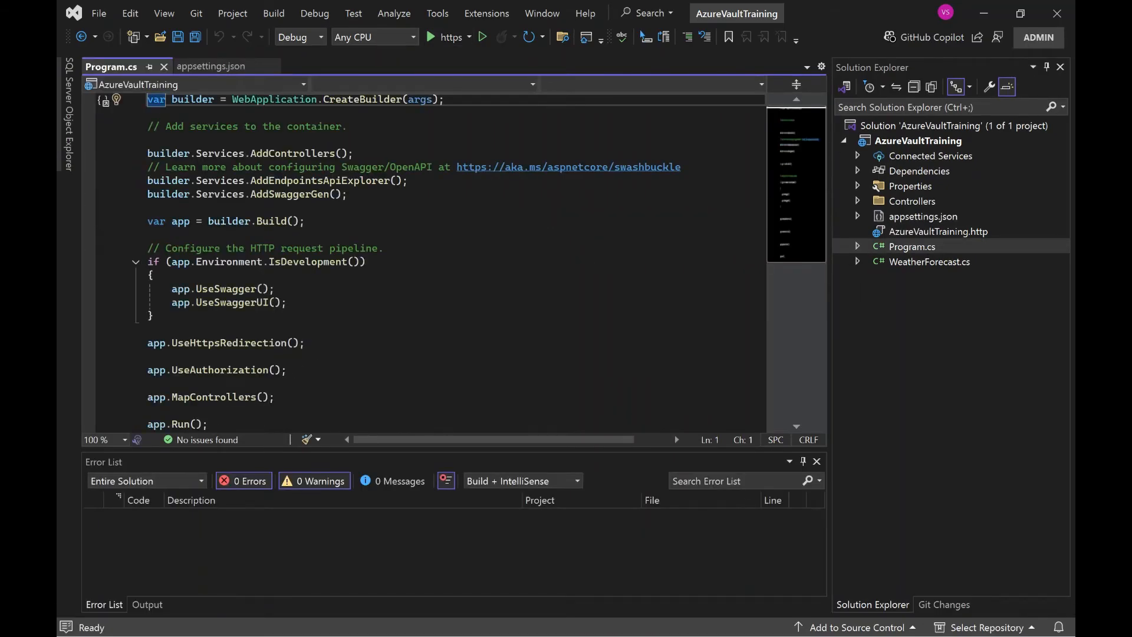
mouse_move(869, 516)
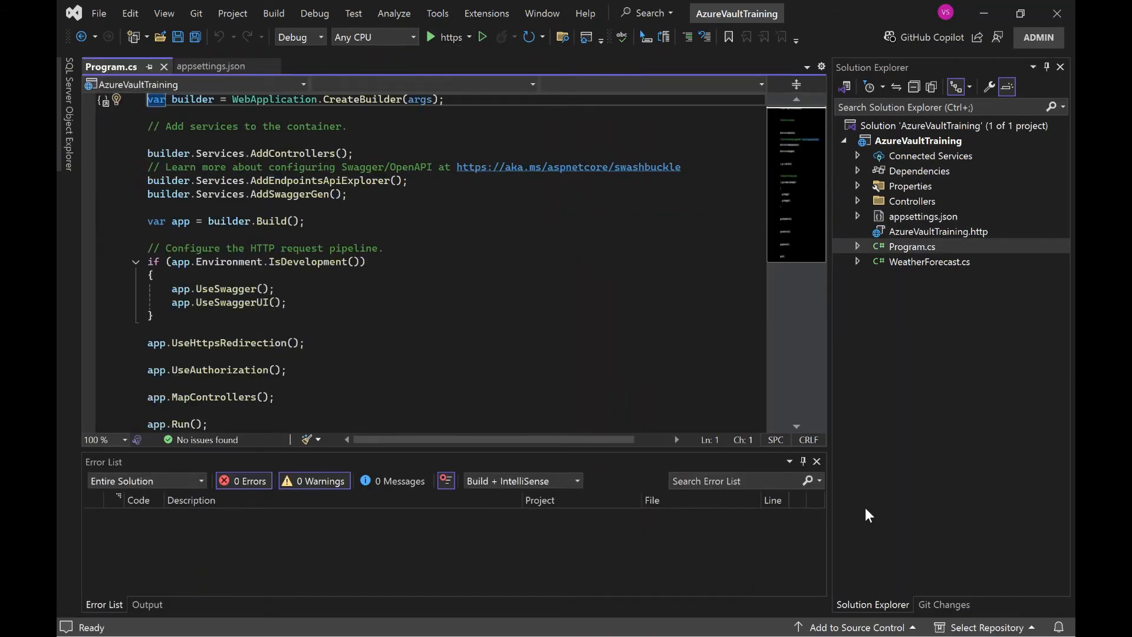
Read keyVaultUri from KeyVault:VaultUri and begin declaring var secretClient = new SecretClient
type("var keyVaultUri = builder.Configuration[\"KeyVault:VaultUri\"];")
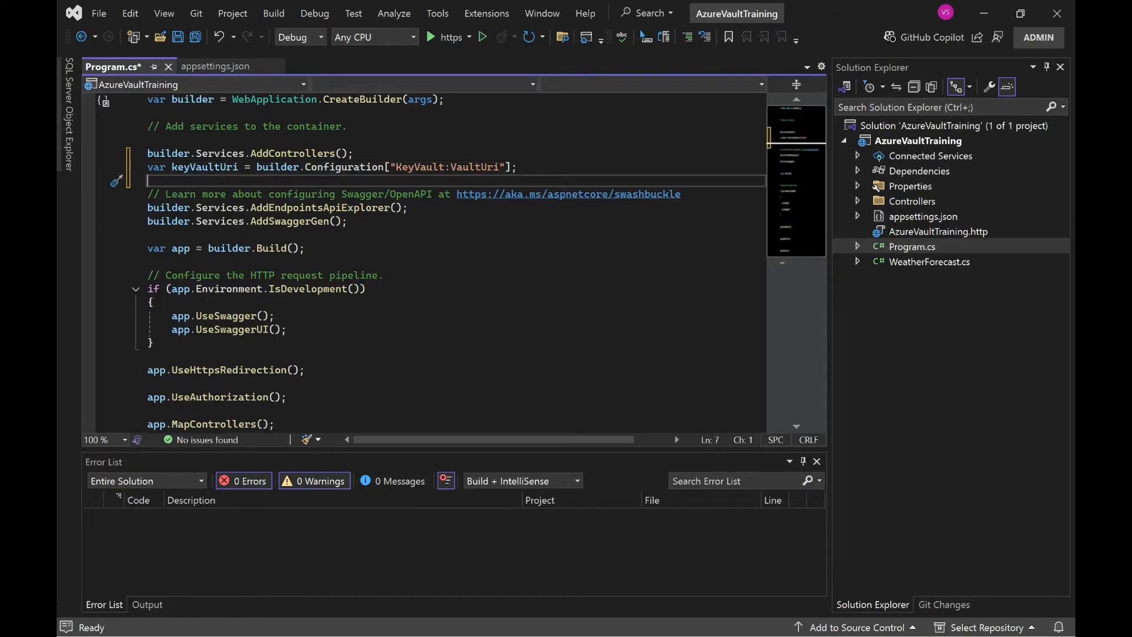
type("var s")
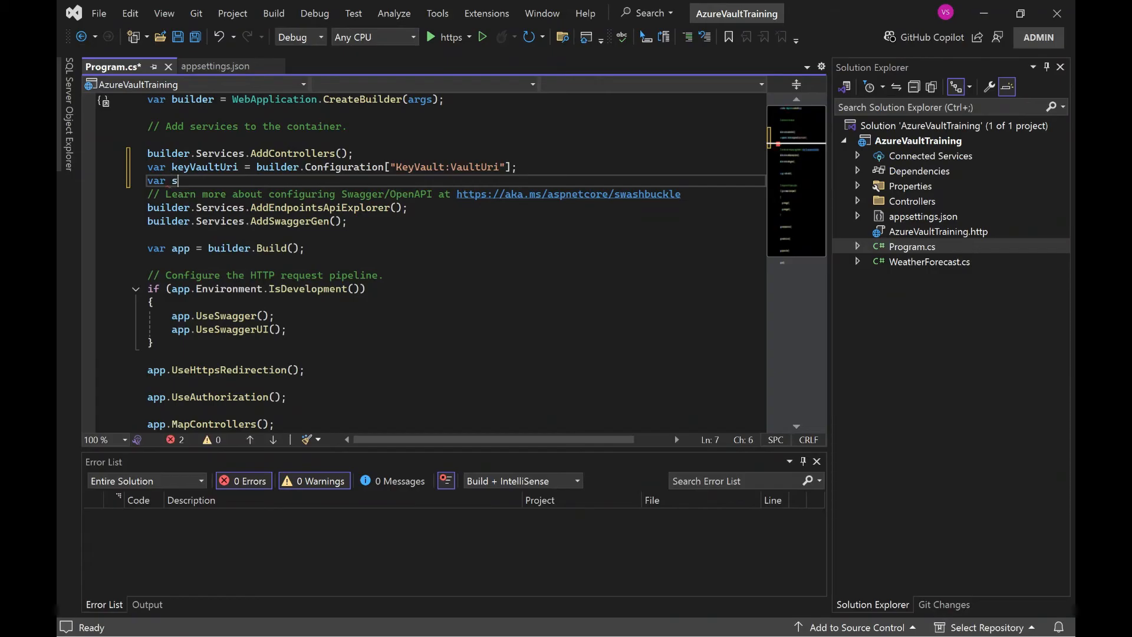
type("ecretC")
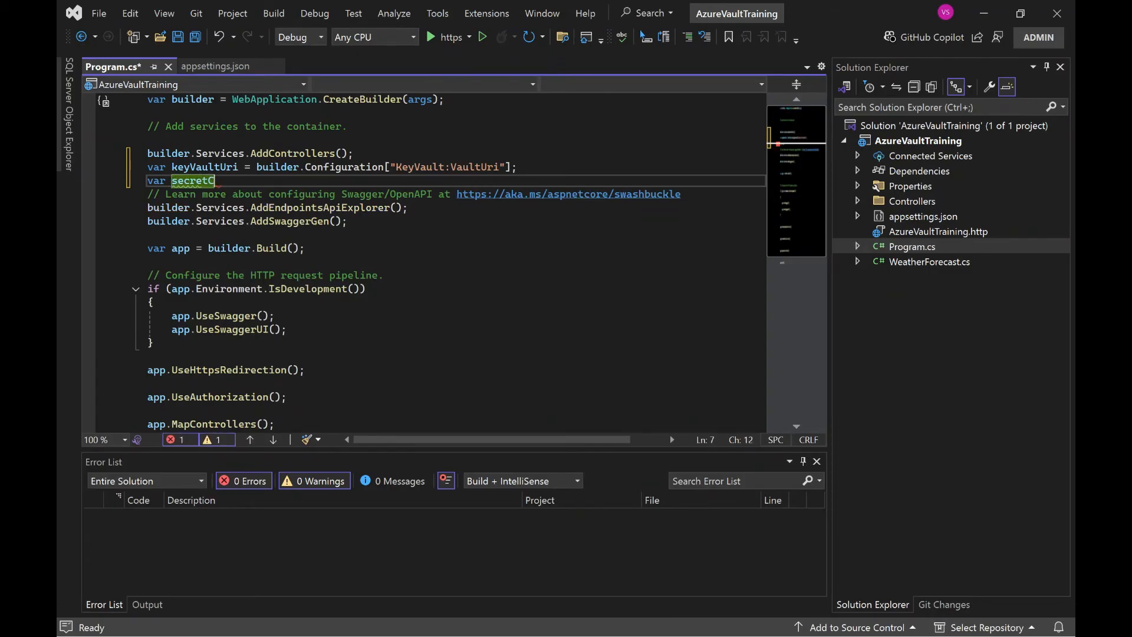
type("lient")
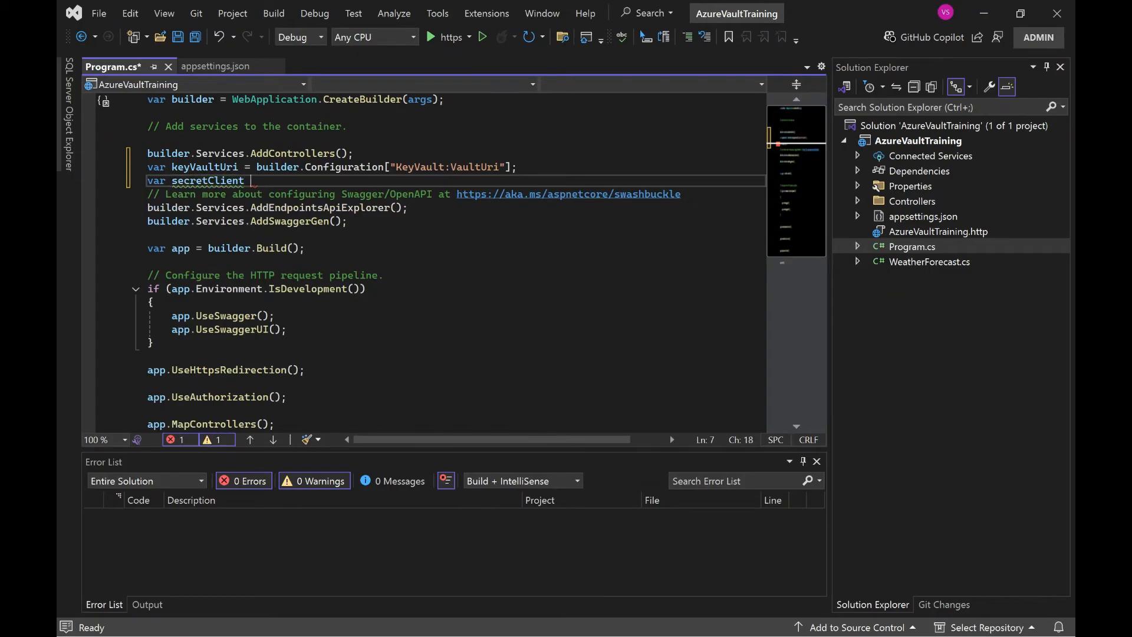
type("= new")
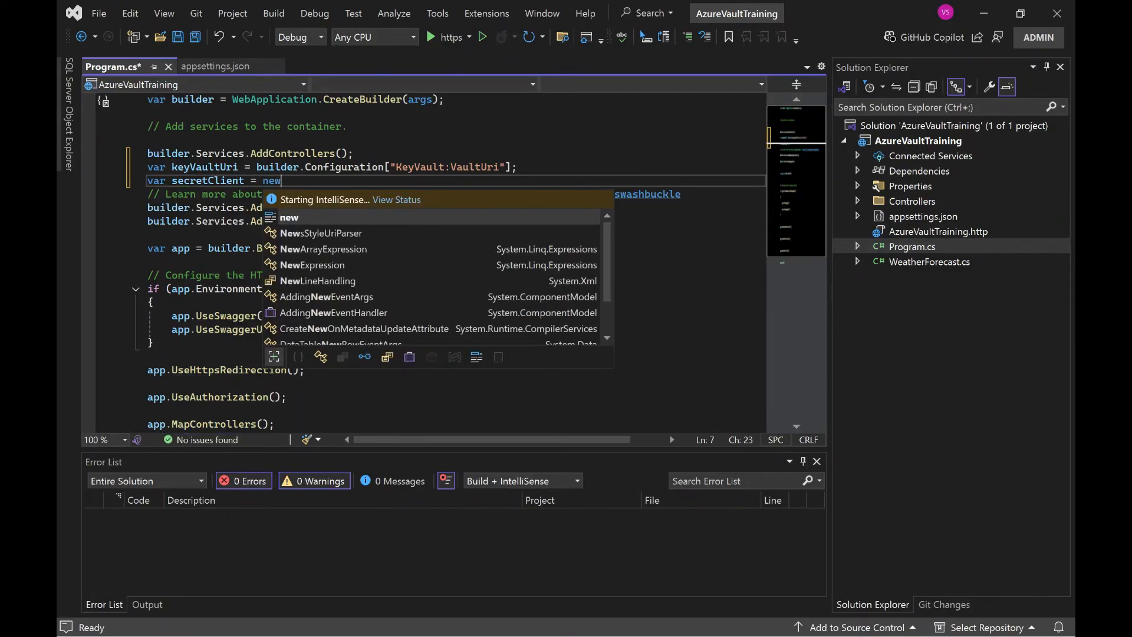
type("se")
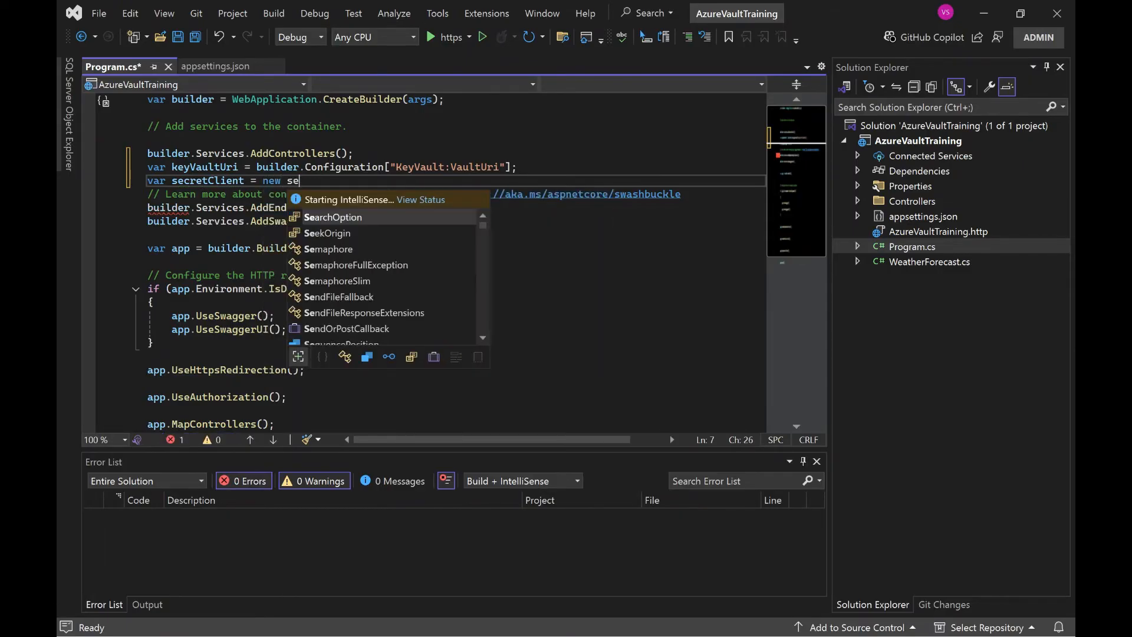
type("crety")
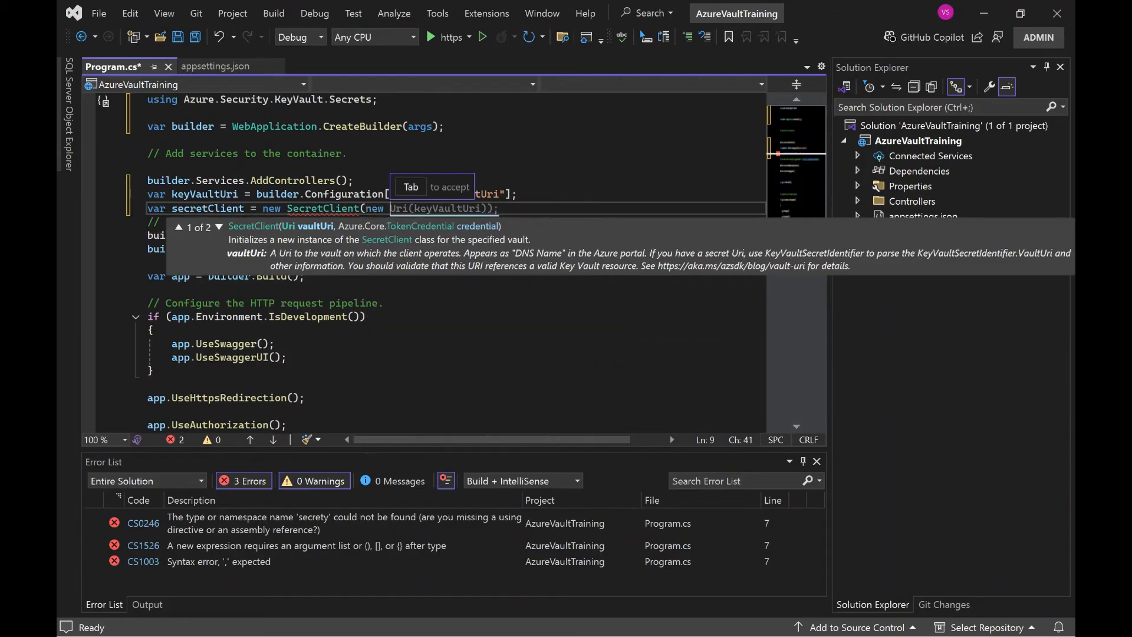
Complete the SecretClient with new Uri(keyVaultUri) and new DefaultAzureCredential(), importing Azure.Identity
type("Uri")
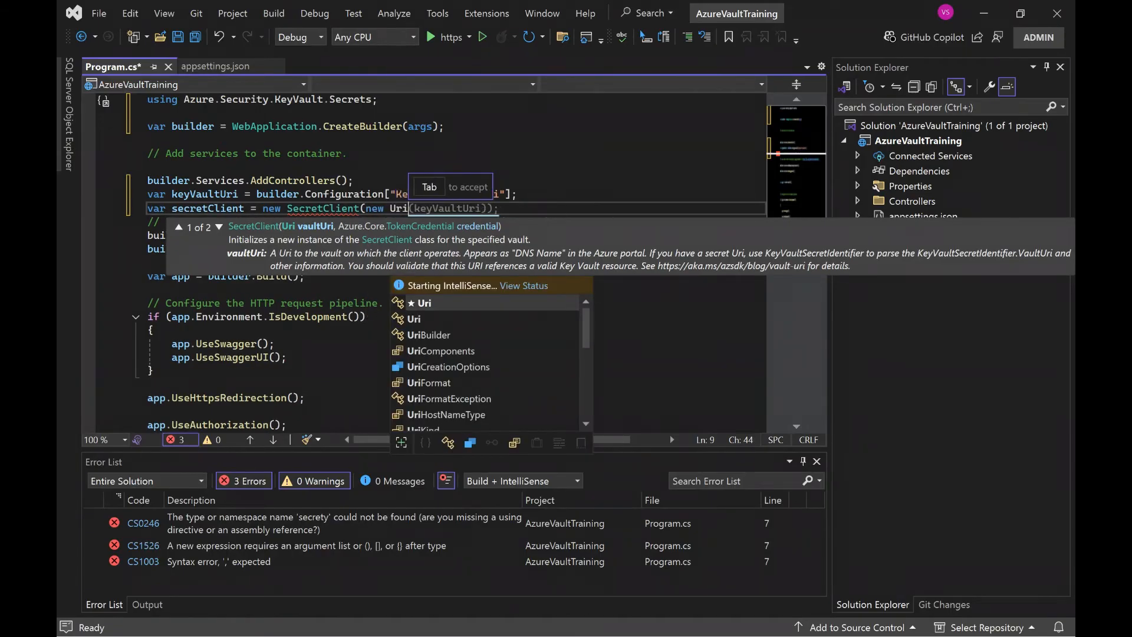
type("keyVaultUri))")
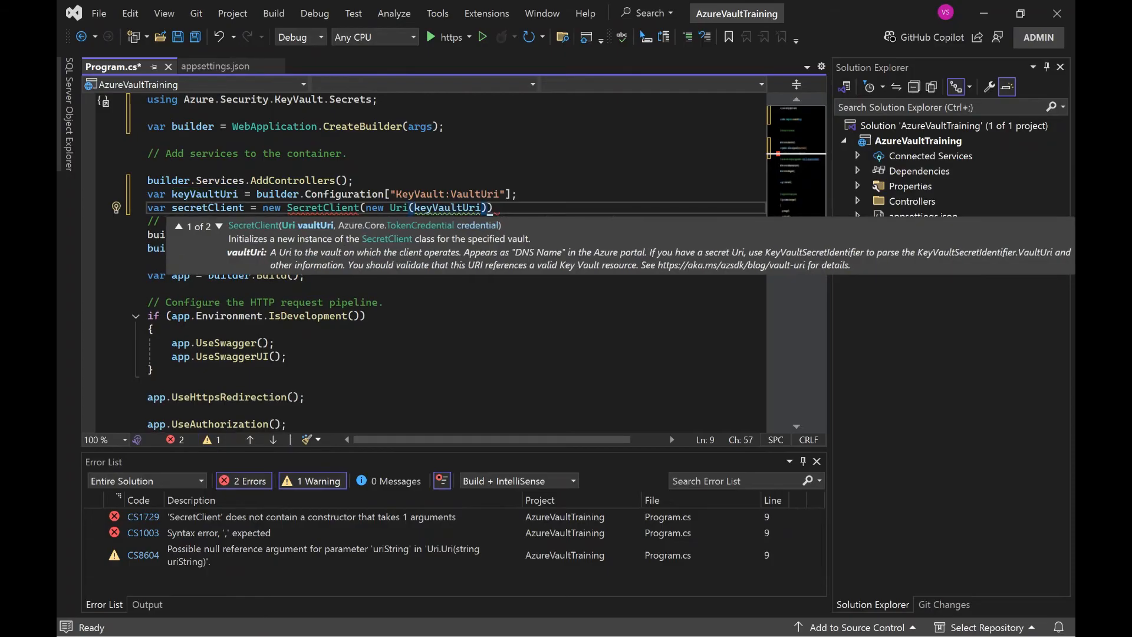
type(",")
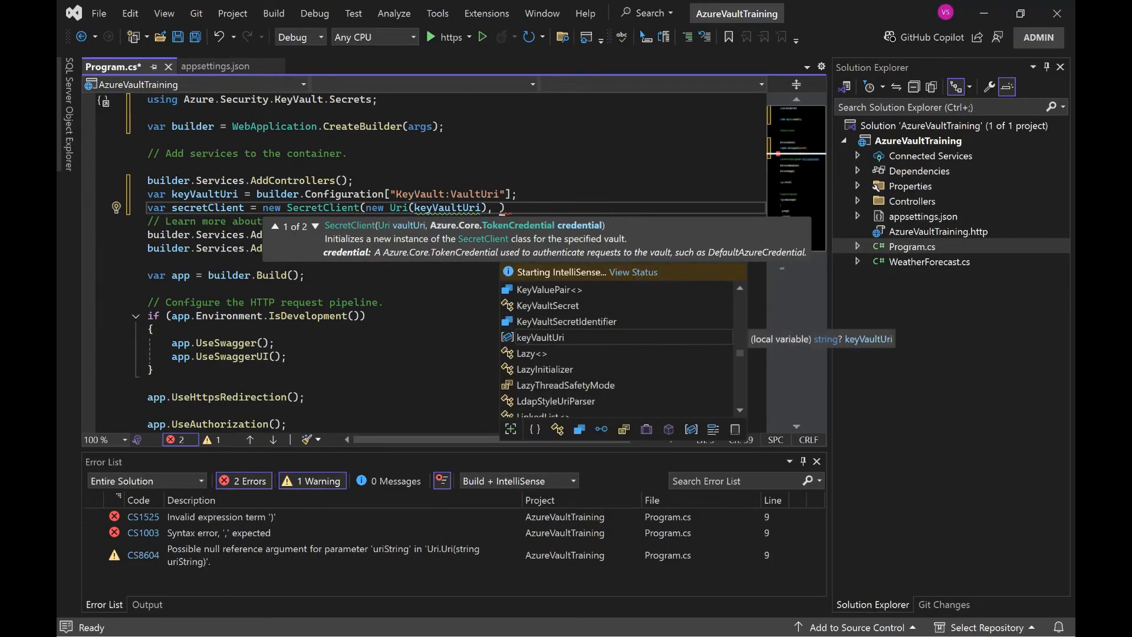
type("new")
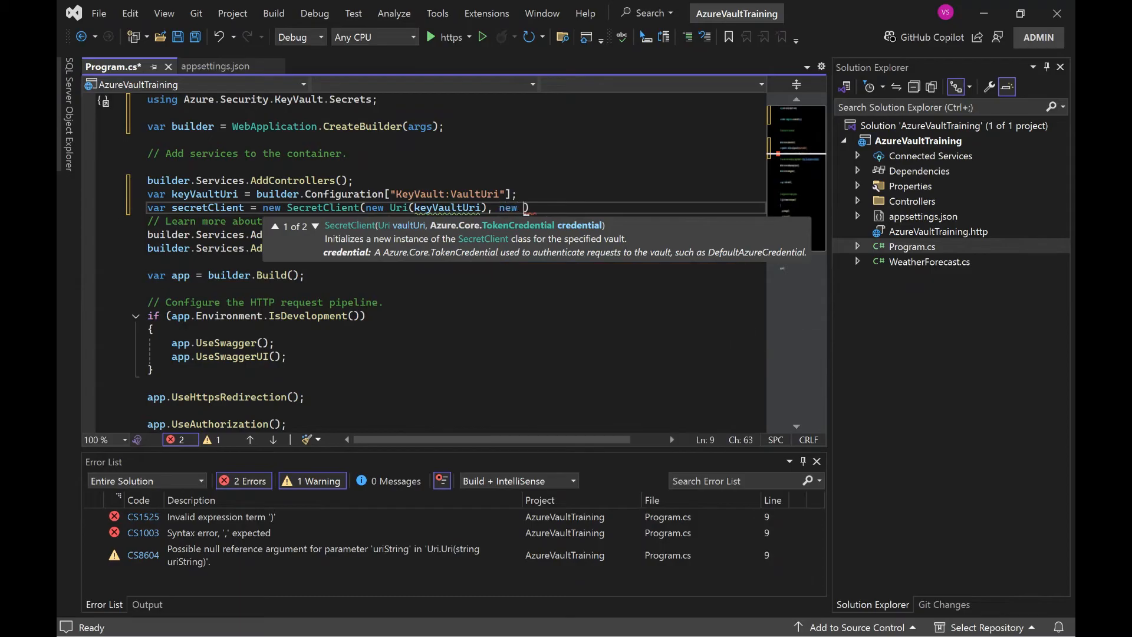
type("defa")
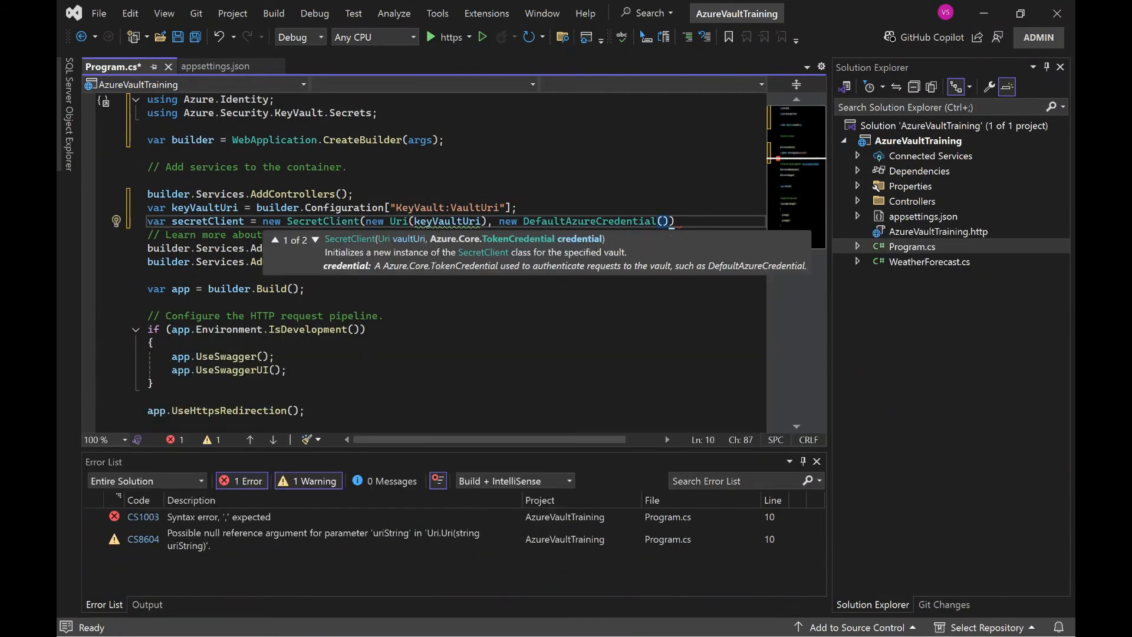
type(");")
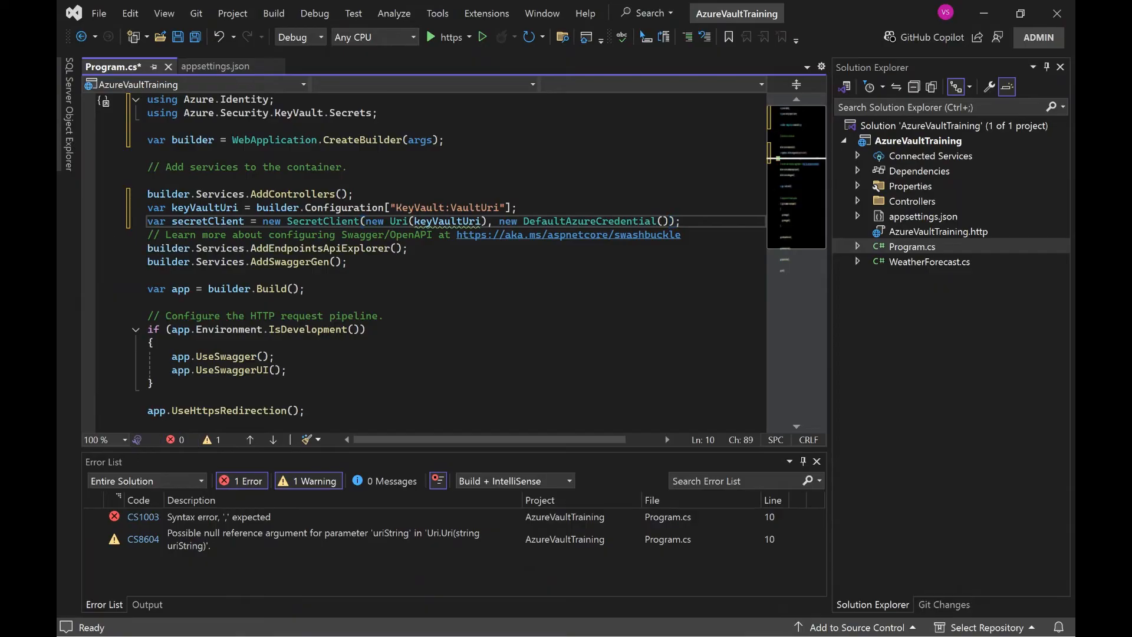
Add builder.Services.AddSingleton(secretClient); below the SecretClient line and save Program.cs
key("enter")
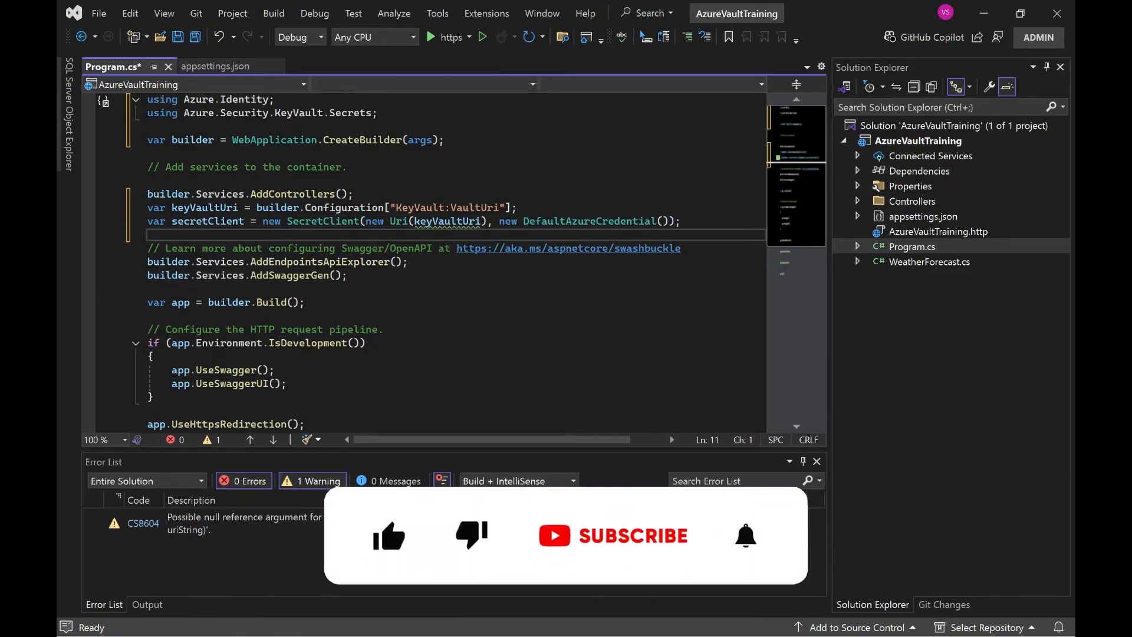
type("builder")
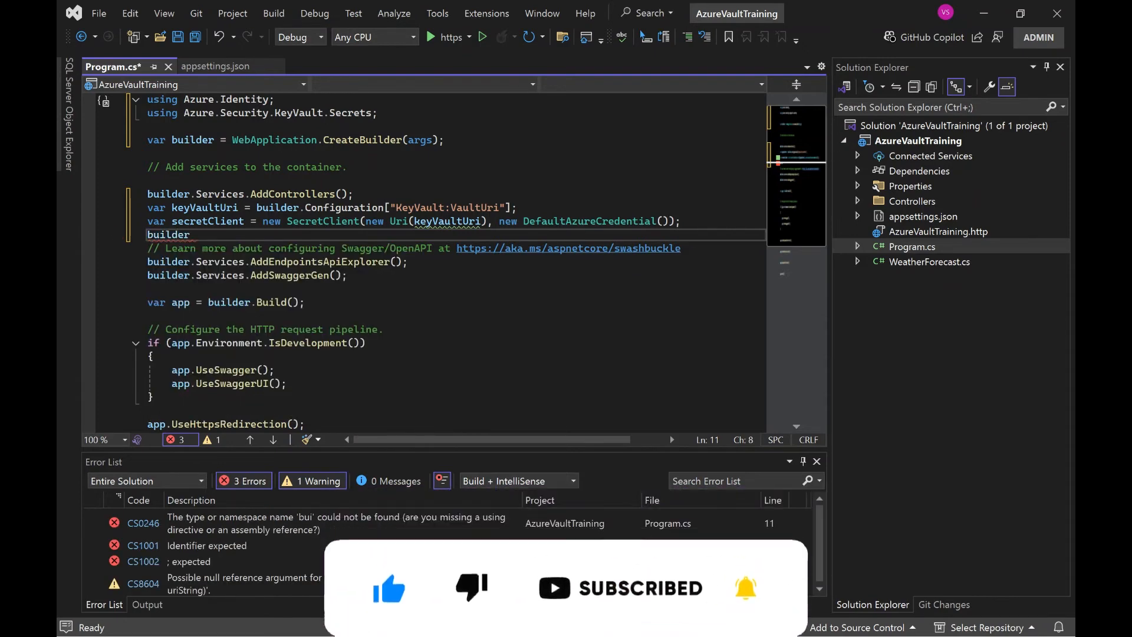
type(".services.add")
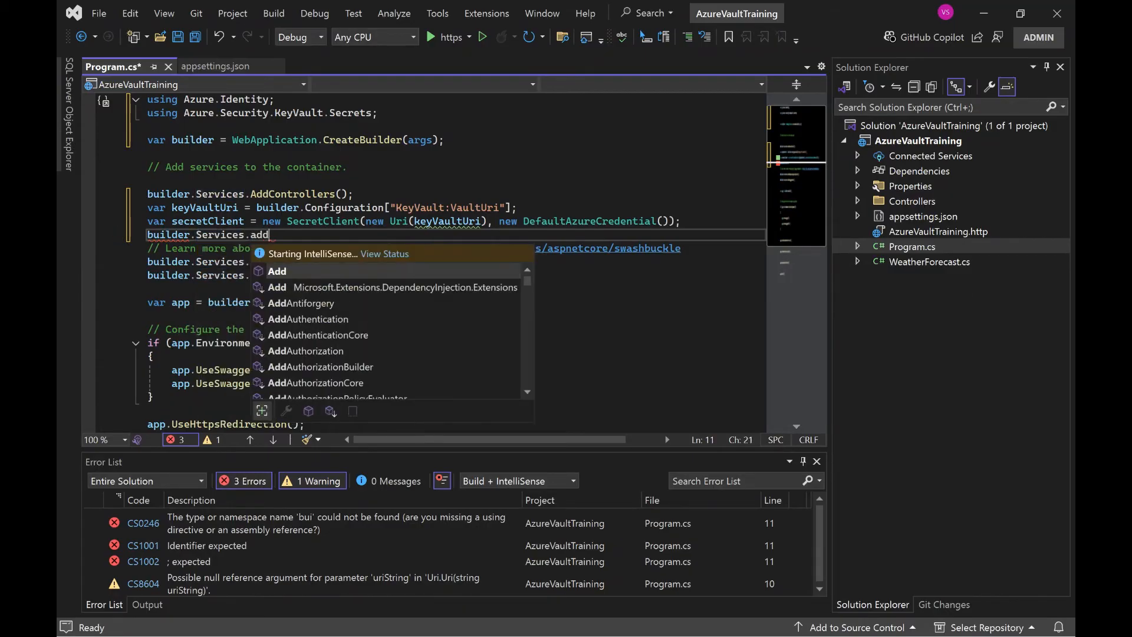
type("si")
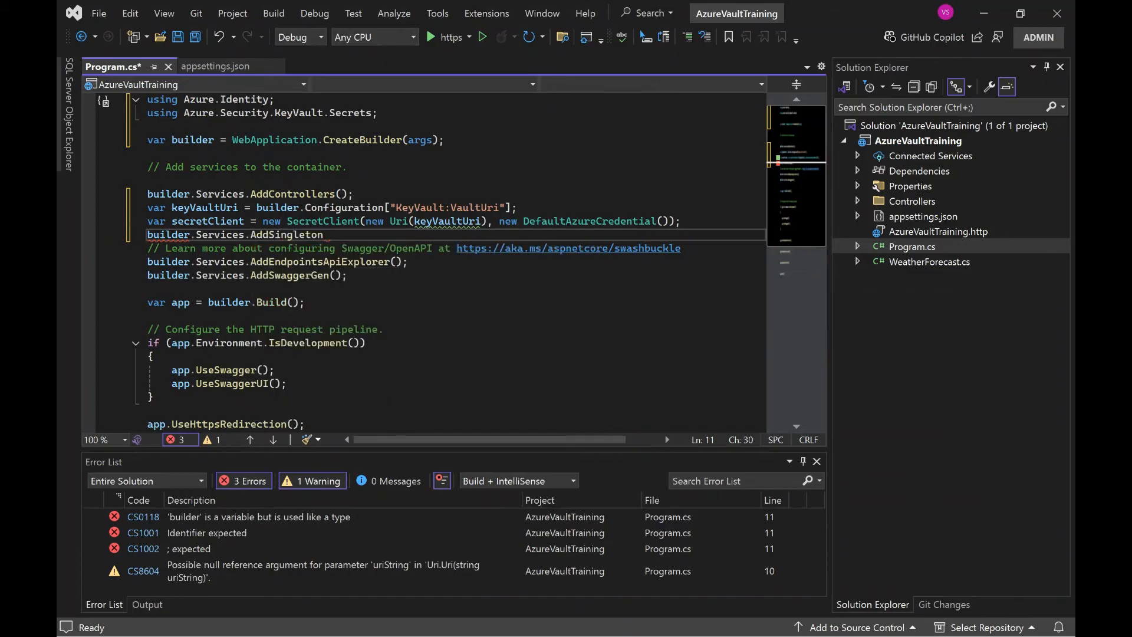
type("(secretClient);")
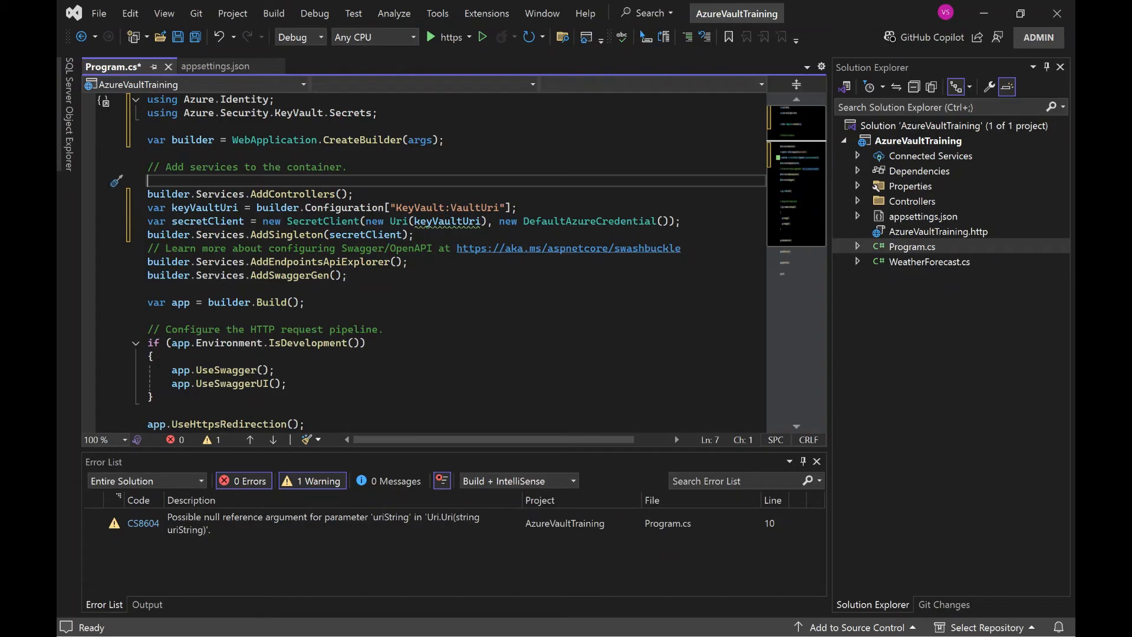
key("ctrl+s")
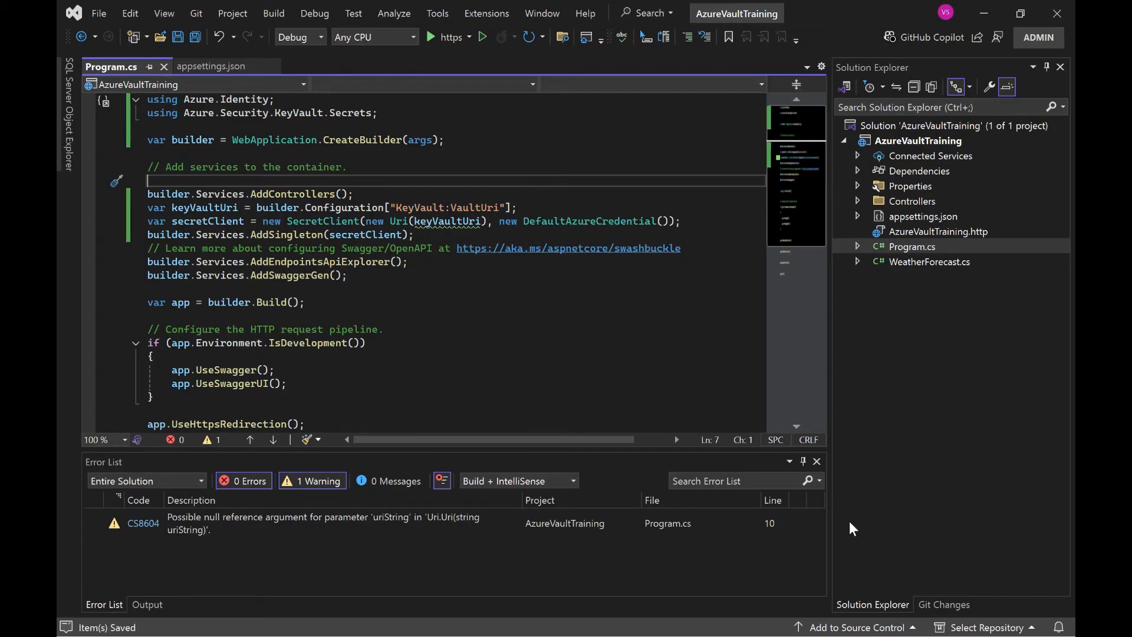
mouse_move(857, 528)
type("priv")
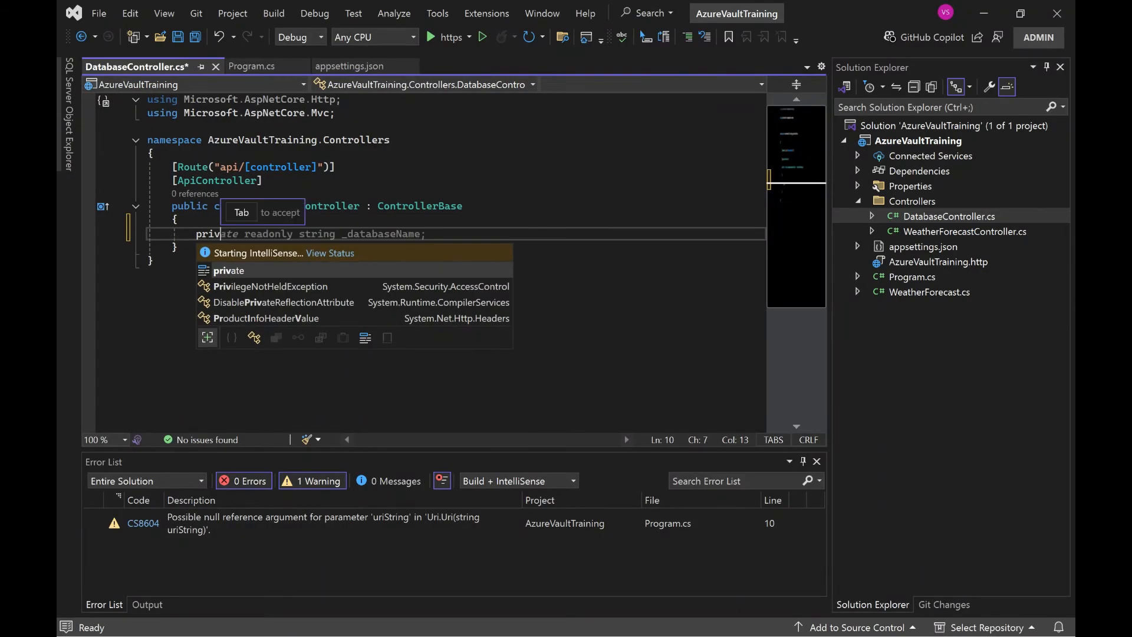
Declare private readonly SecretClient _secretClient1 and a constructor assigning the injected SecretClient
key("Tab")
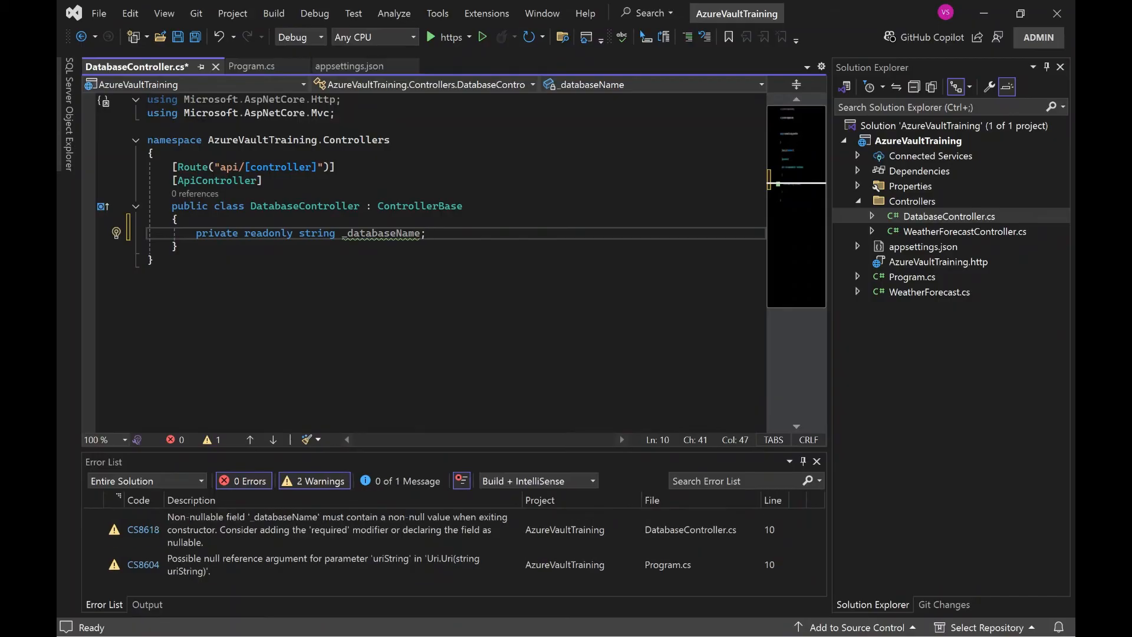
type("se")
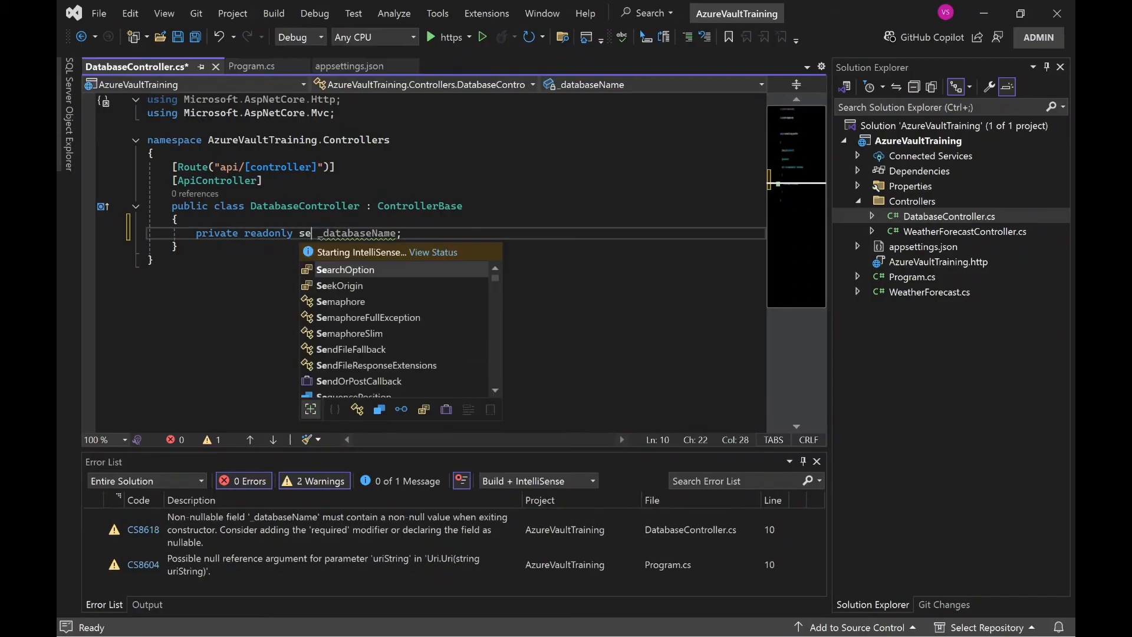
type("cretClient")
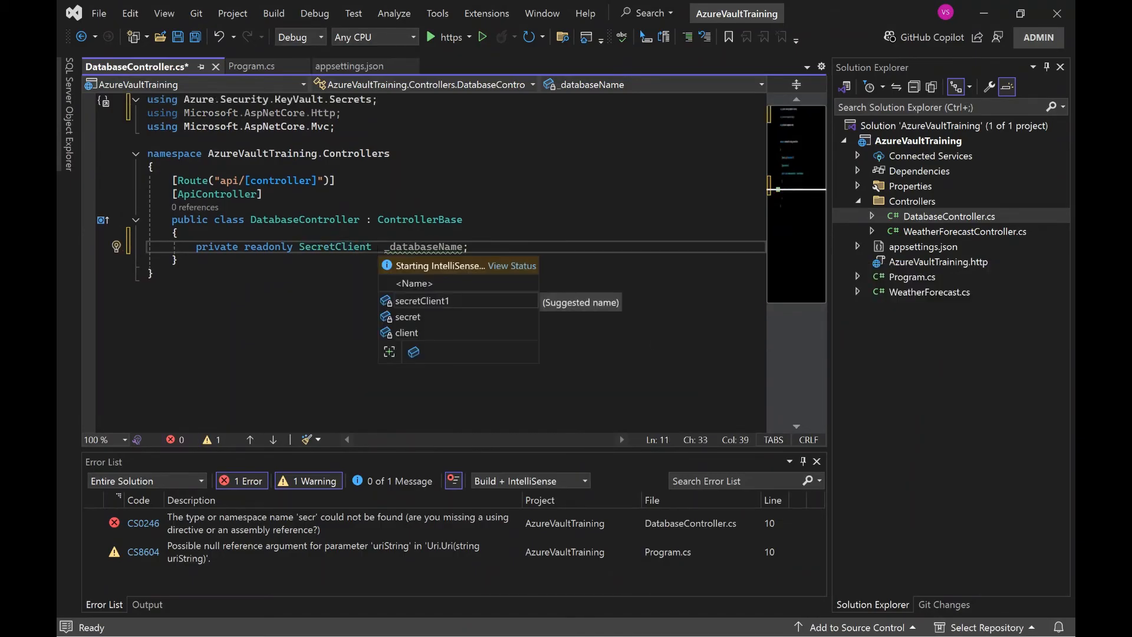
type("_secretClient1")
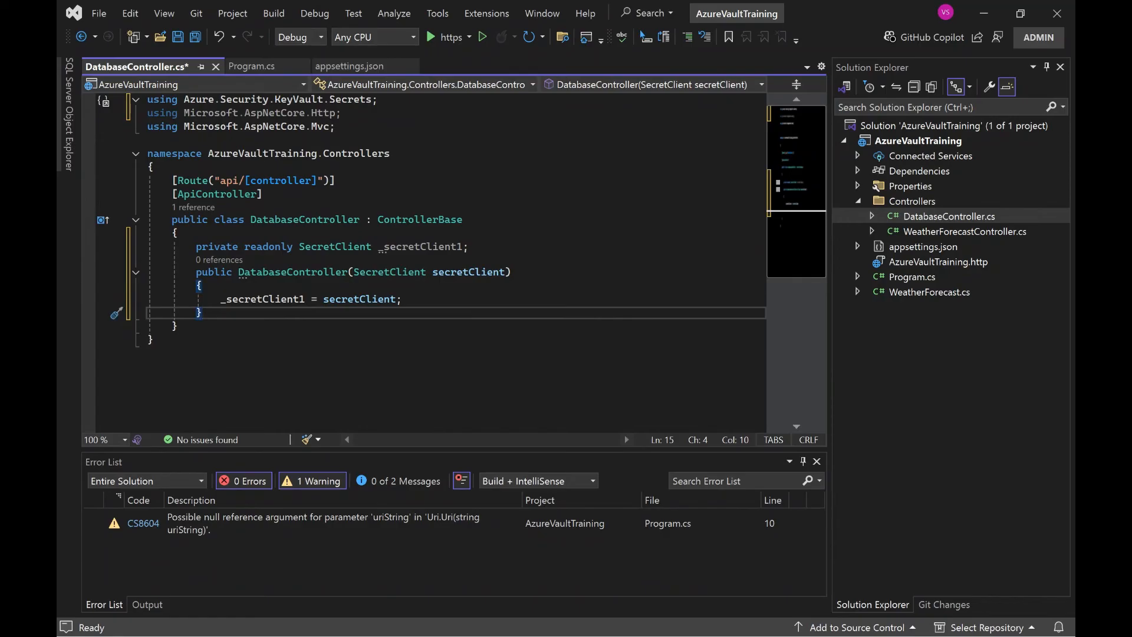
key("Enter")
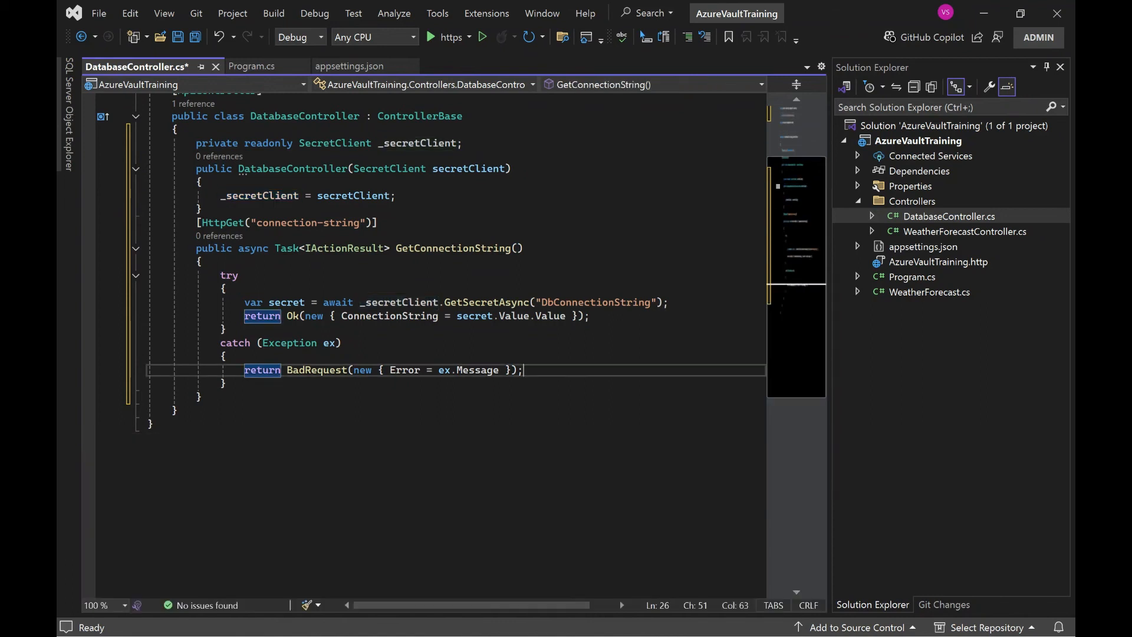
Save and build the project with the GetConnectionString action reading the DbConnectionString secret
key("ctrl+s")
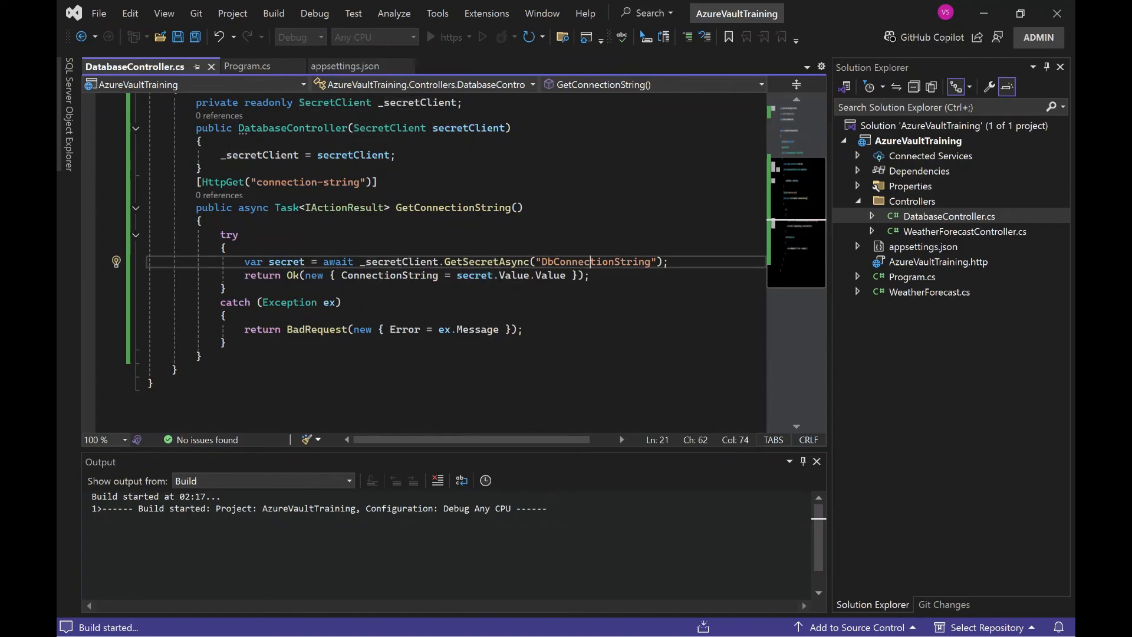
double_click(594, 262)
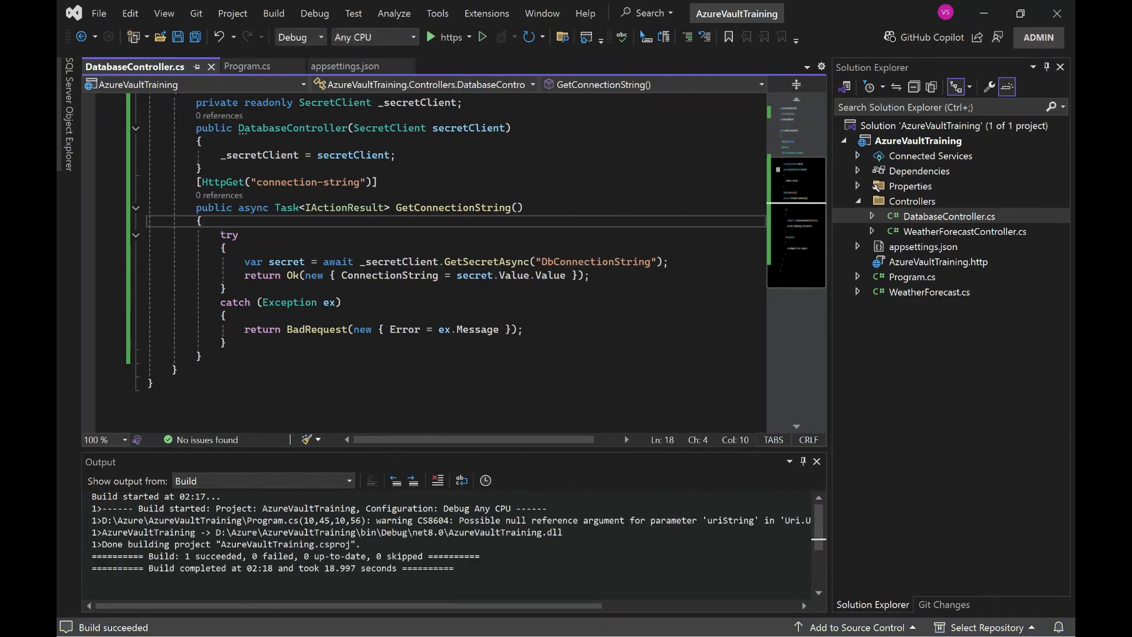
mouse_move(449, 37)
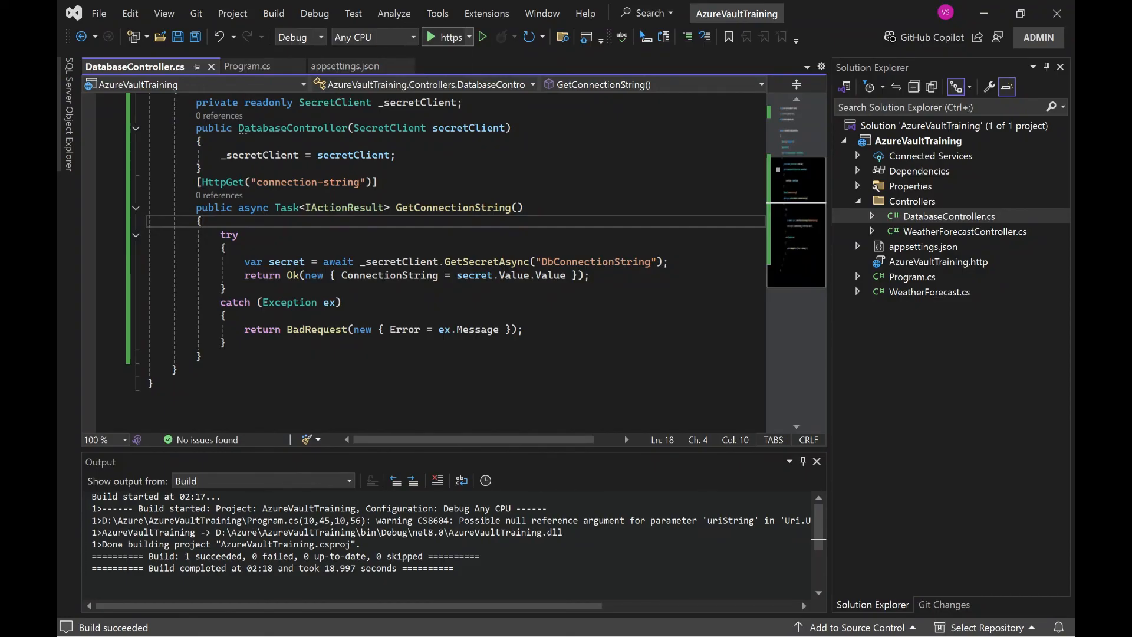
Run the API and execute GET /api/Database/connection-string, returning 200 with the mydb connection string
left_click(481, 36)
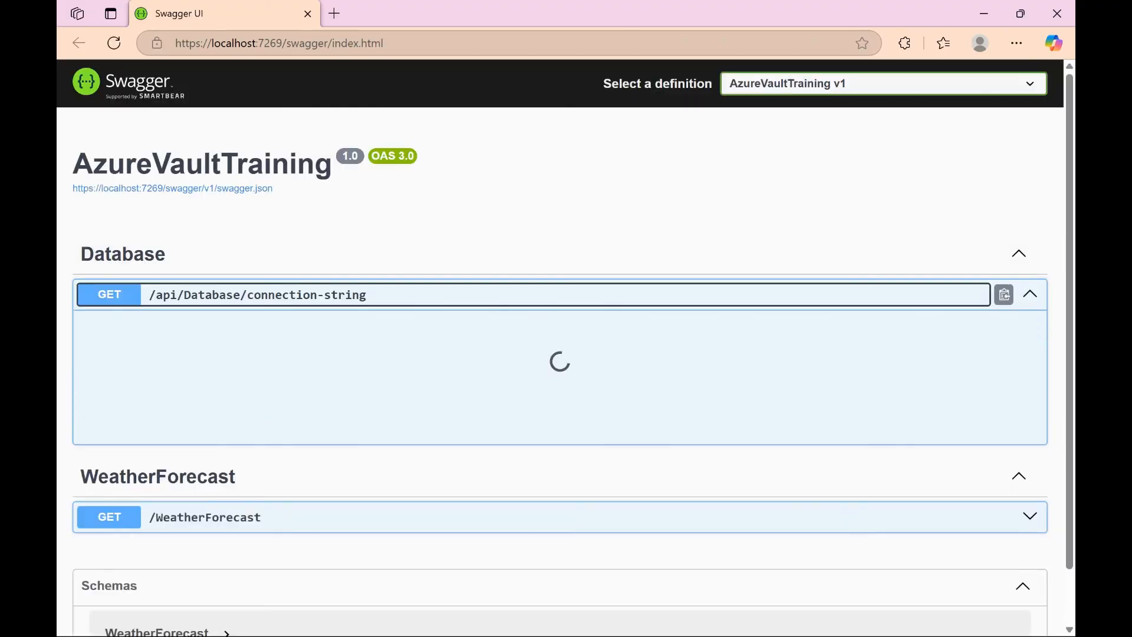
scroll("down", 3)
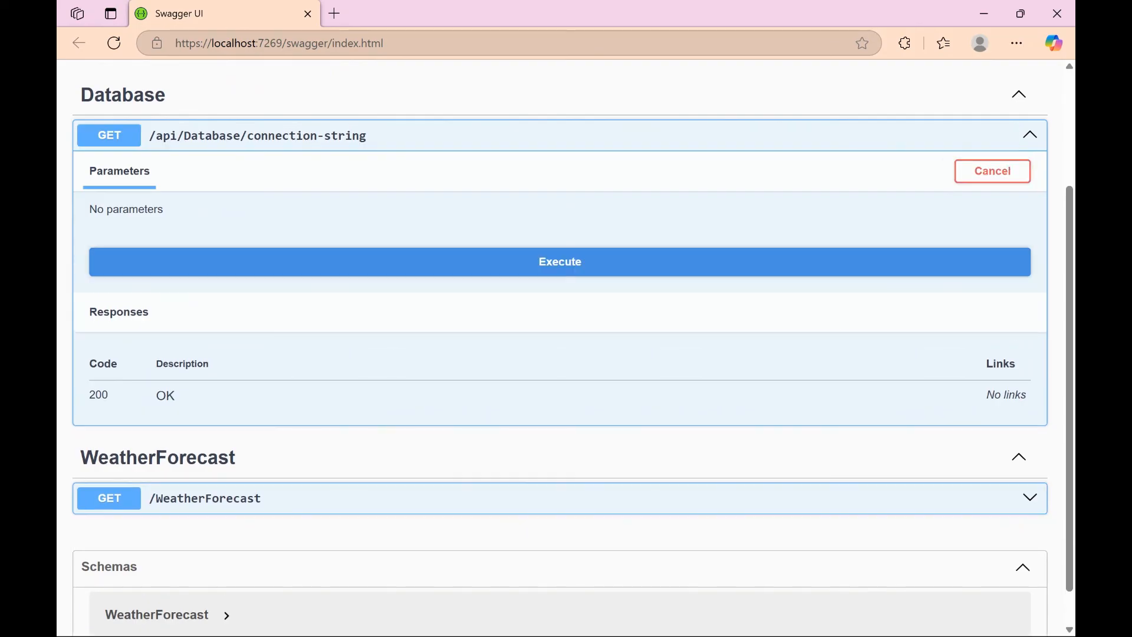
left_click(559, 261)
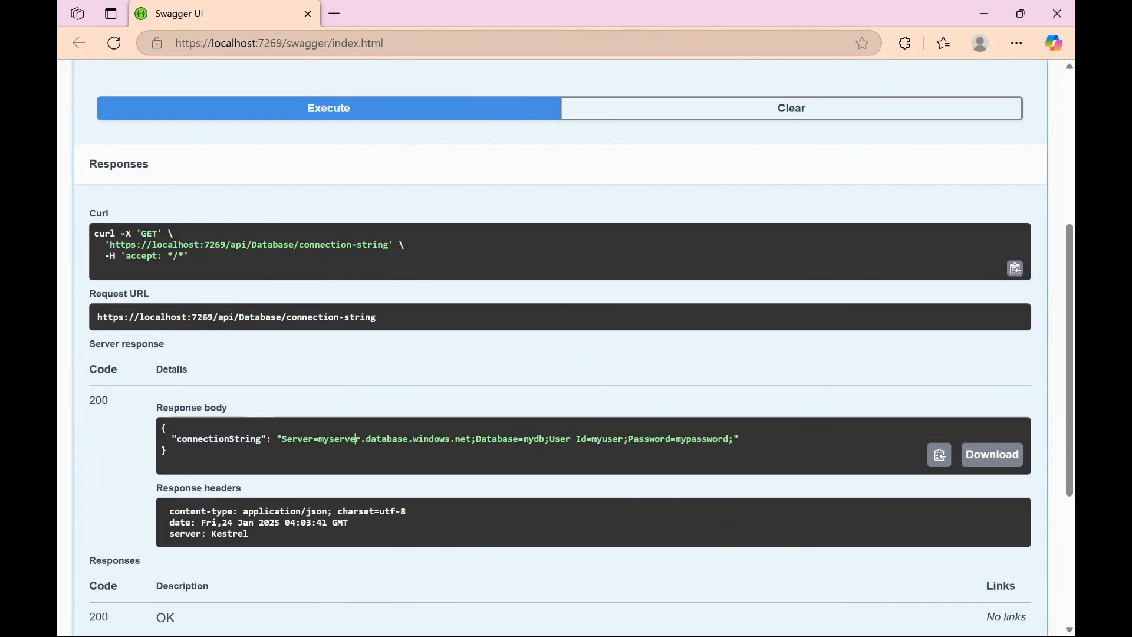
double_click(505, 439)
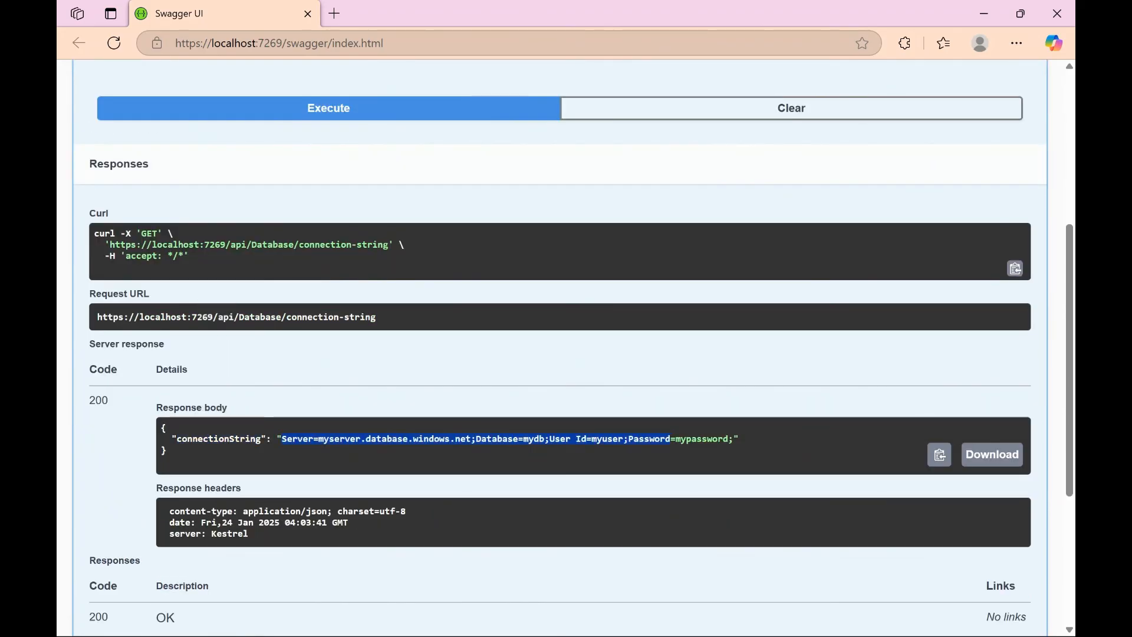